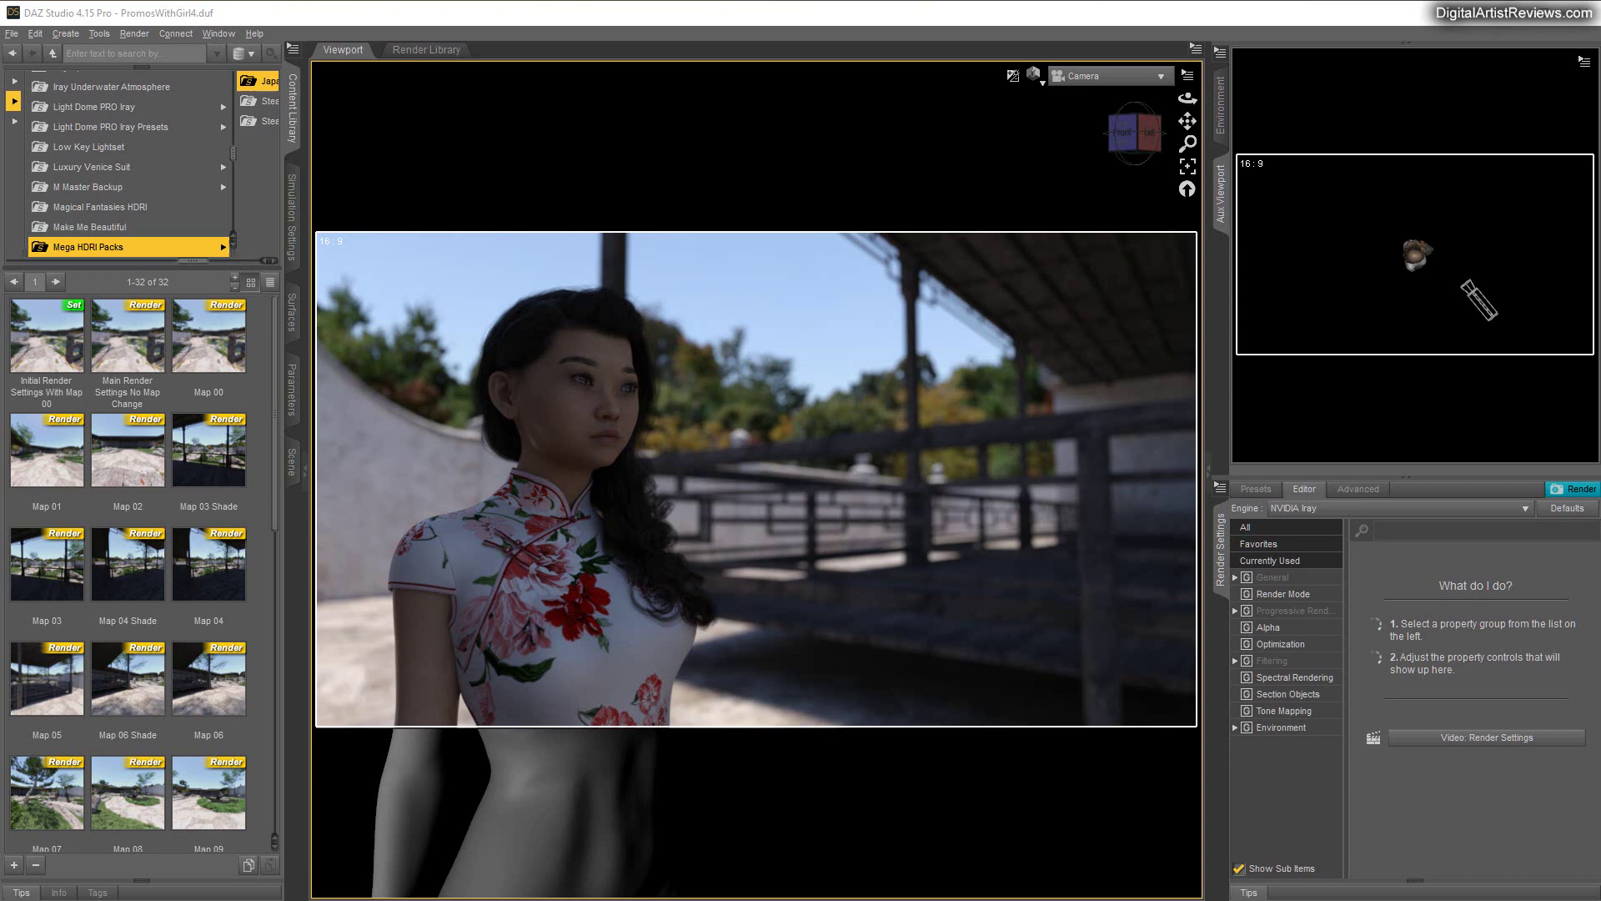
mouse_move(617, 615)
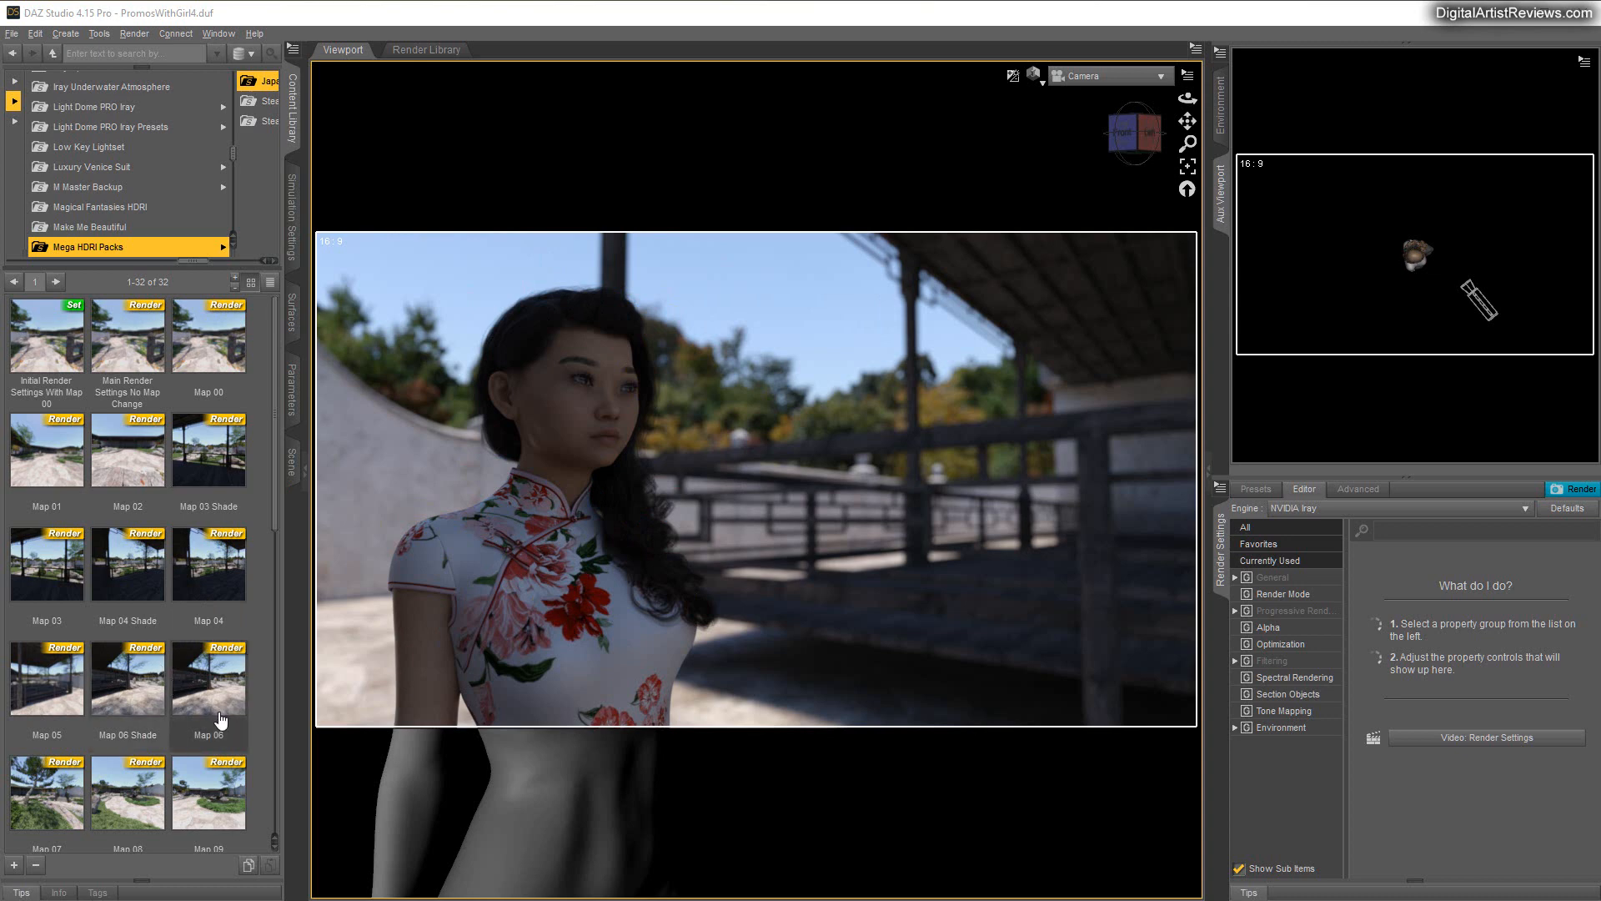
mouse_move(262, 744)
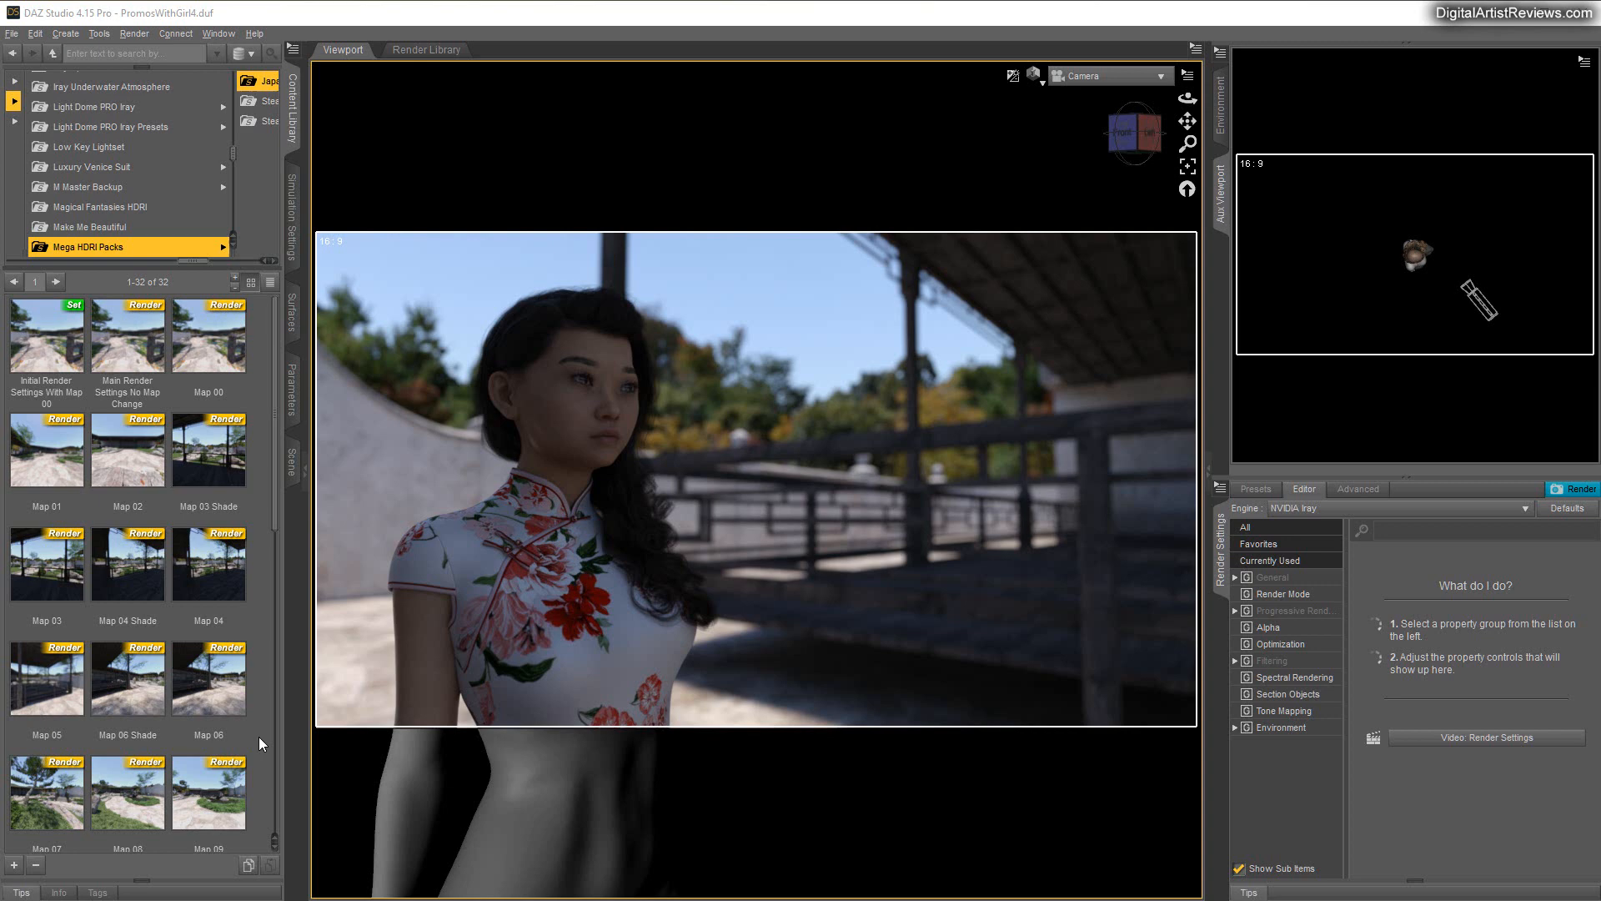
mouse_move(597, 523)
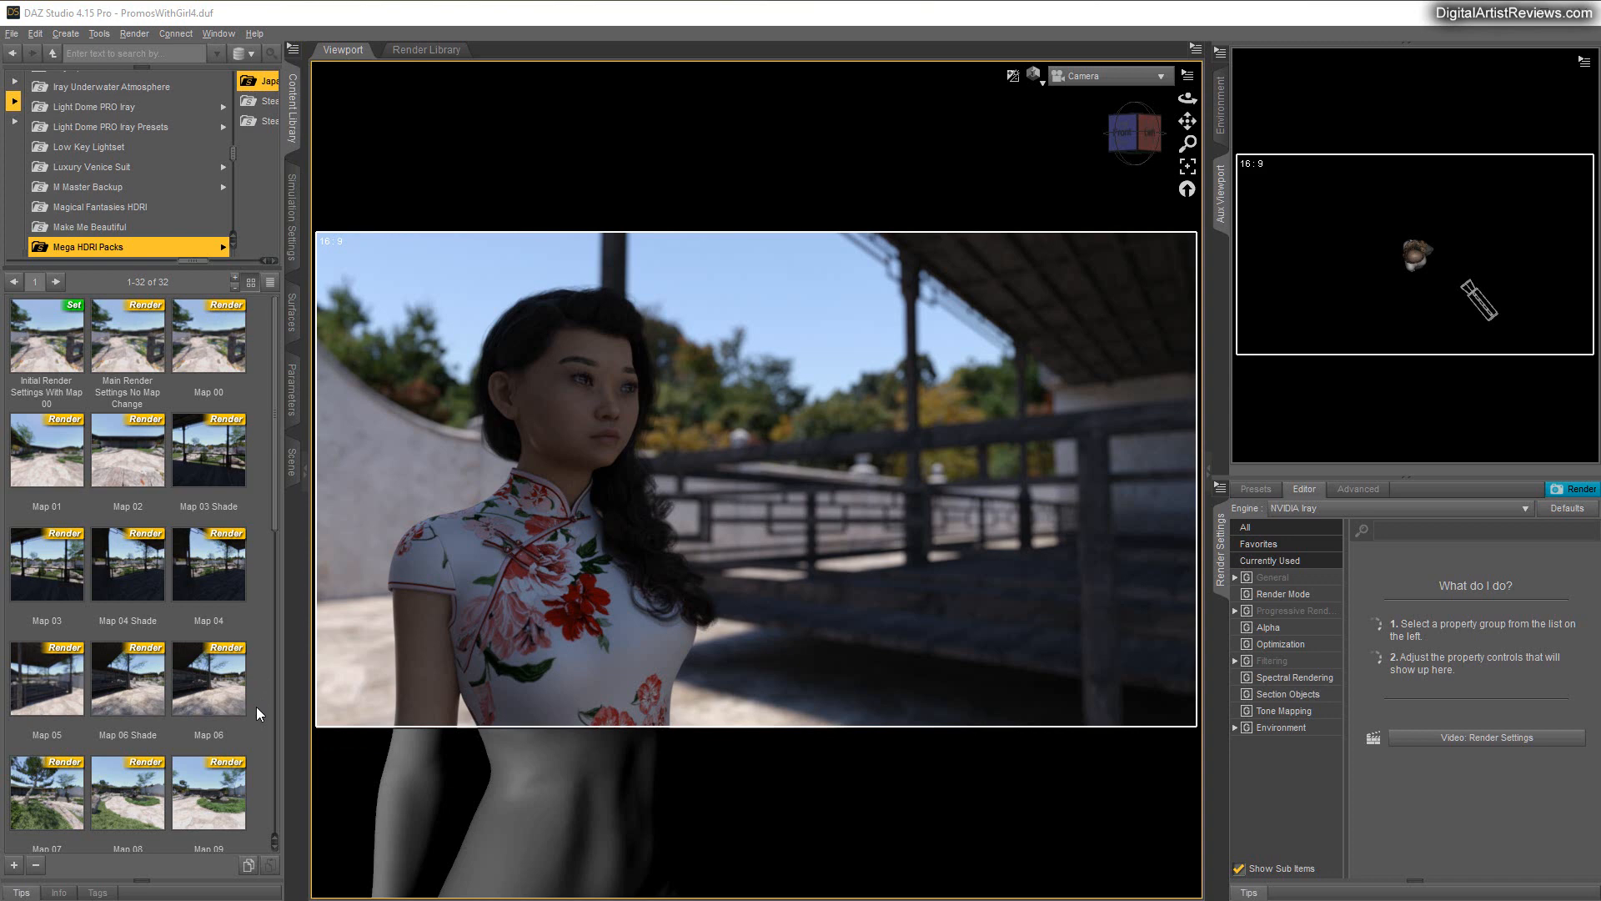
mouse_move(653, 771)
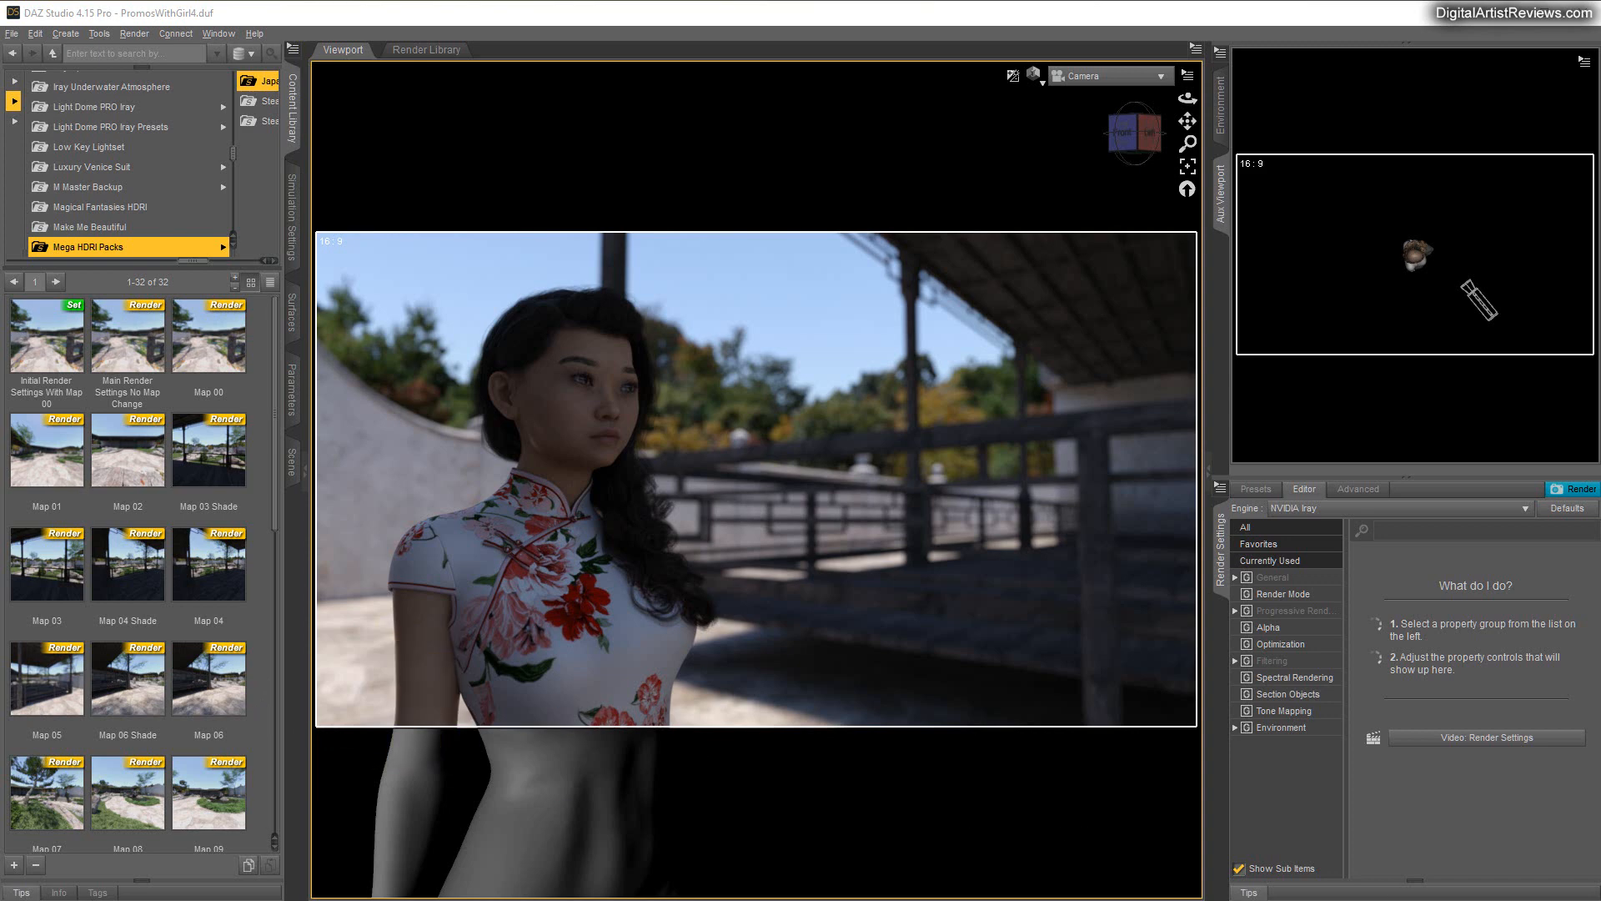
mouse_move(987, 438)
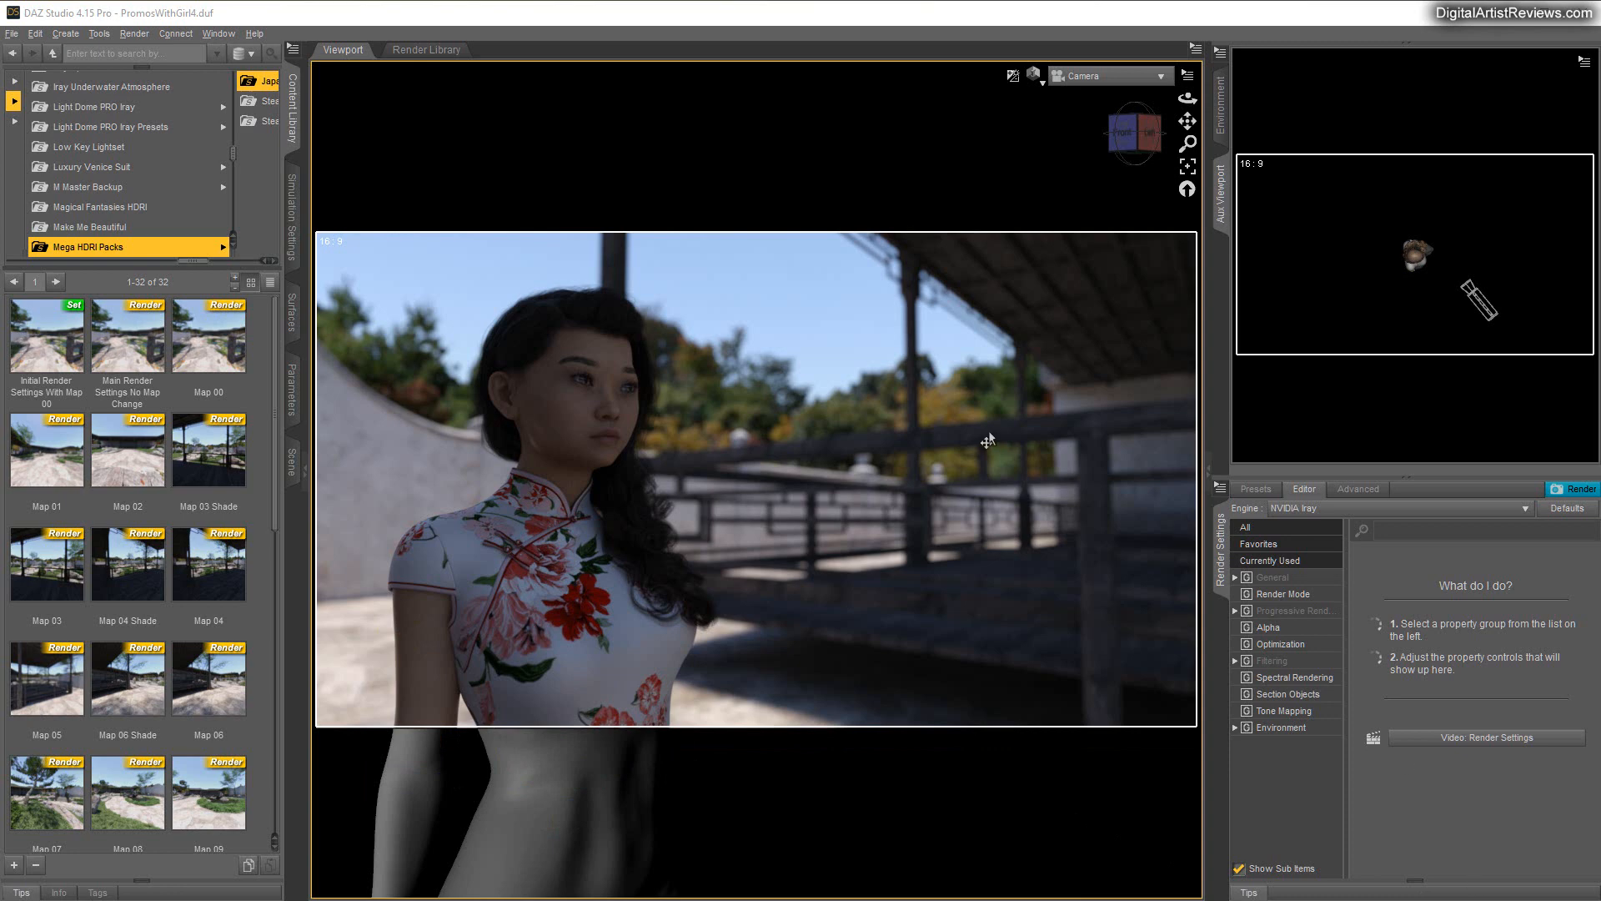
mouse_move(875, 449)
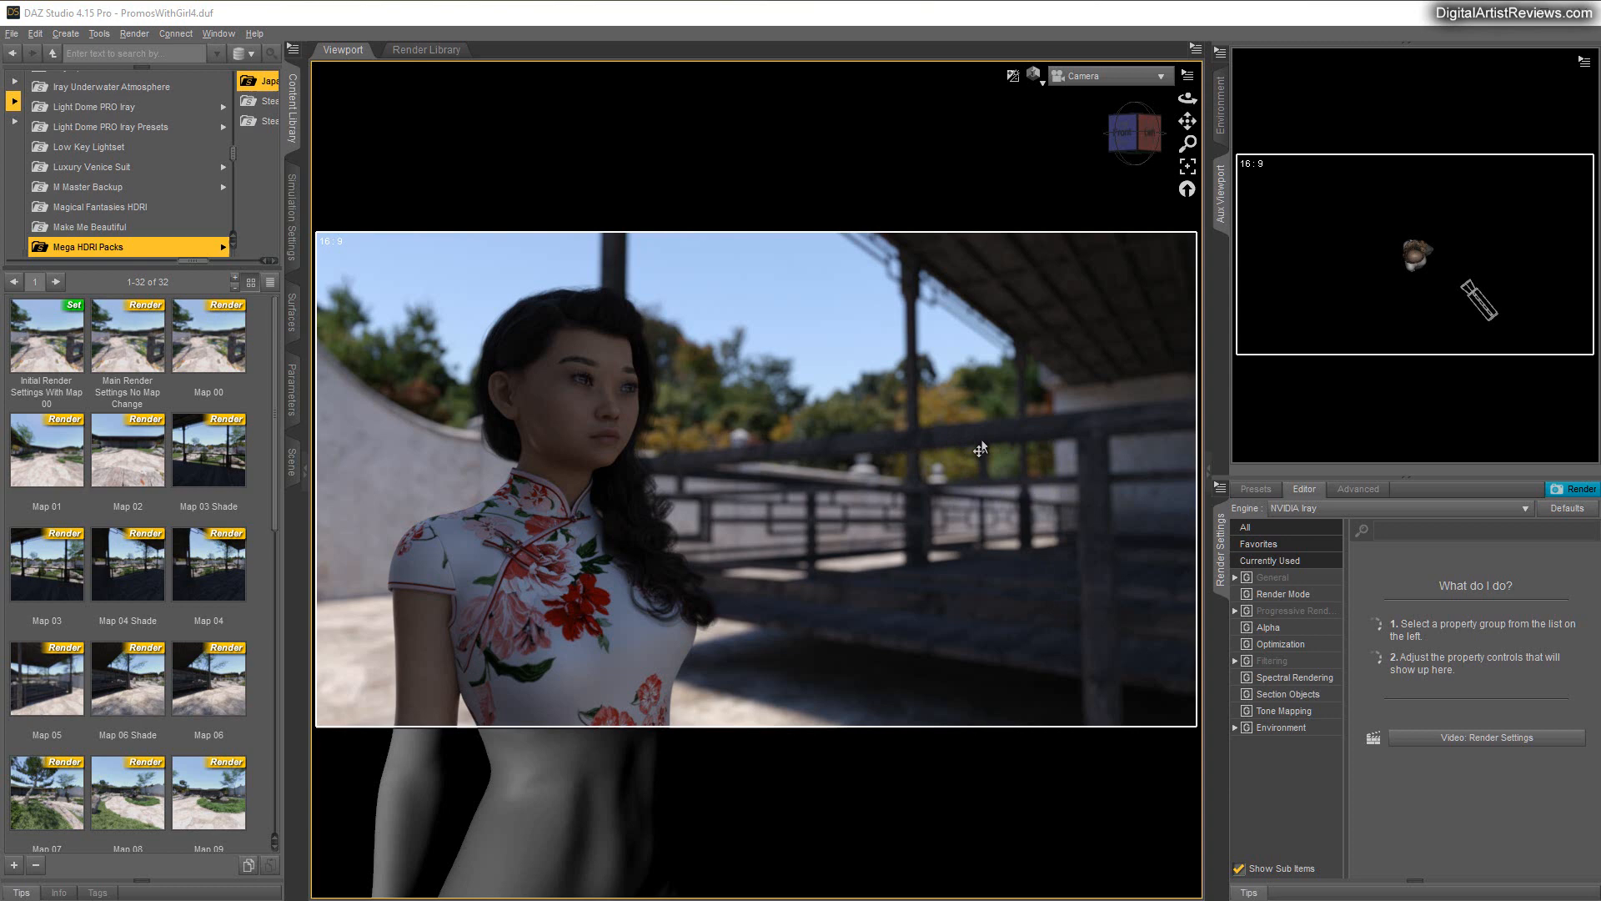
mouse_move(954, 535)
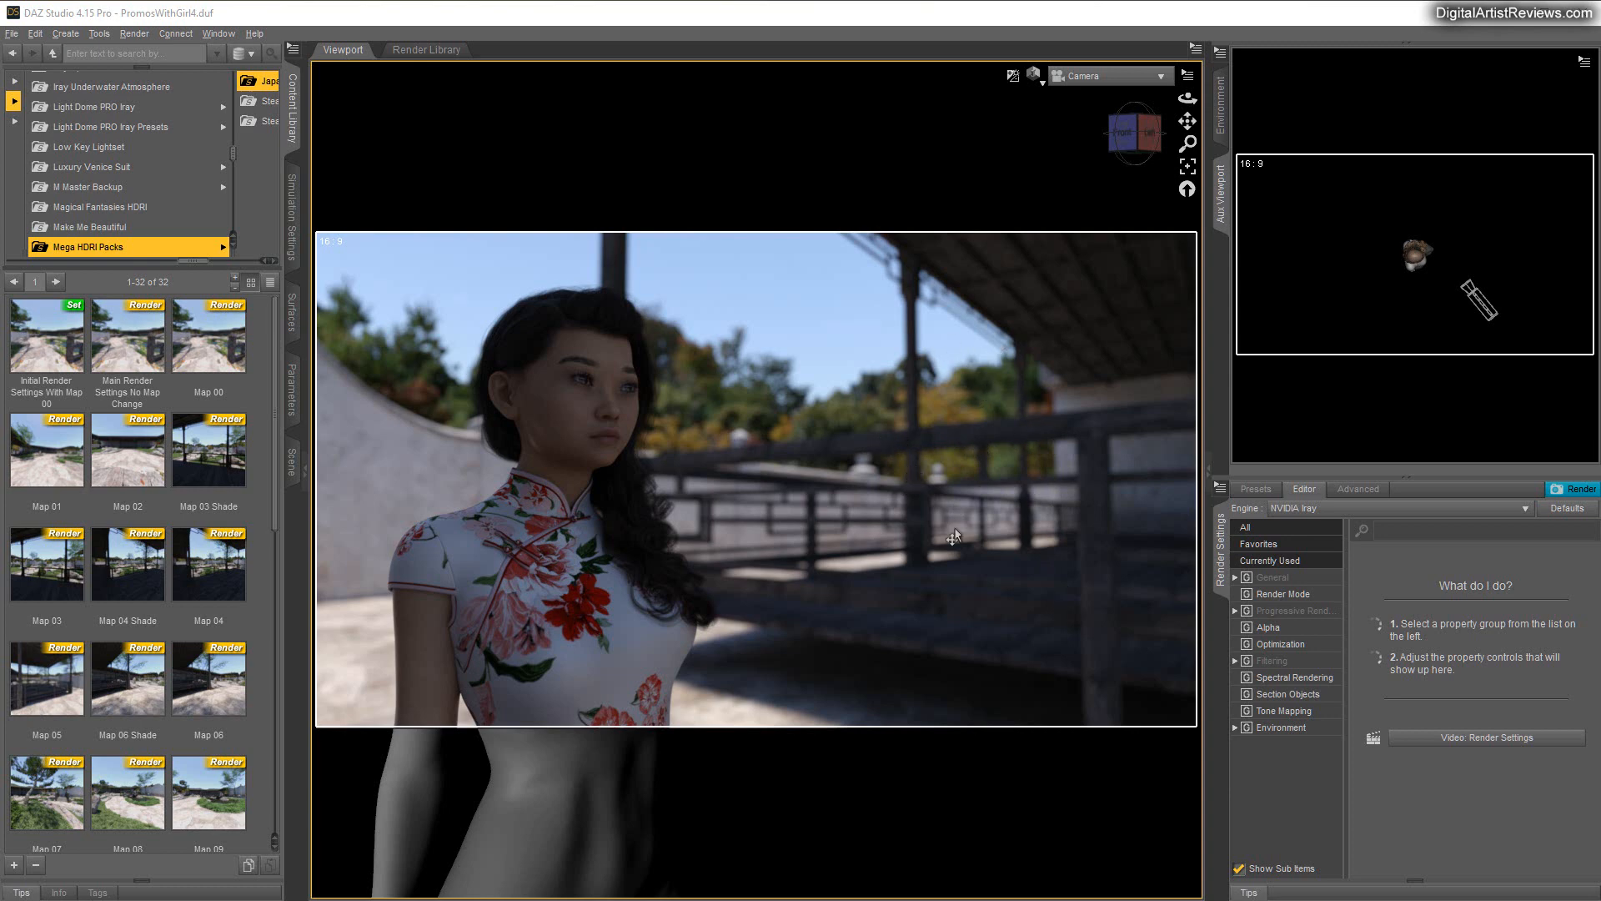
mouse_move(1029, 781)
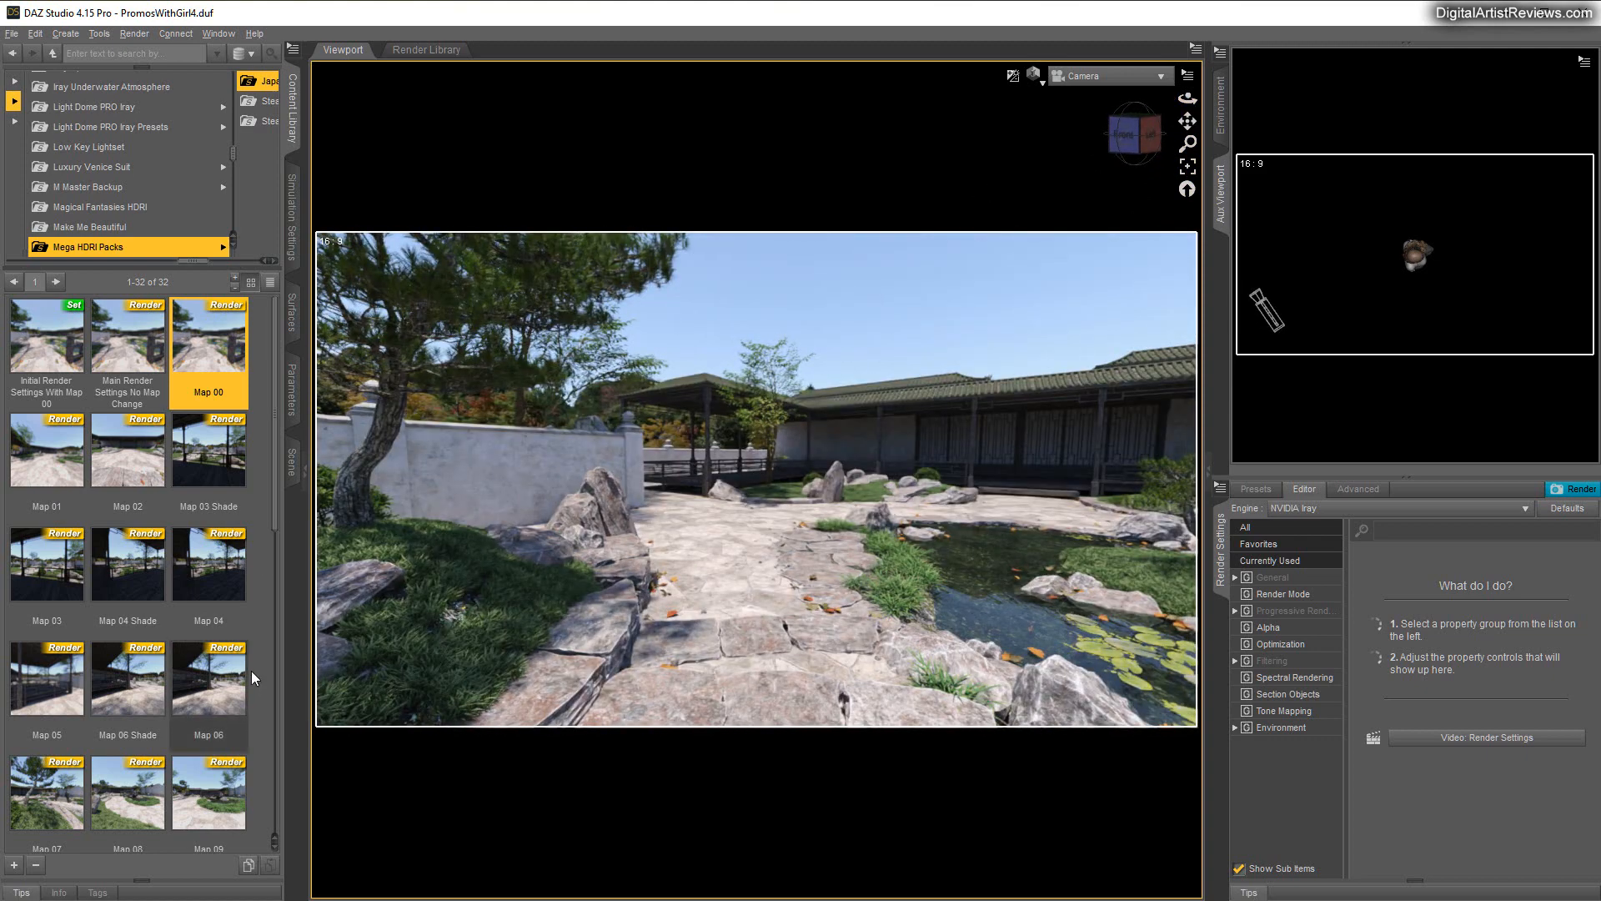
mouse_move(128, 462)
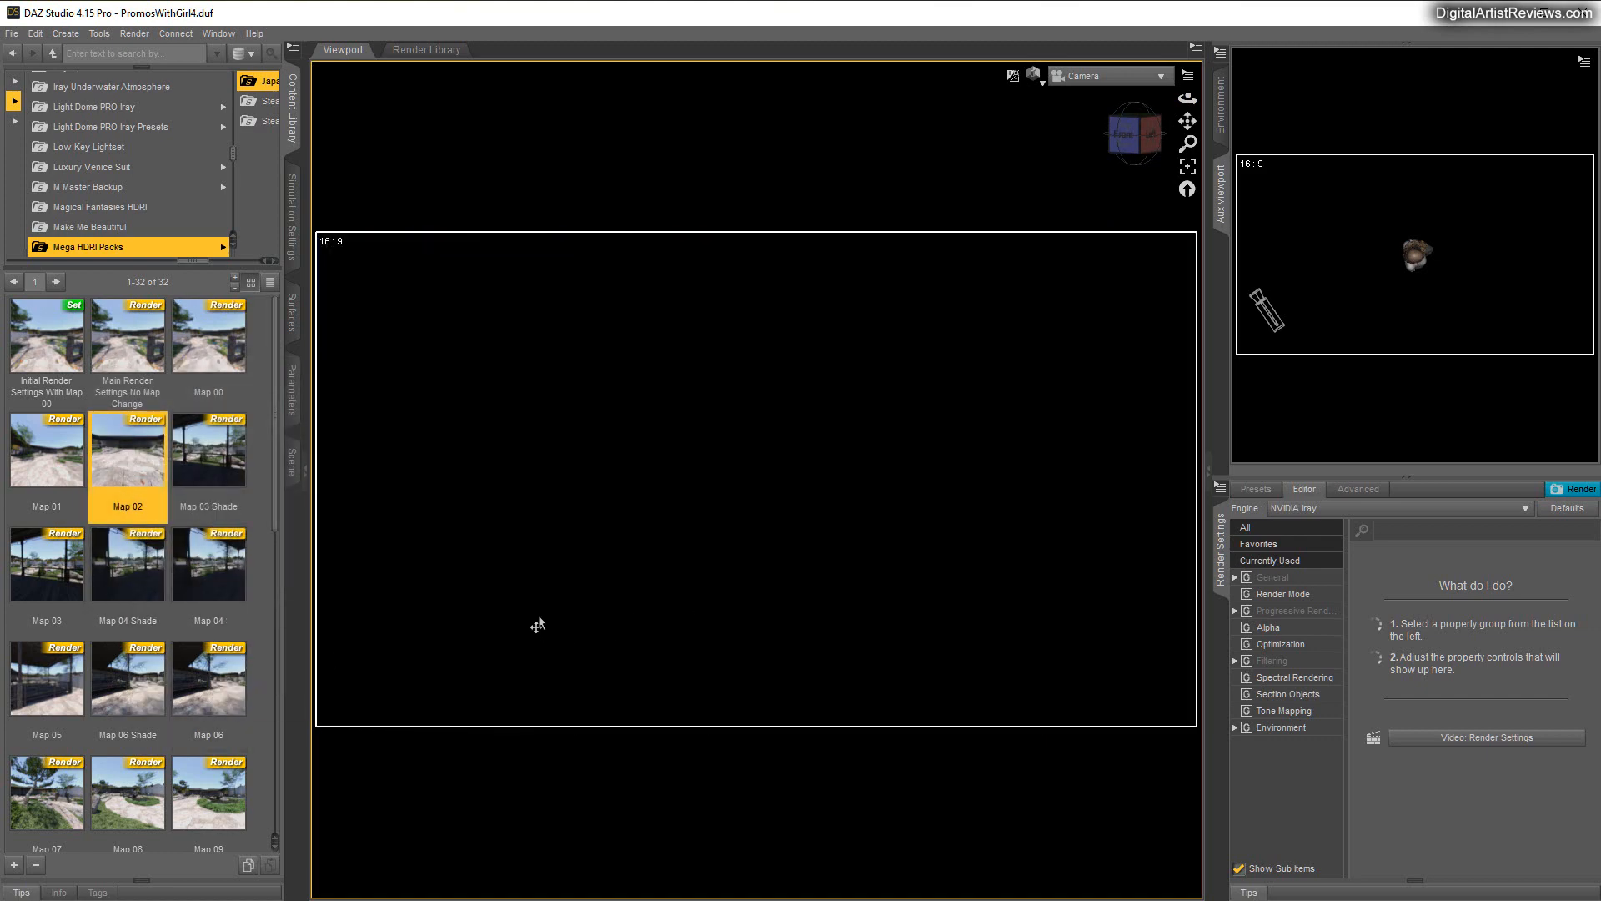
mouse_move(530, 626)
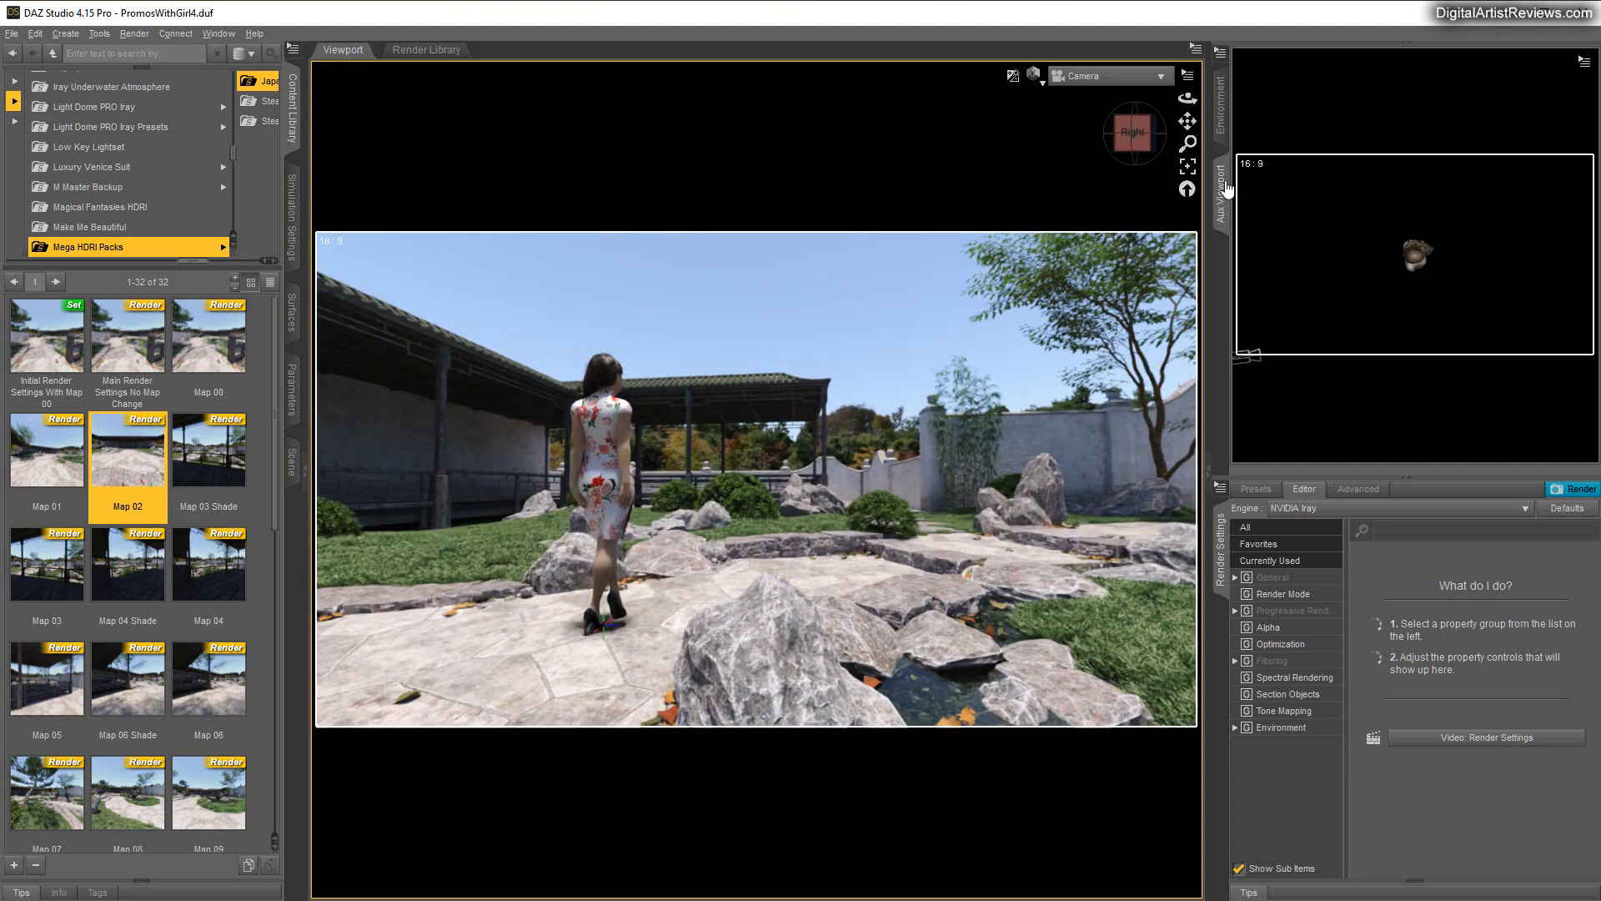
mouse_move(208, 562)
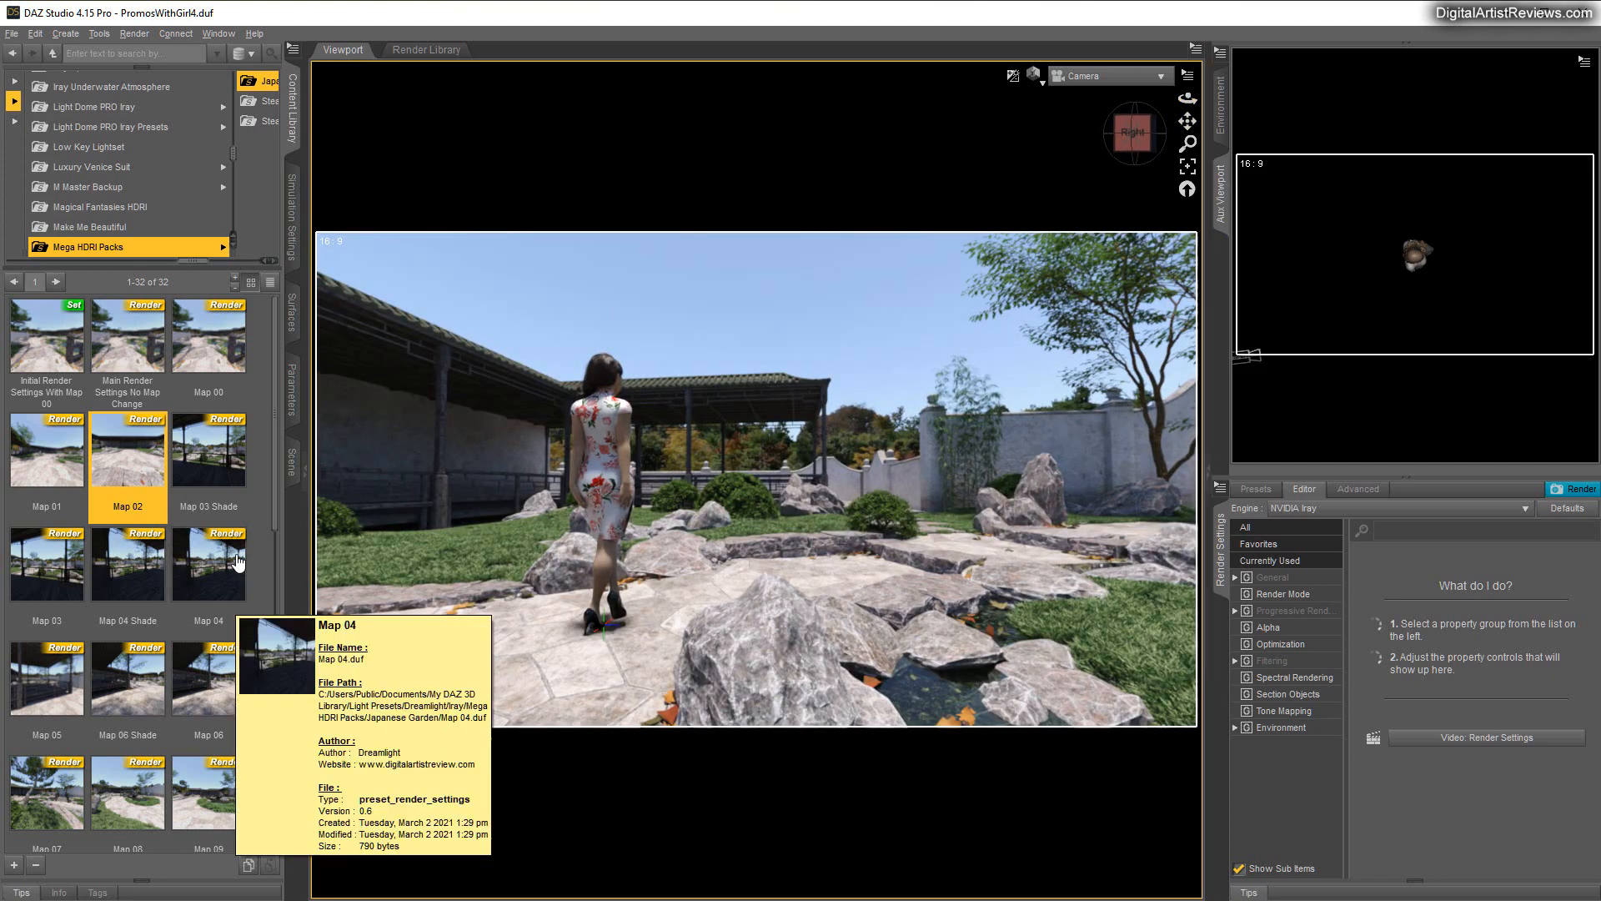
mouse_move(210, 465)
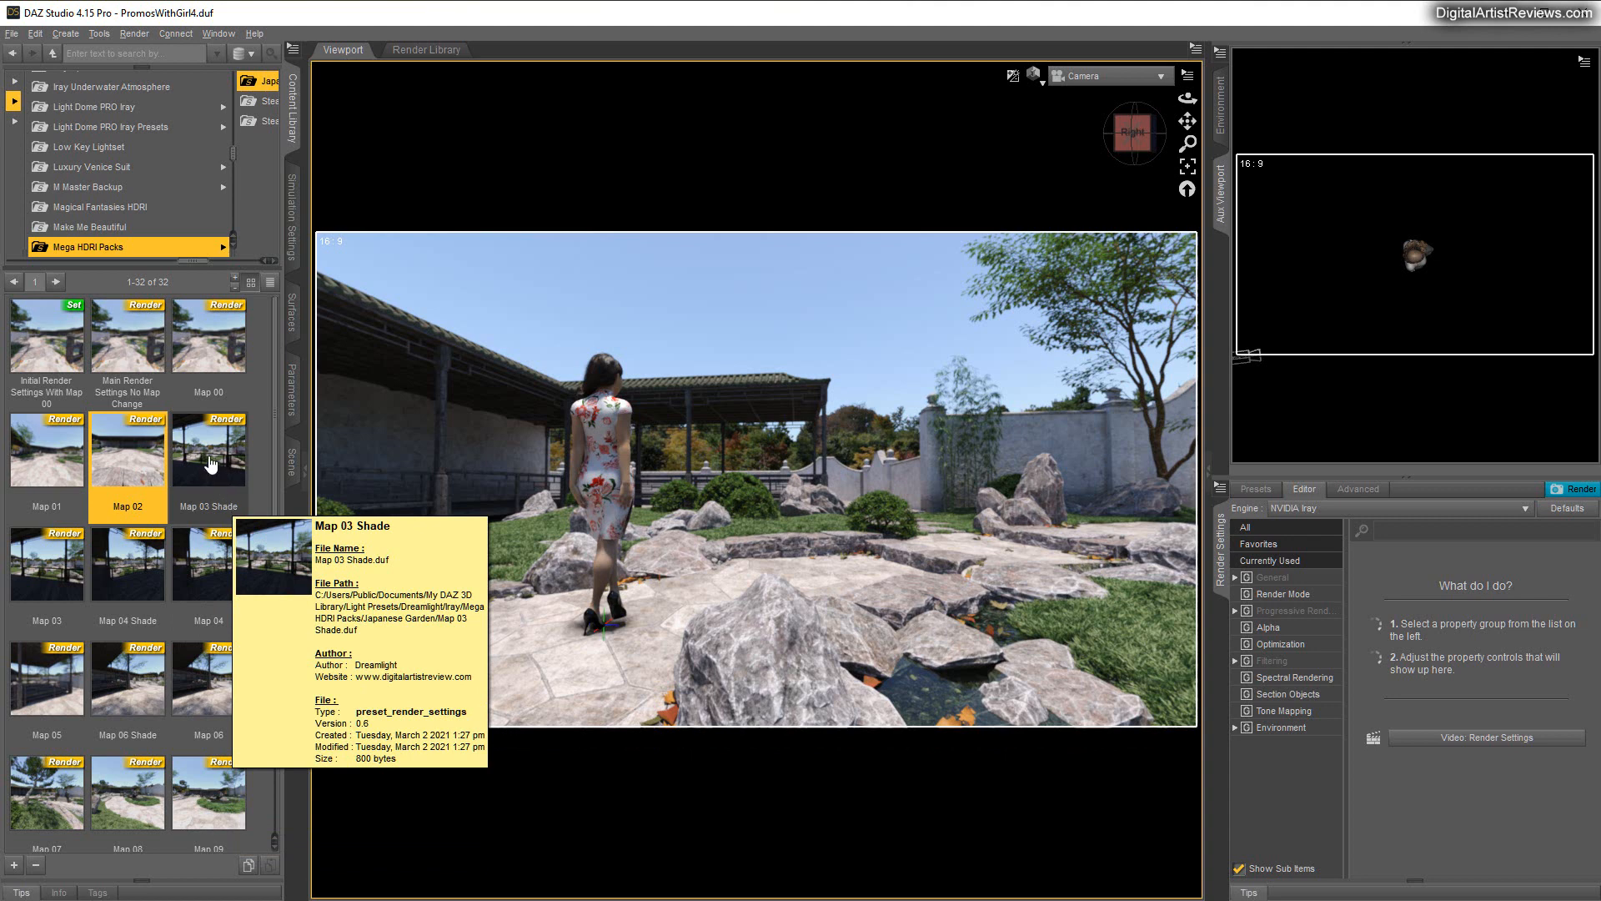
Apply the Map 03 Shade preset and bring up the Tone Mapping render settings
left_click(209, 449)
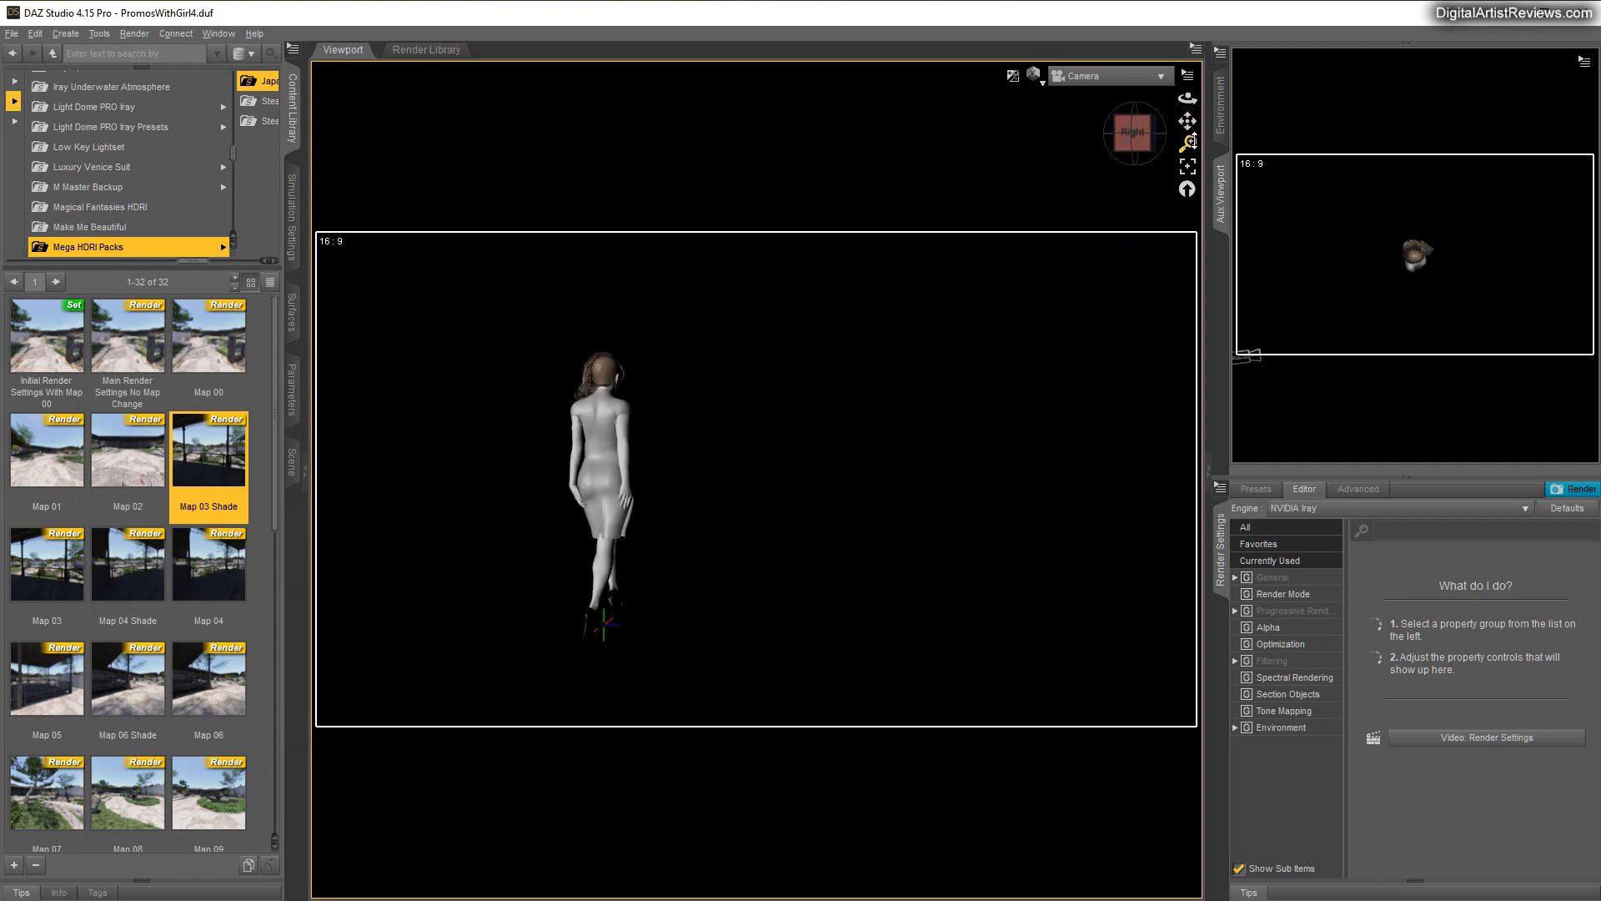
mouse_move(1188, 97)
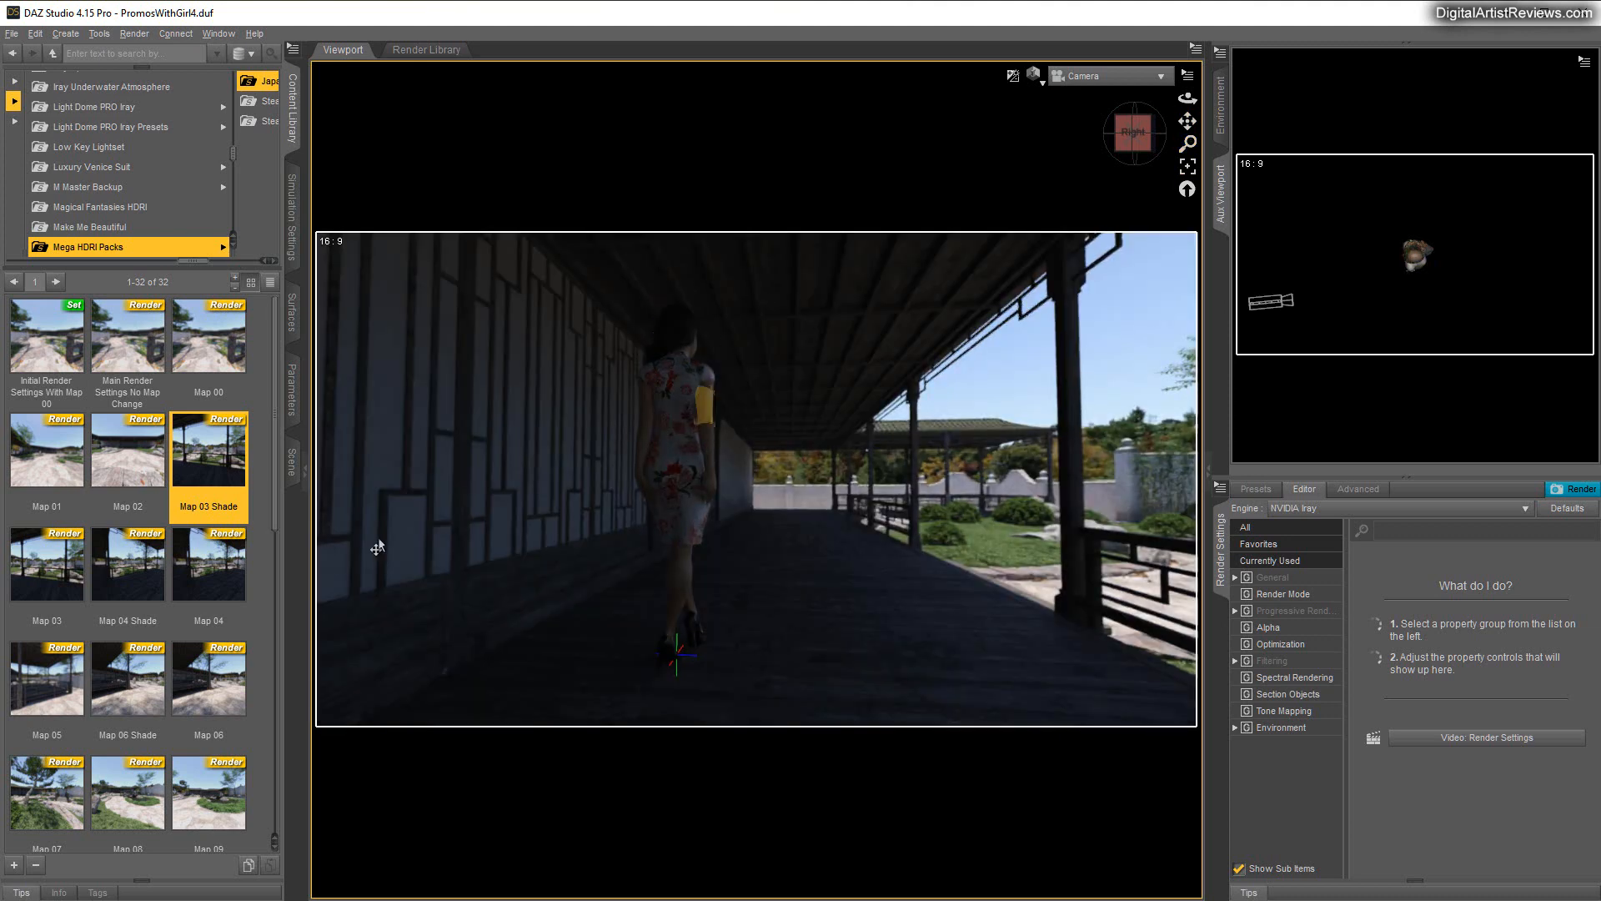
mouse_move(304, 500)
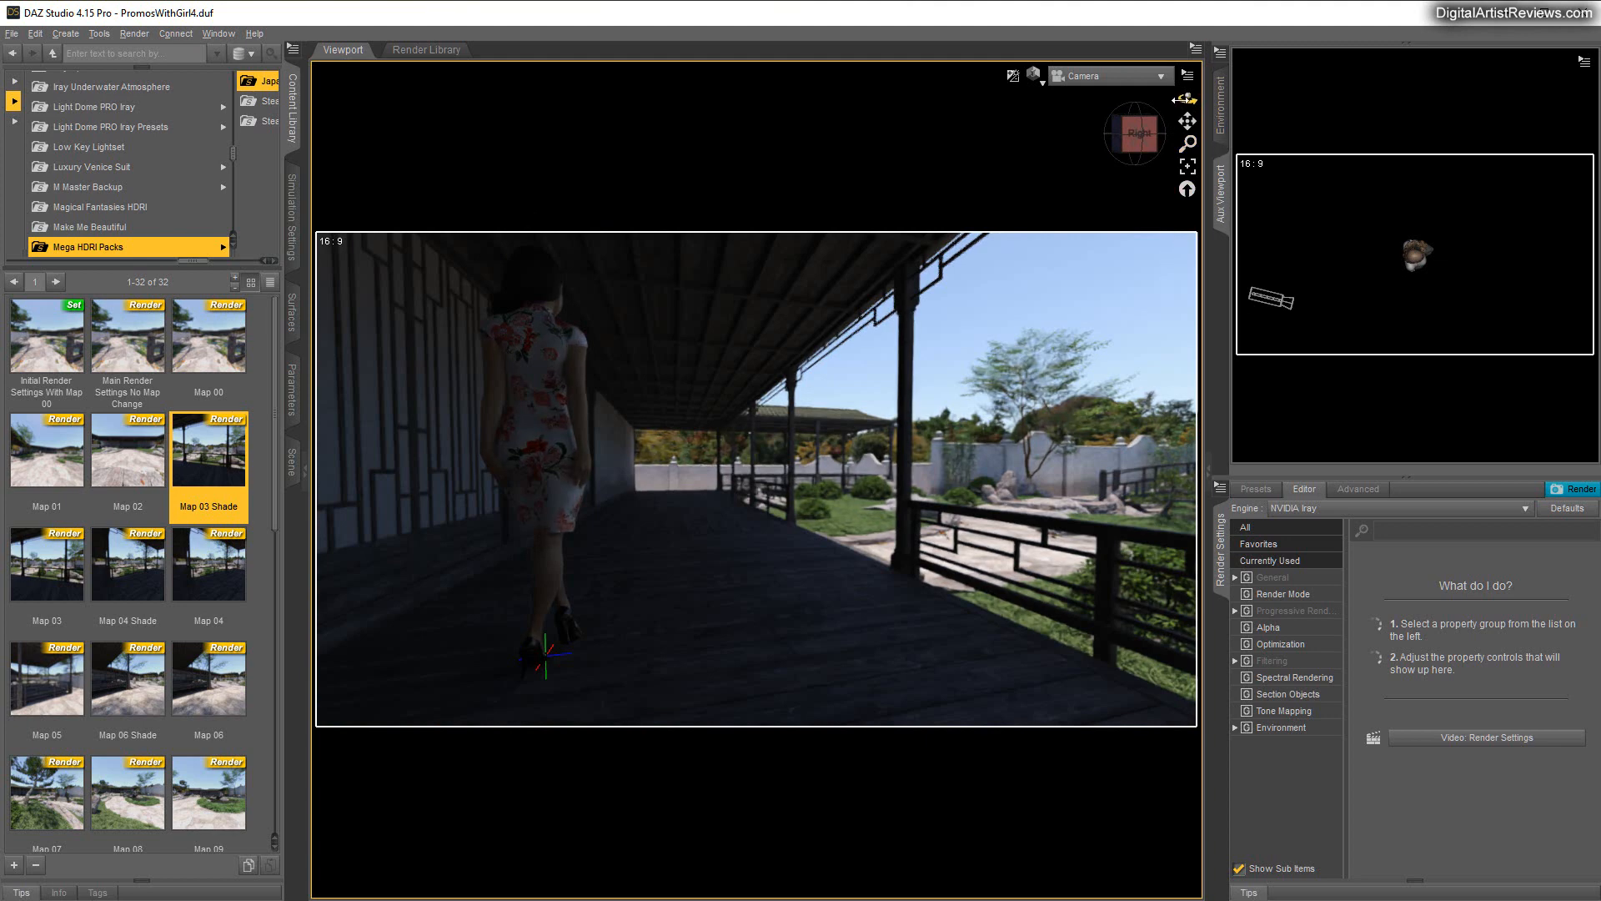
left_click(1289, 710)
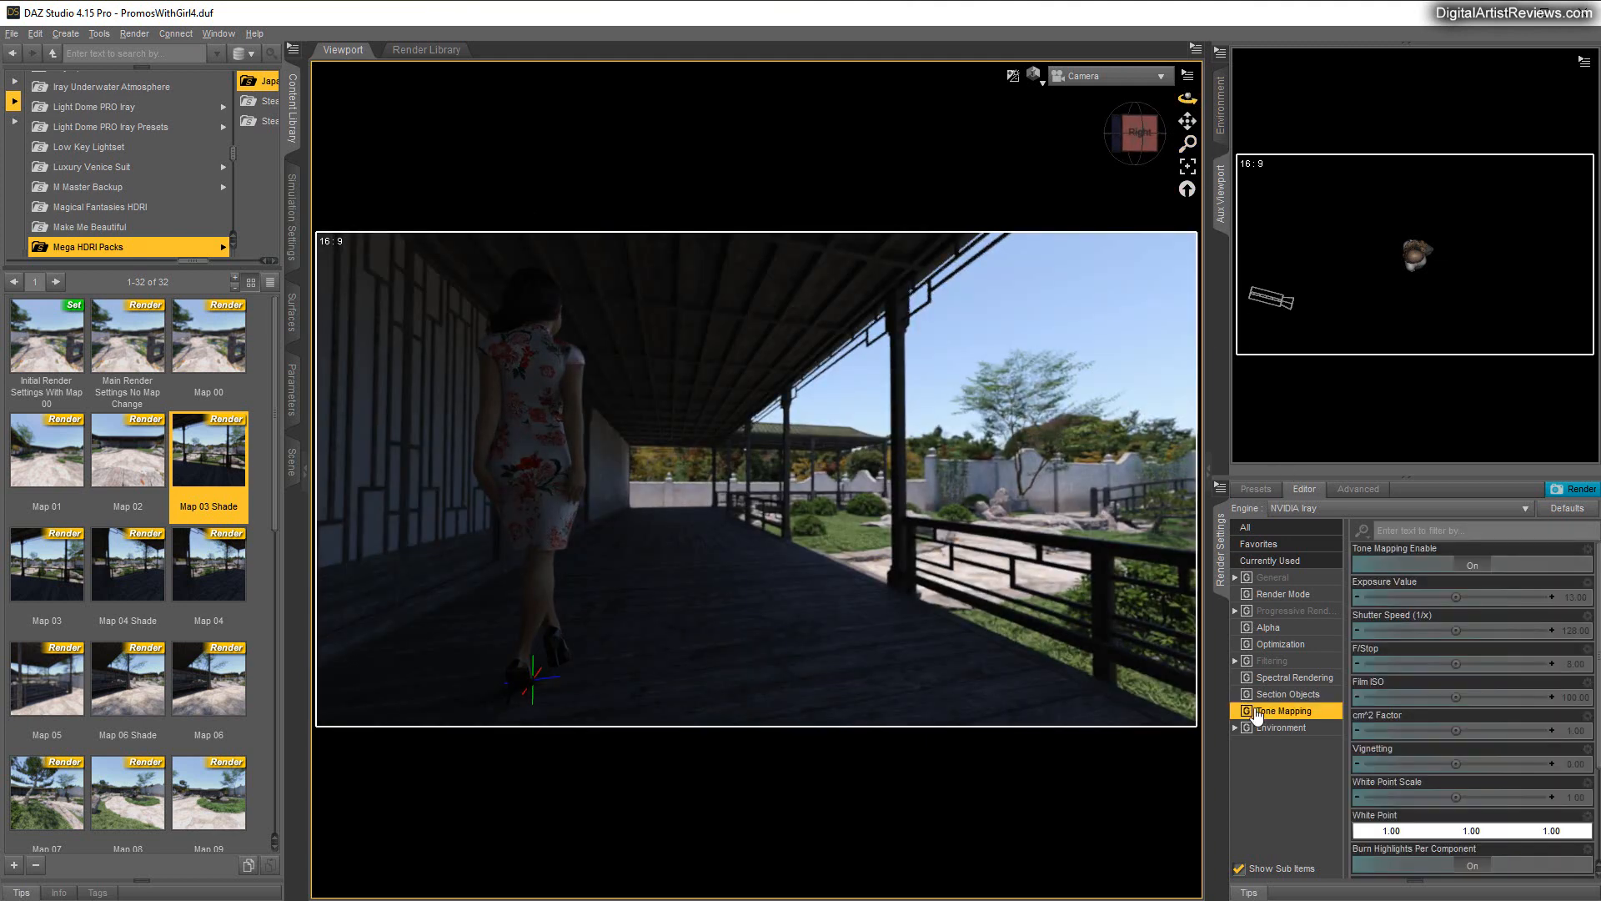
Scroll through the Tone Mapping settings before reframing the camera toward the garden wall
scroll("down", 3)
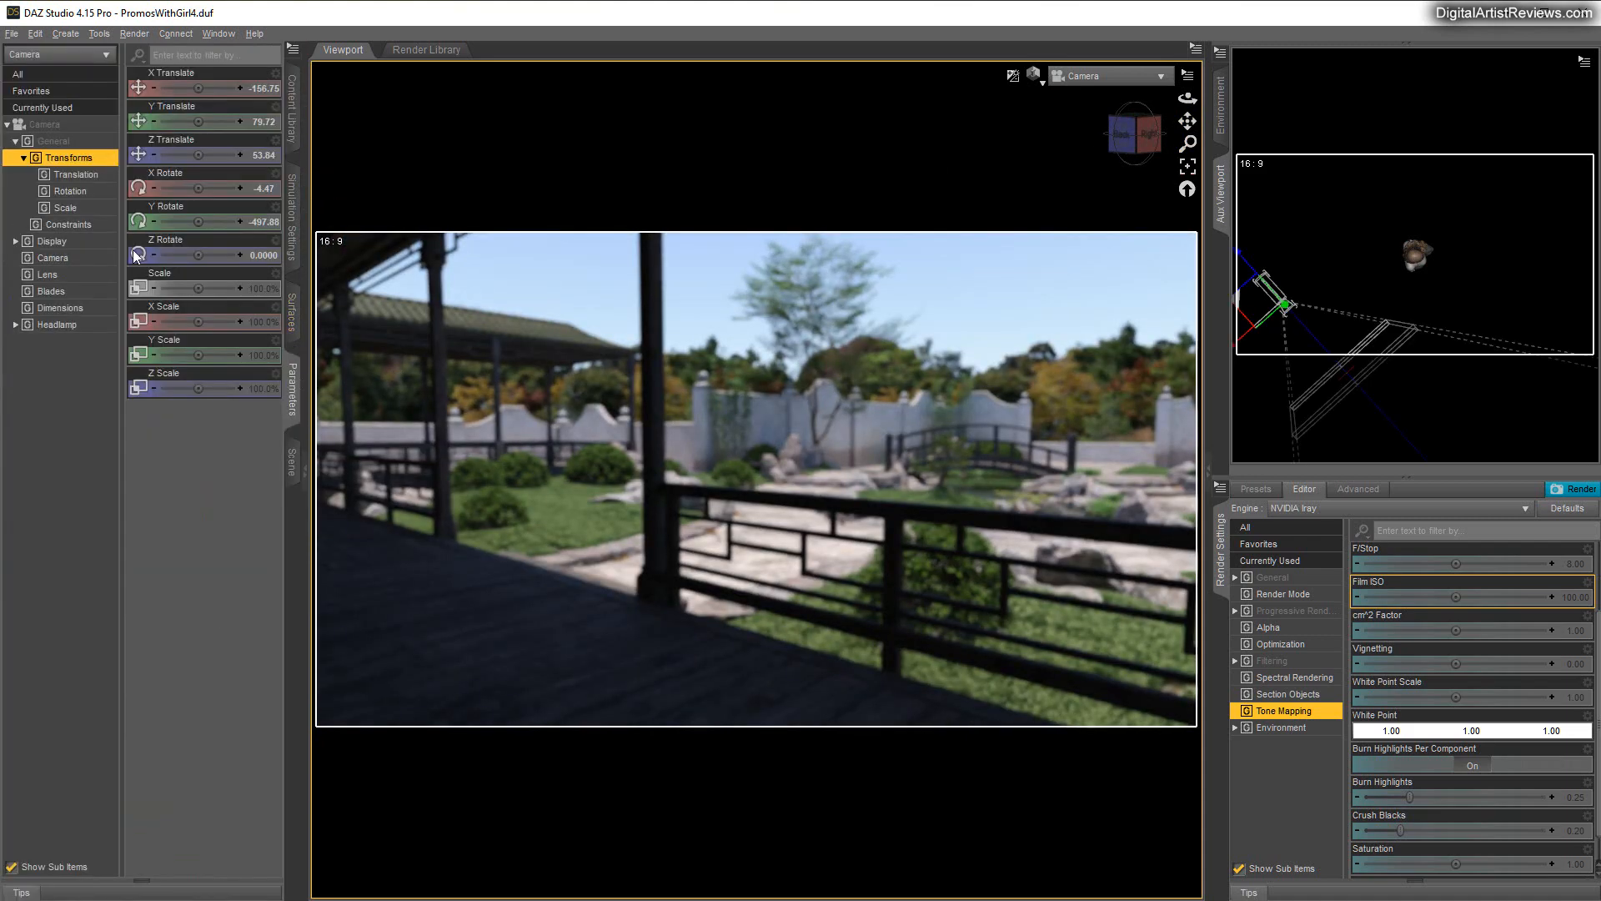
Set the camera's Depth of Field to Off so the garden beyond the railing renders sharp
left_click(52, 257)
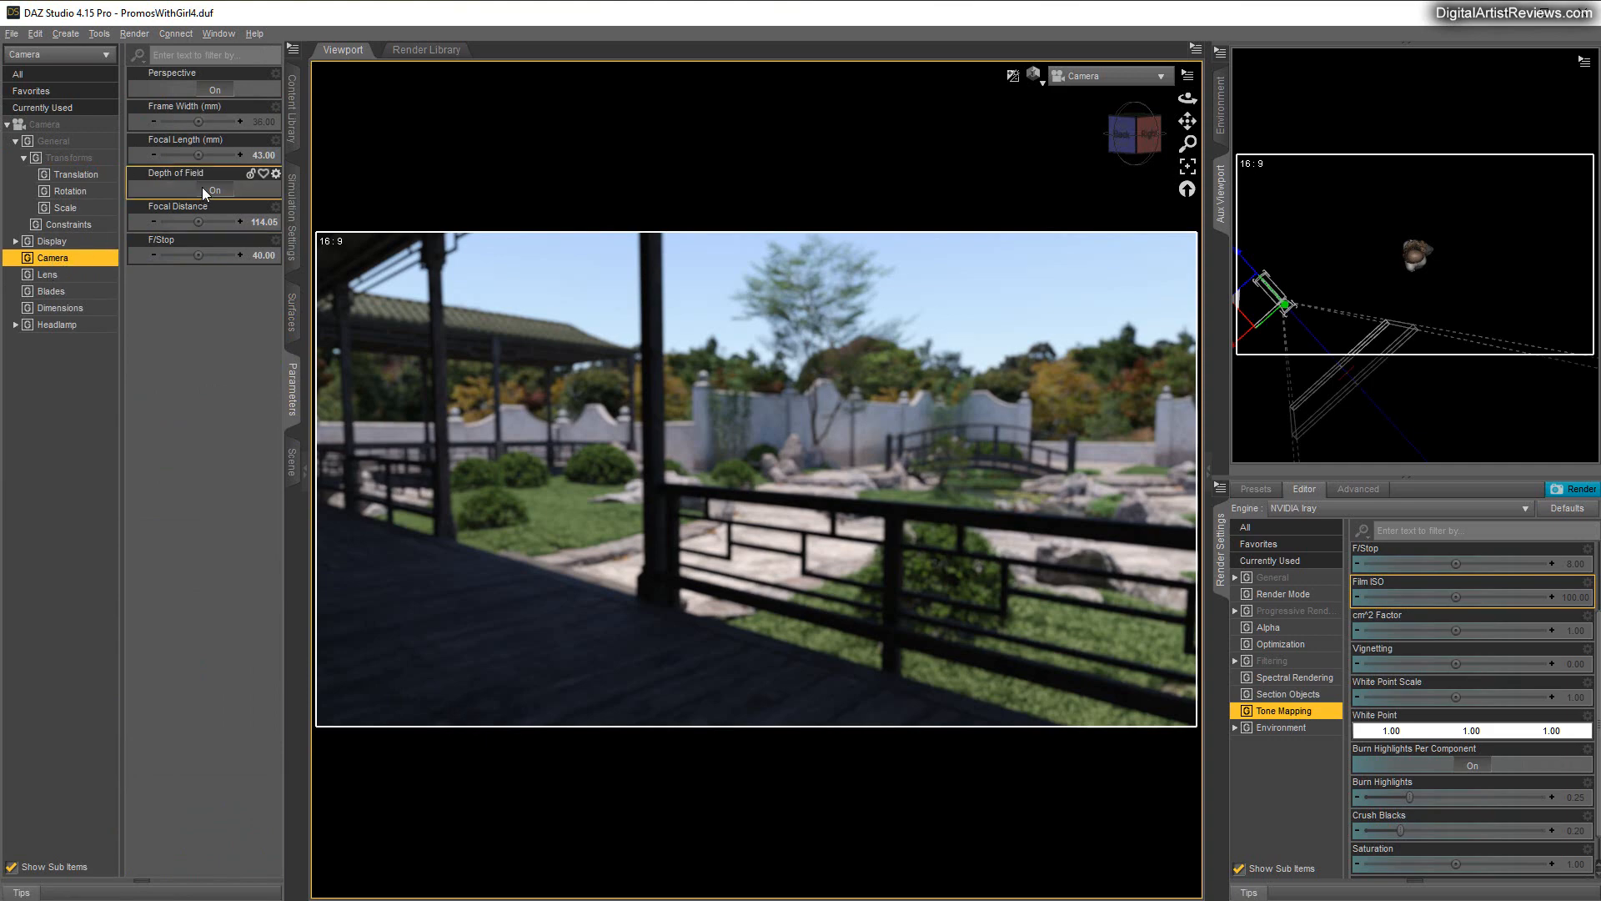
left_click(214, 191)
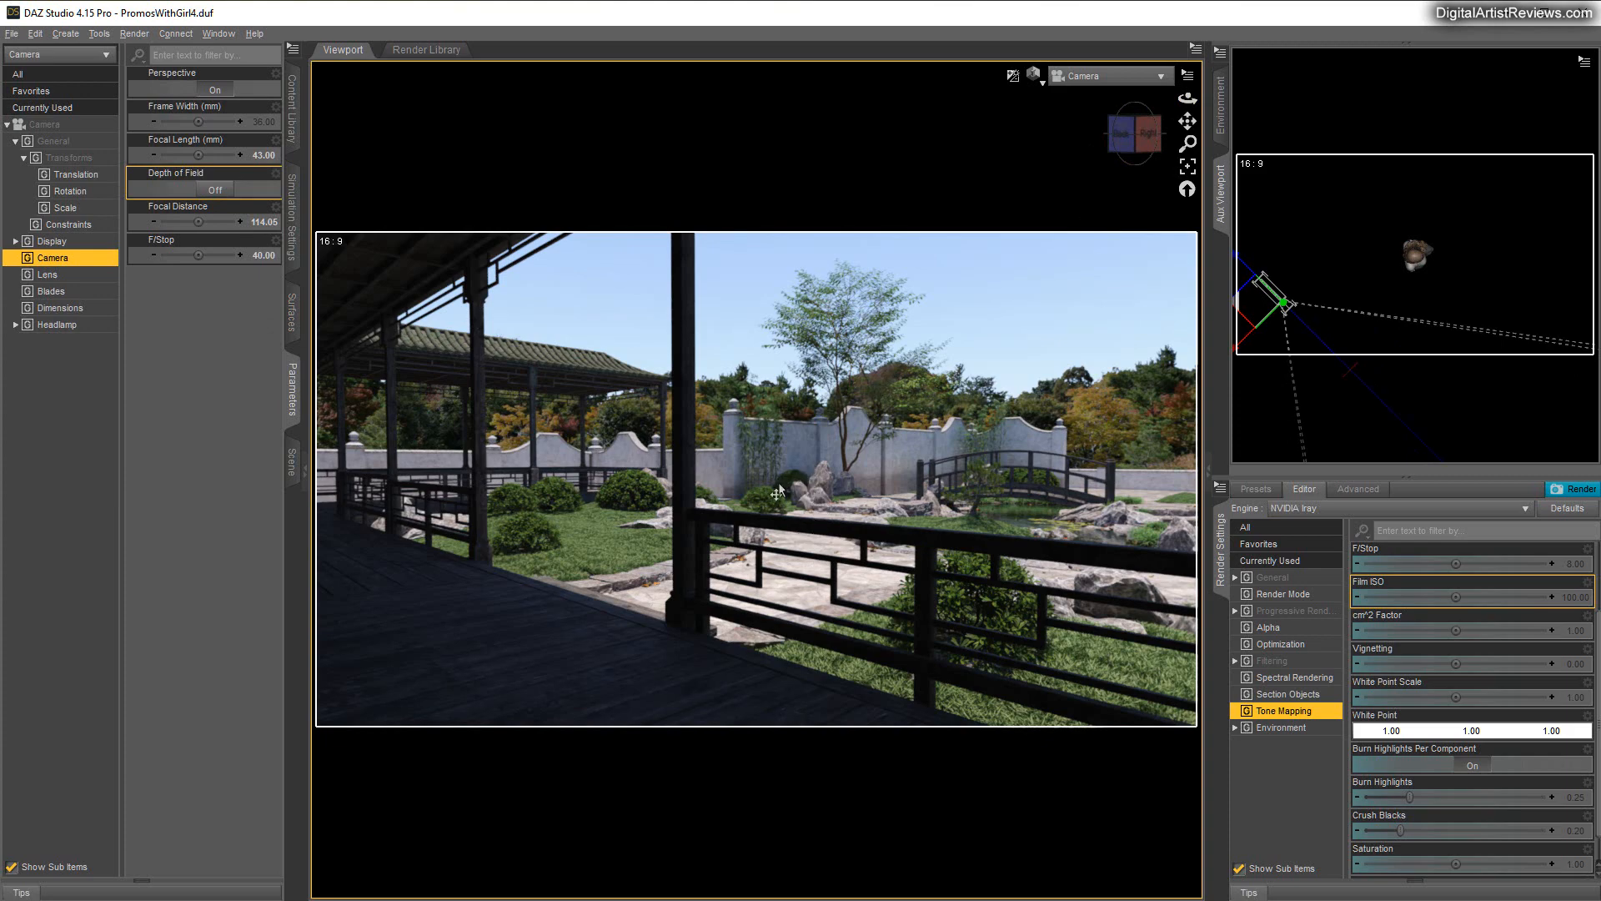
mouse_move(1063, 190)
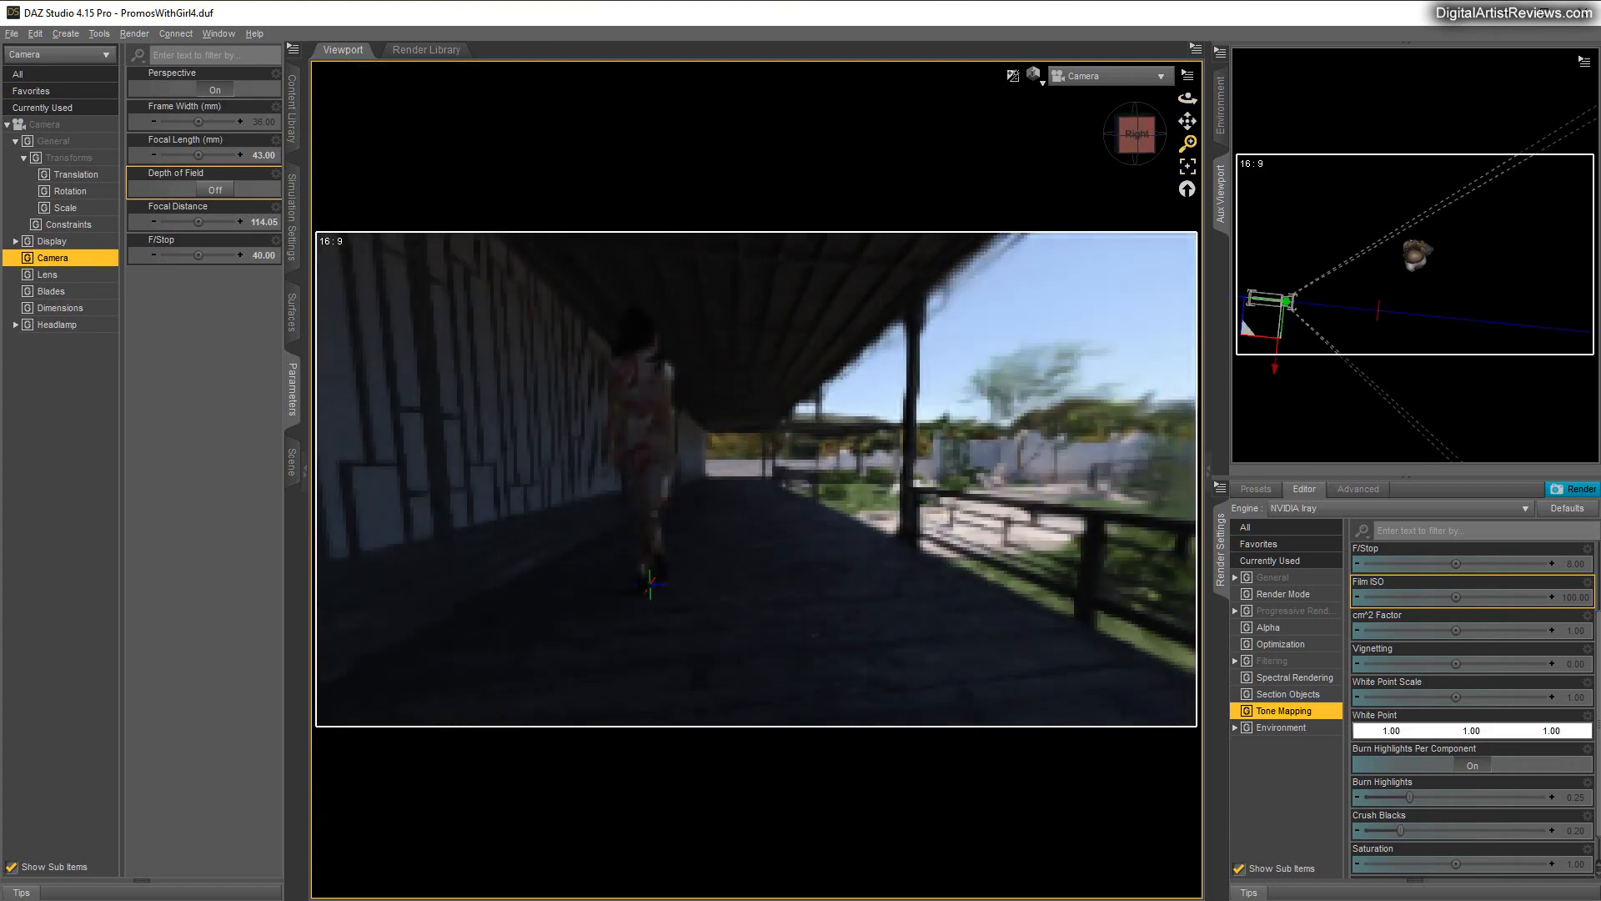
left_click_drag(225, 153, 148, 153)
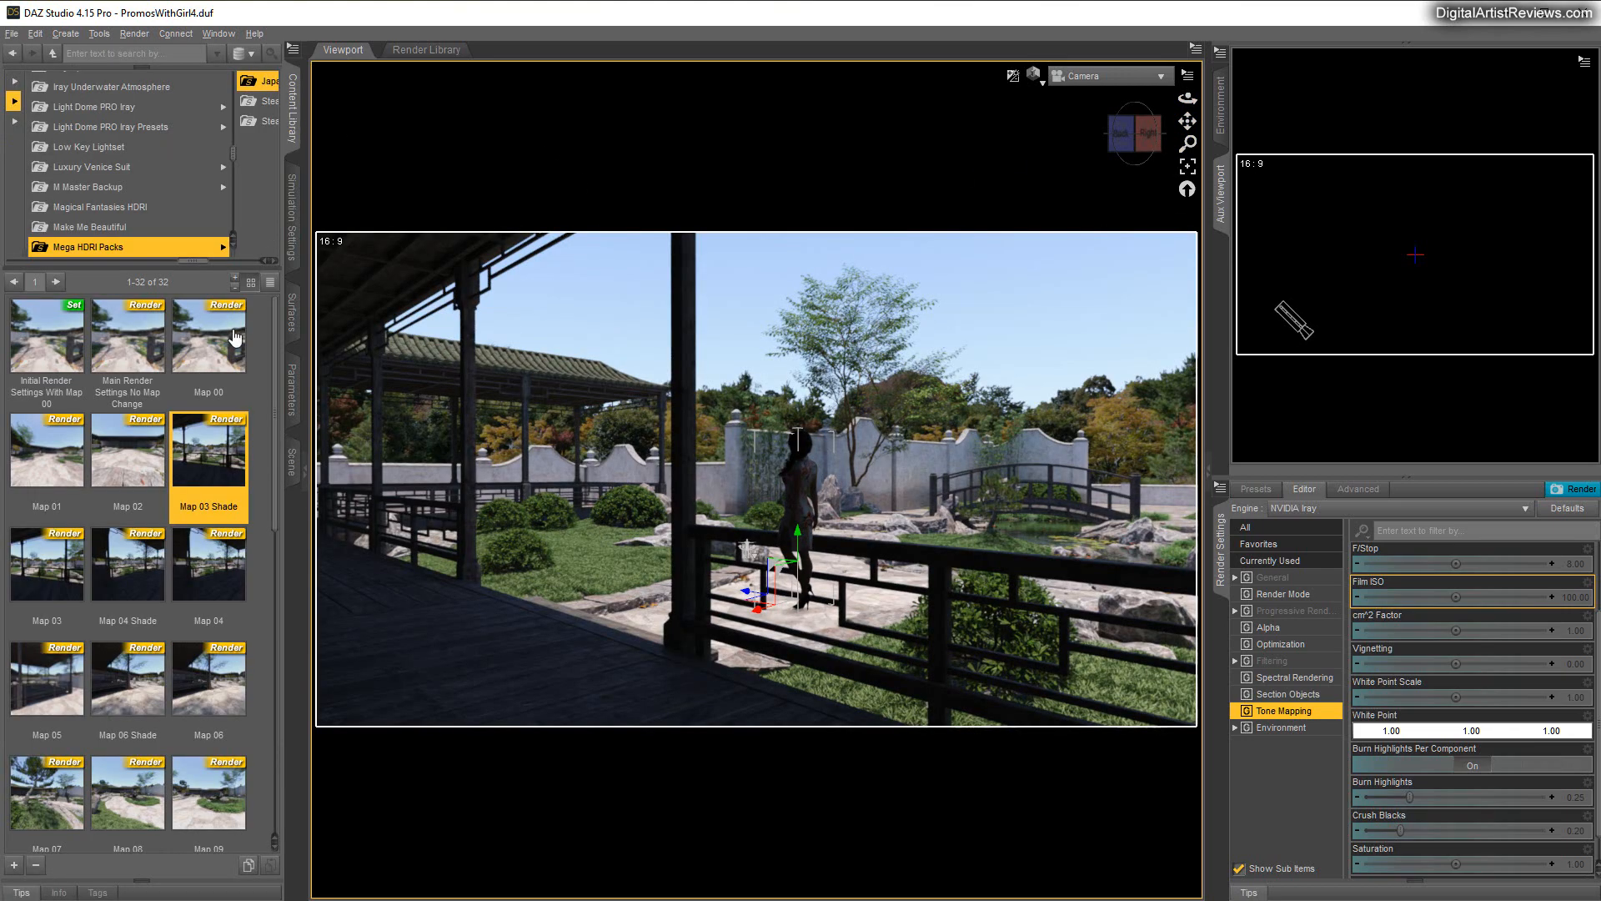
mouse_move(47, 566)
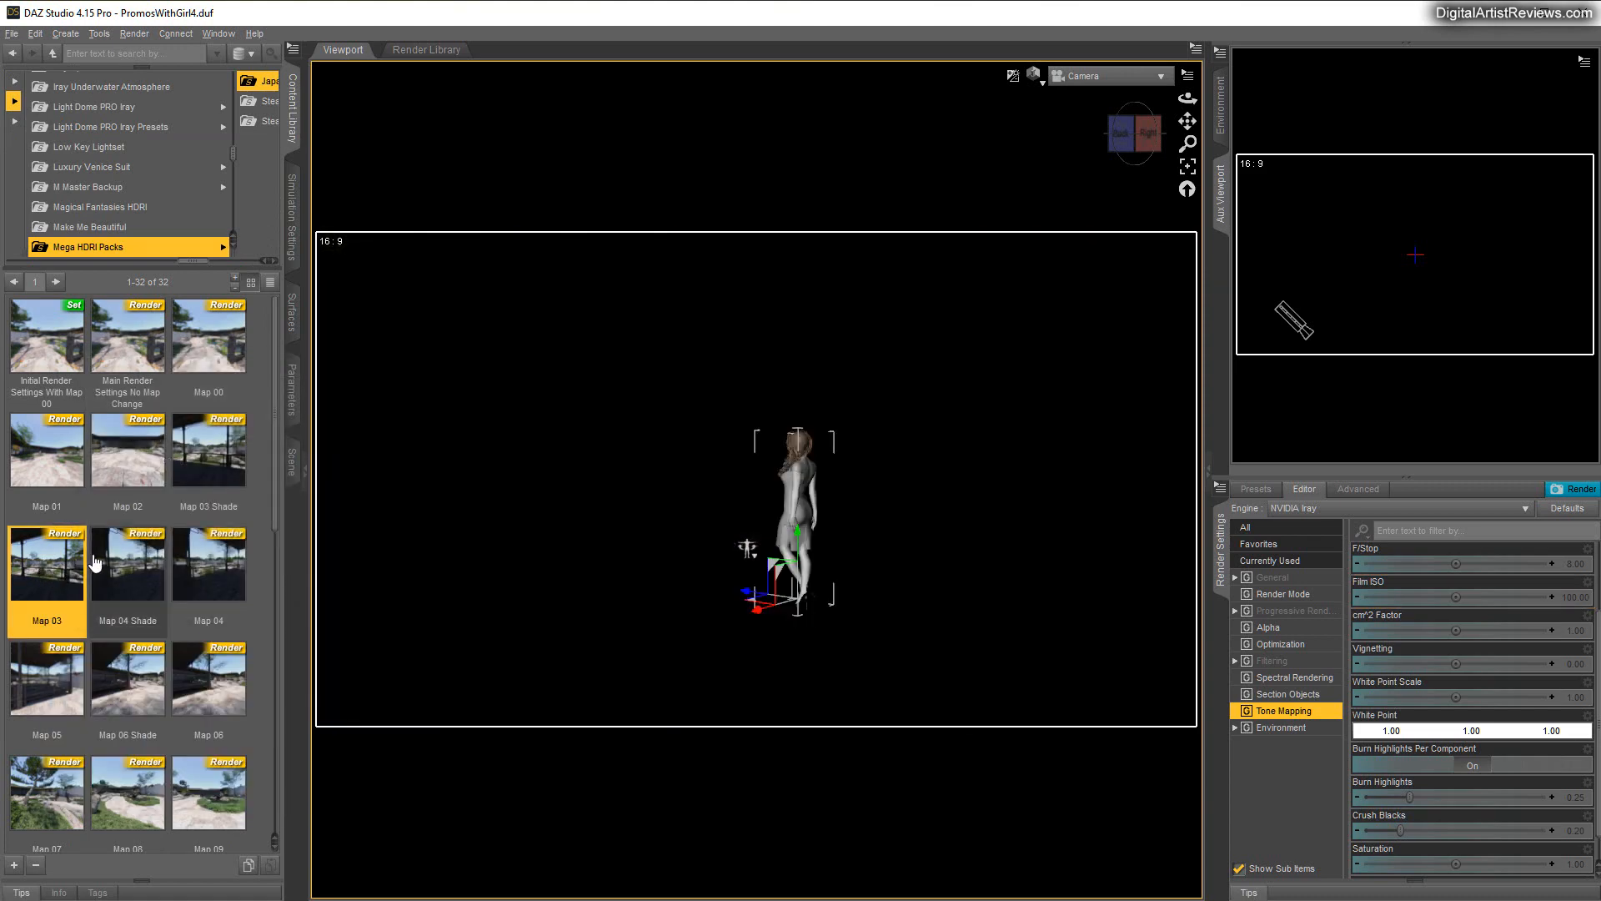
mouse_move(127, 562)
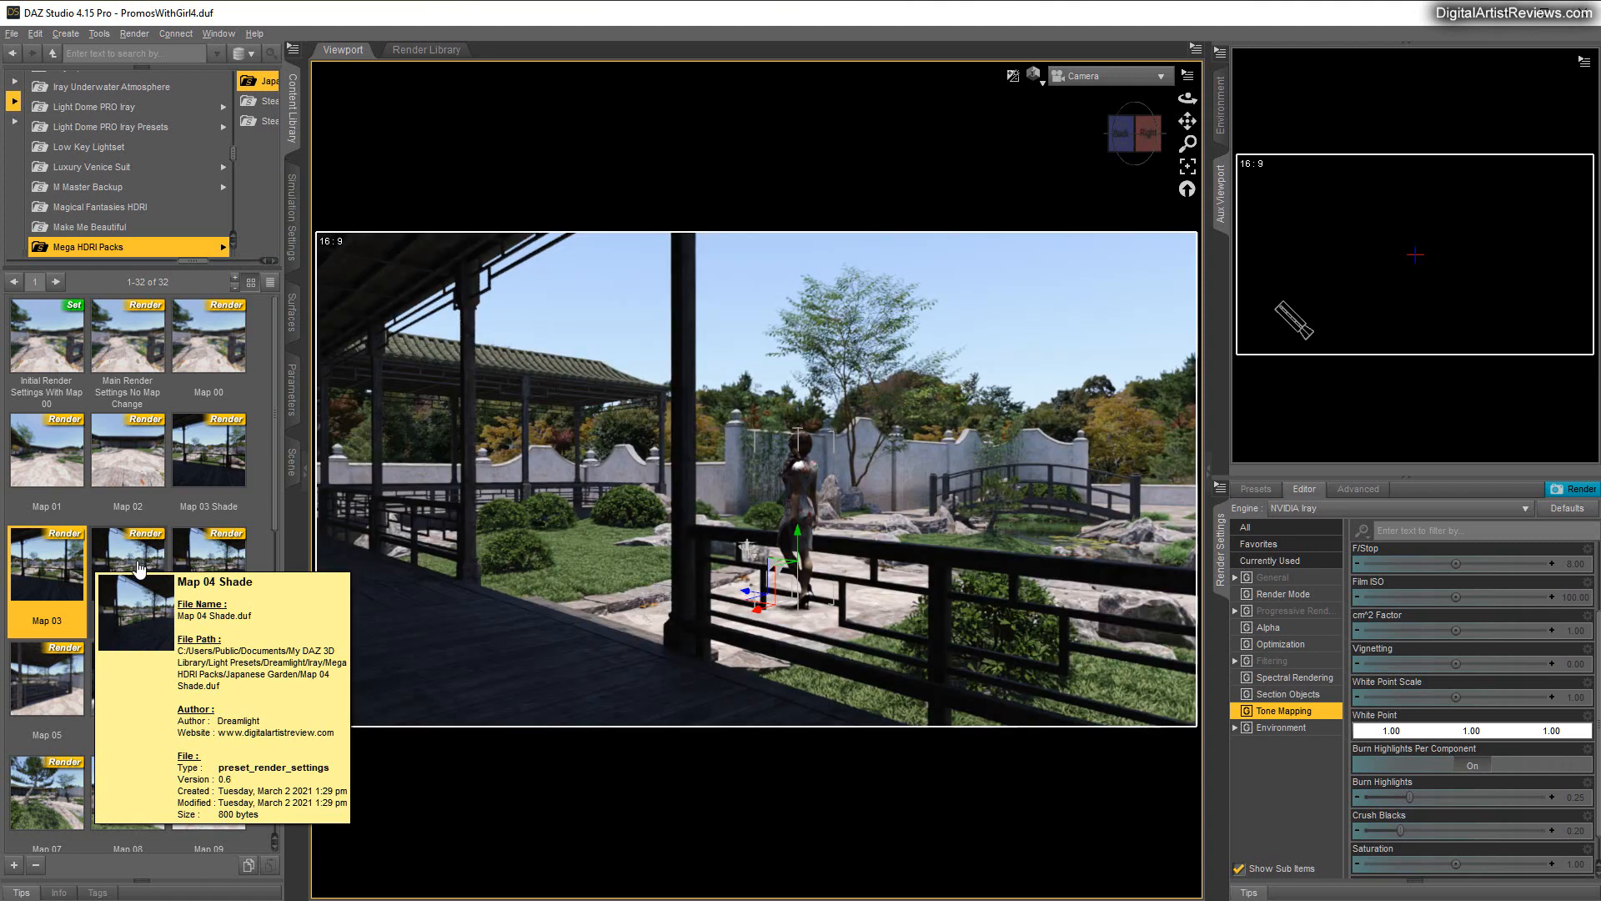
mouse_move(733, 472)
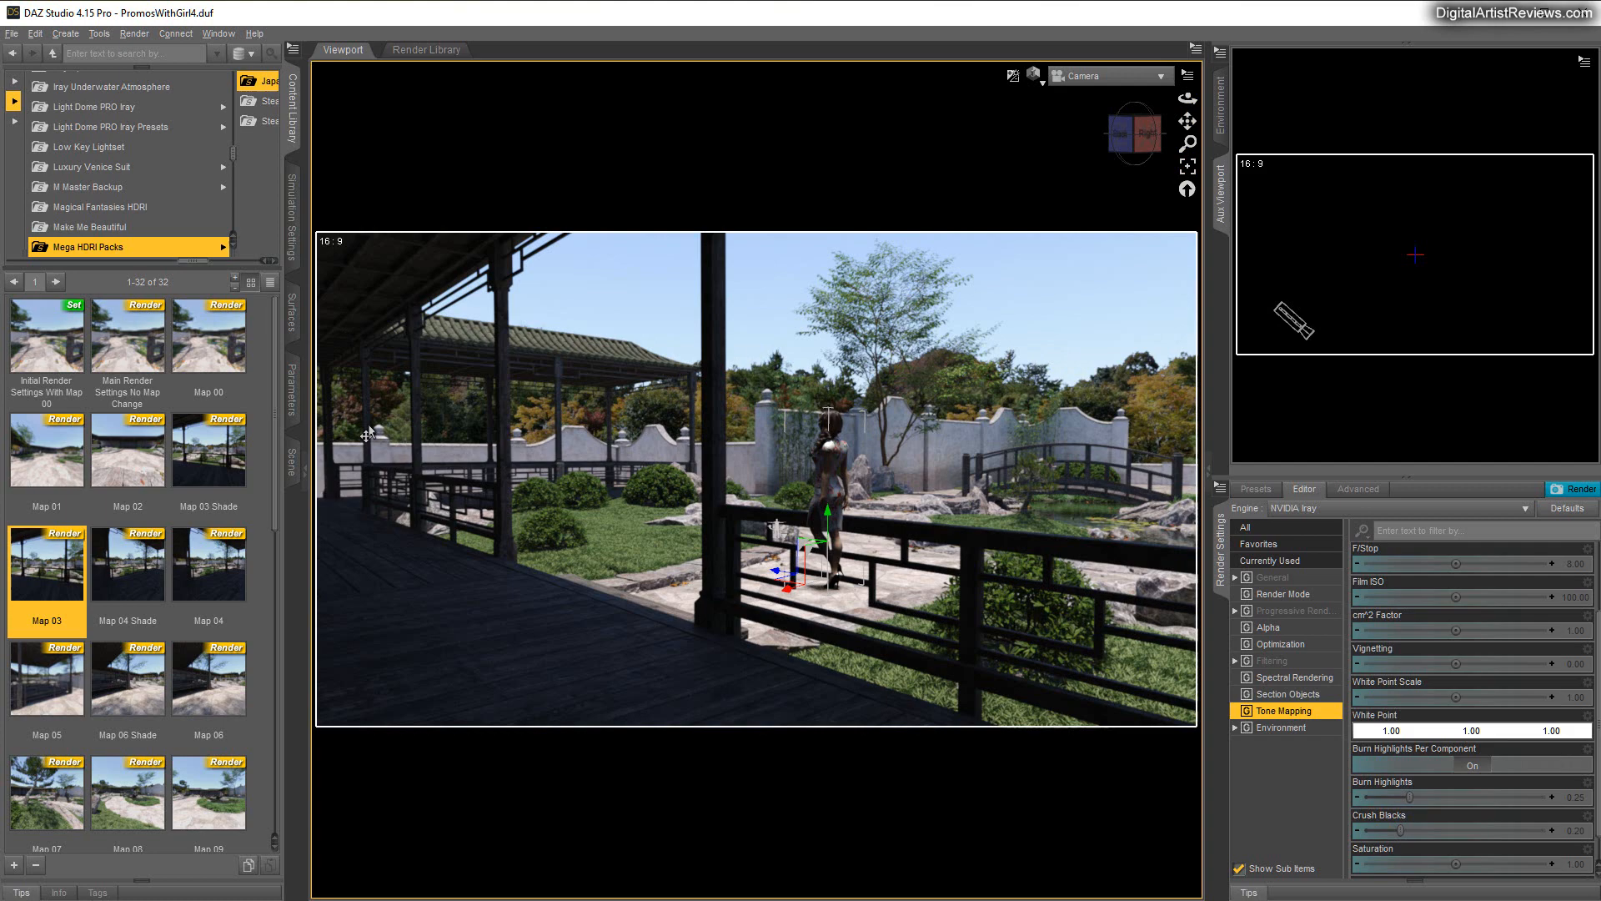
mouse_move(1186, 99)
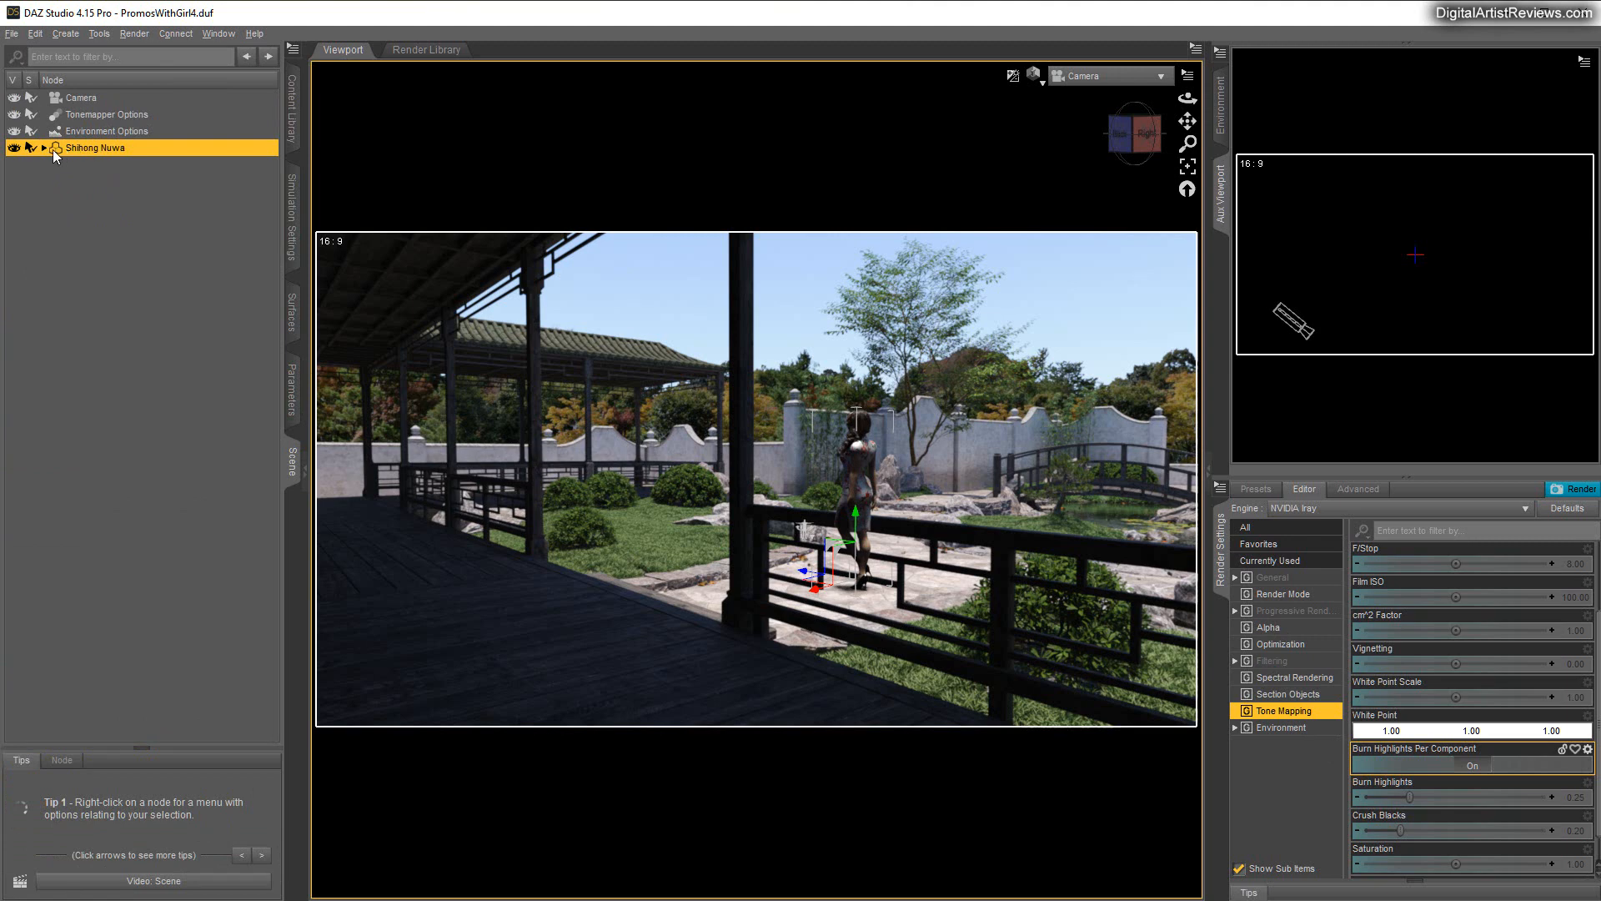
Select the woman's figure and show the Environment render settings for the map choice
left_click(293, 388)
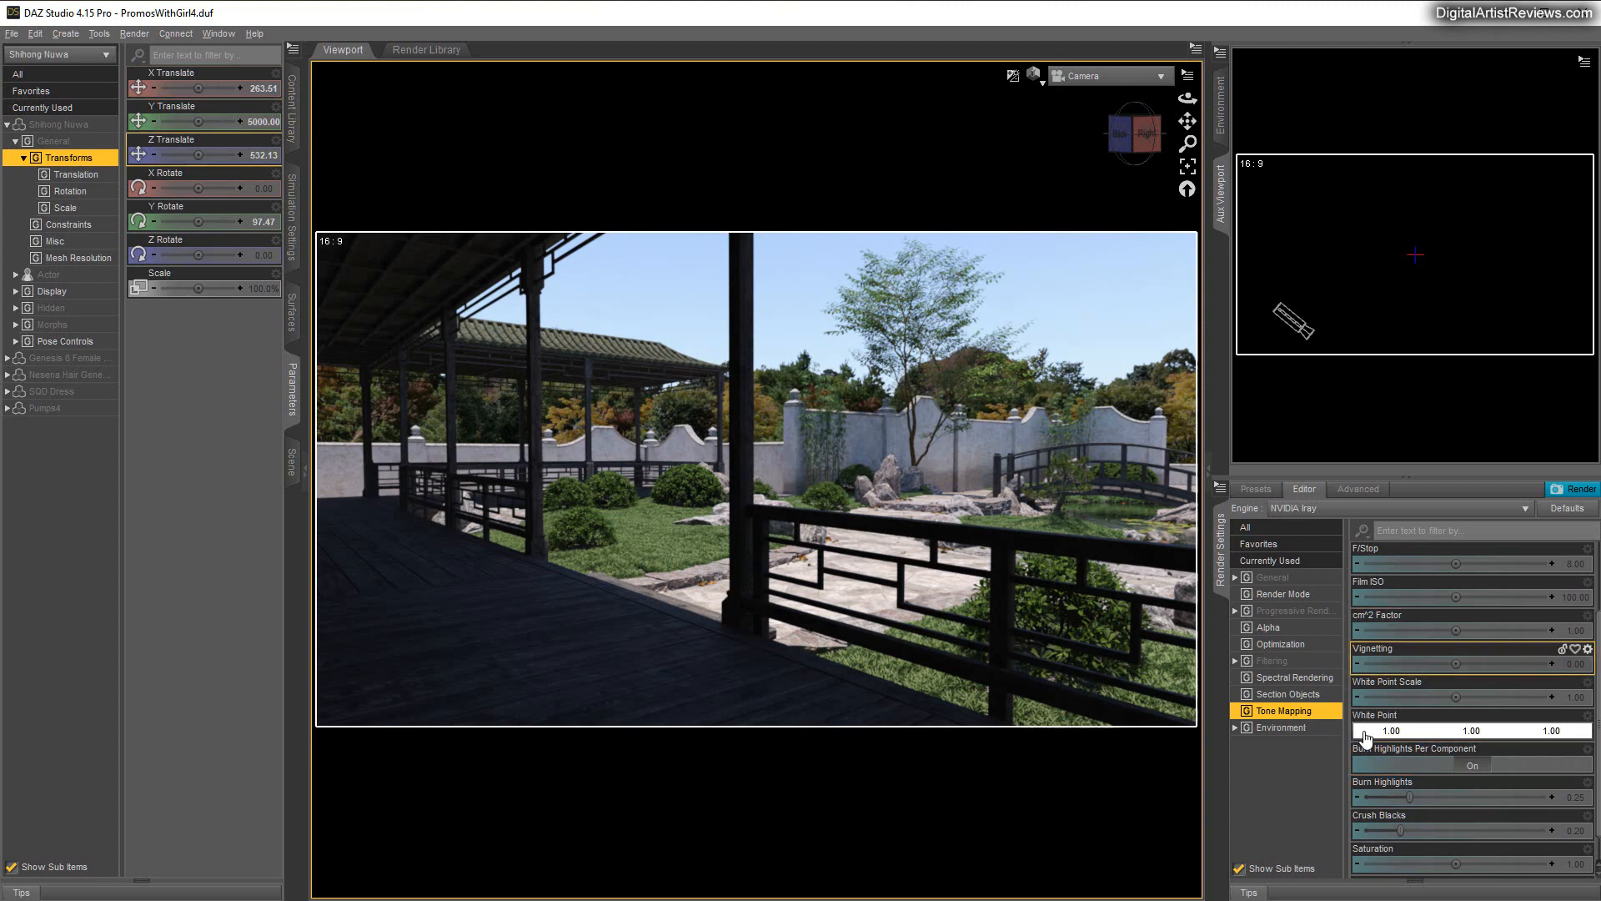
left_click(1279, 727)
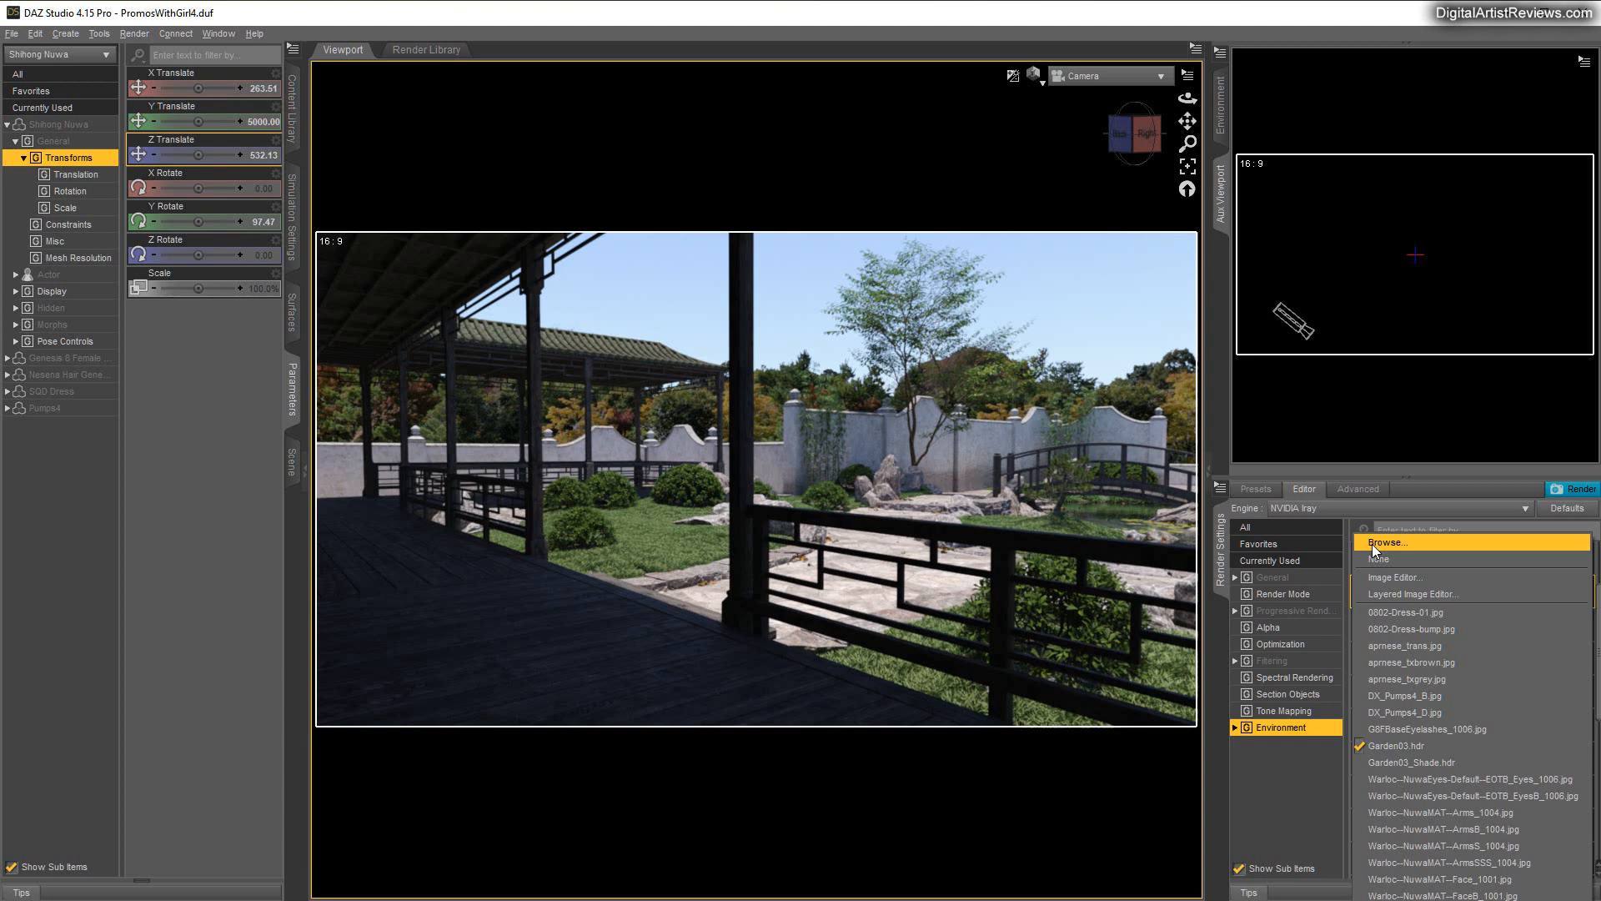
Load the Mask03 image as the environment map, giving a black silhouette on white
left_click(1387, 540)
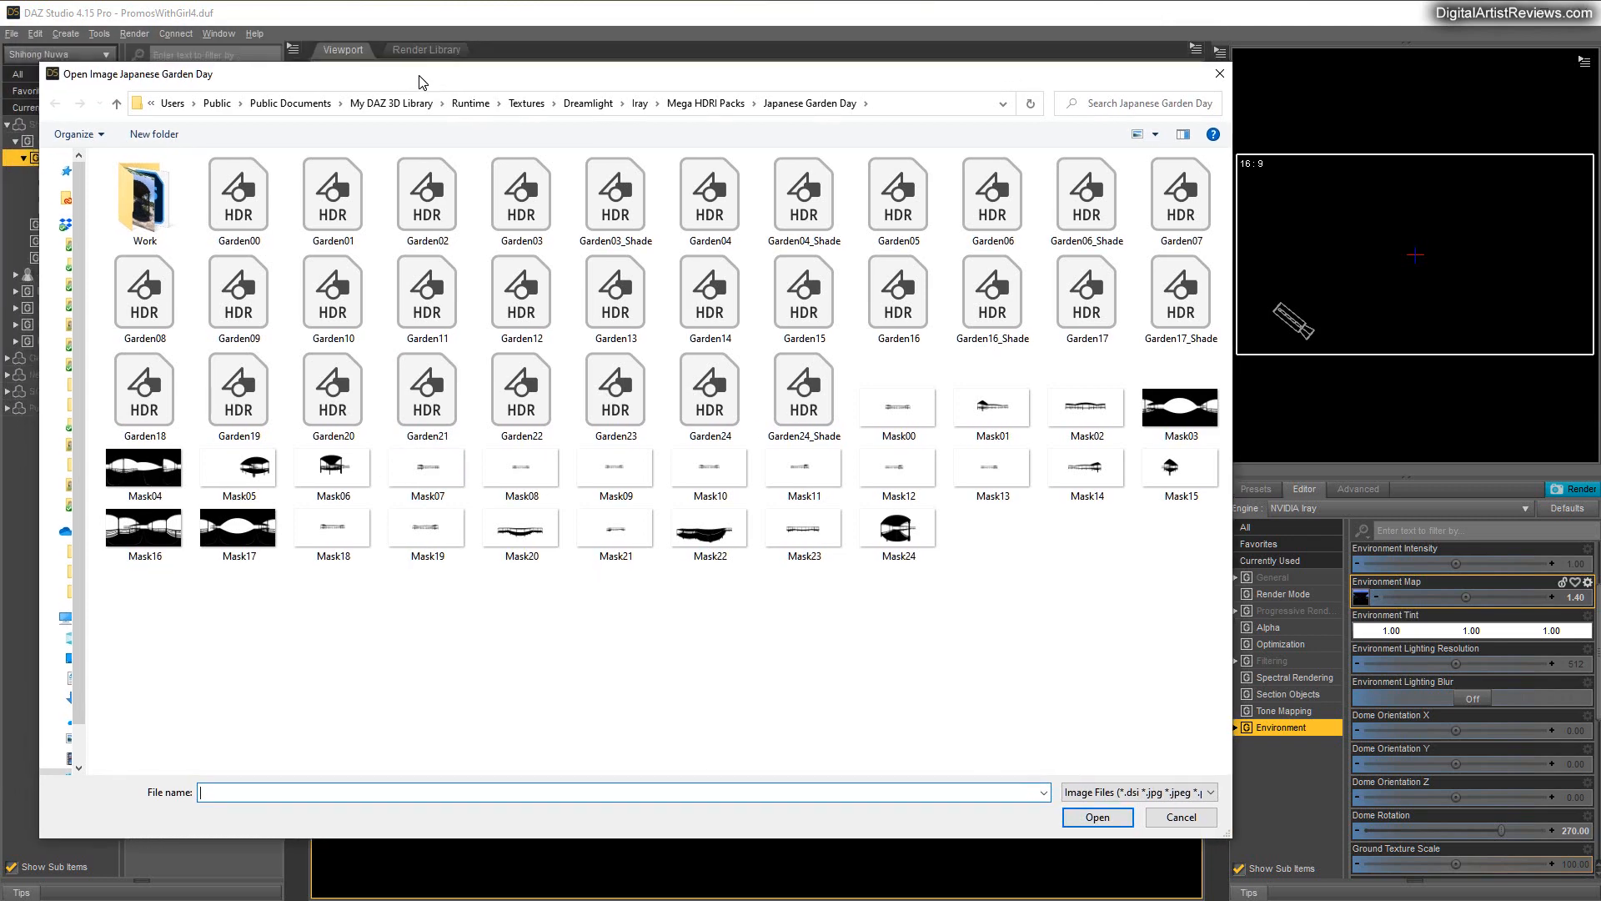
mouse_move(1180, 398)
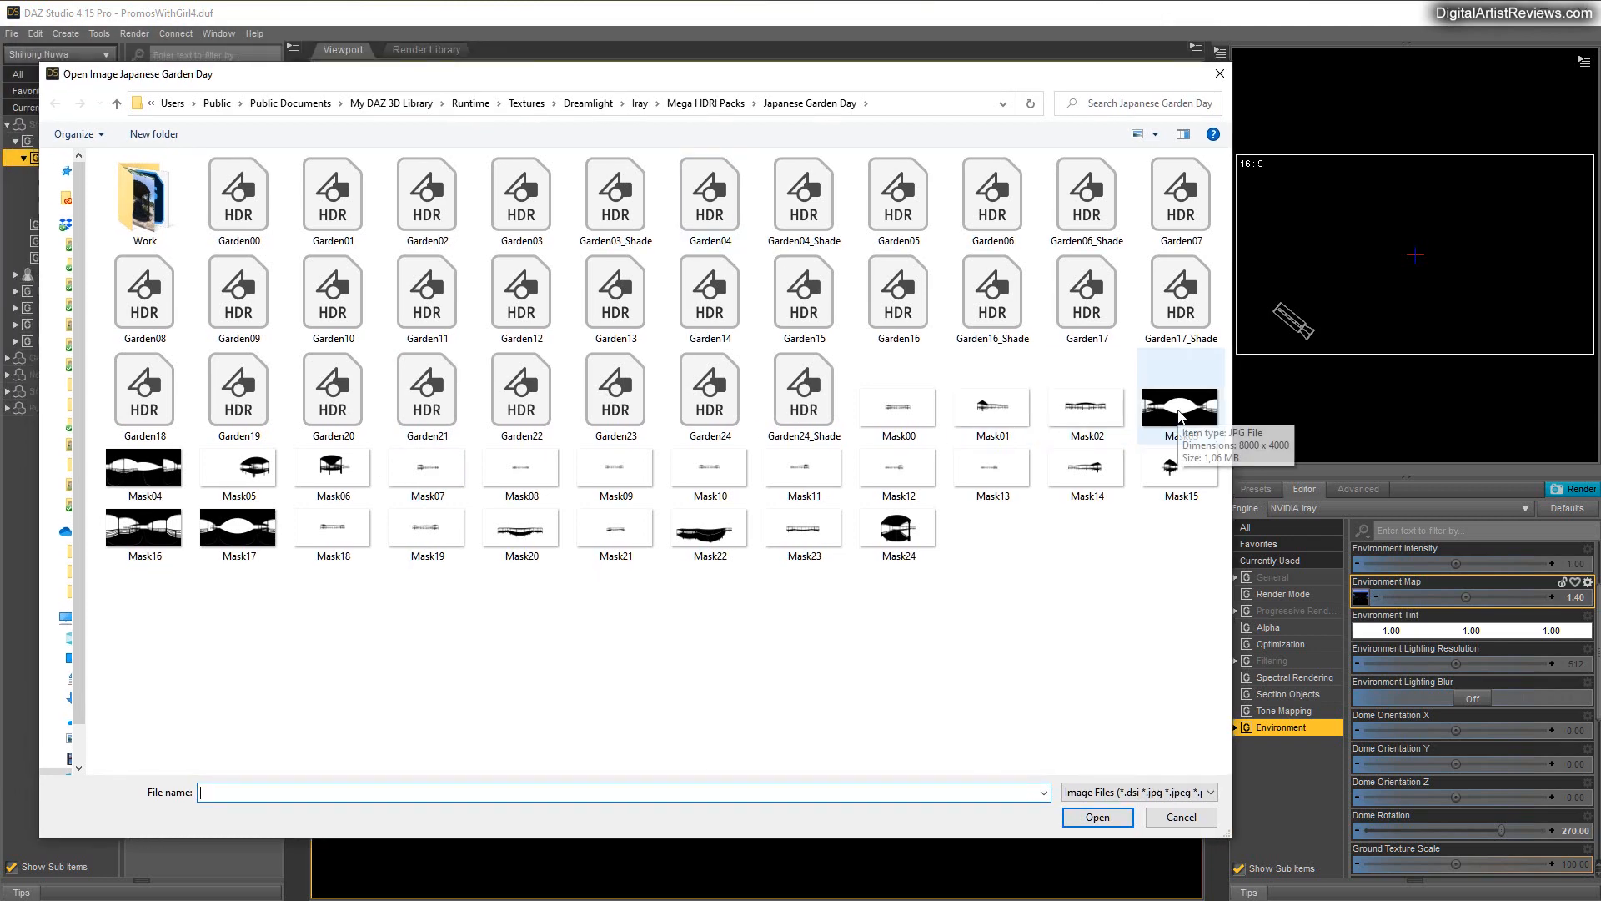
left_click(1179, 394)
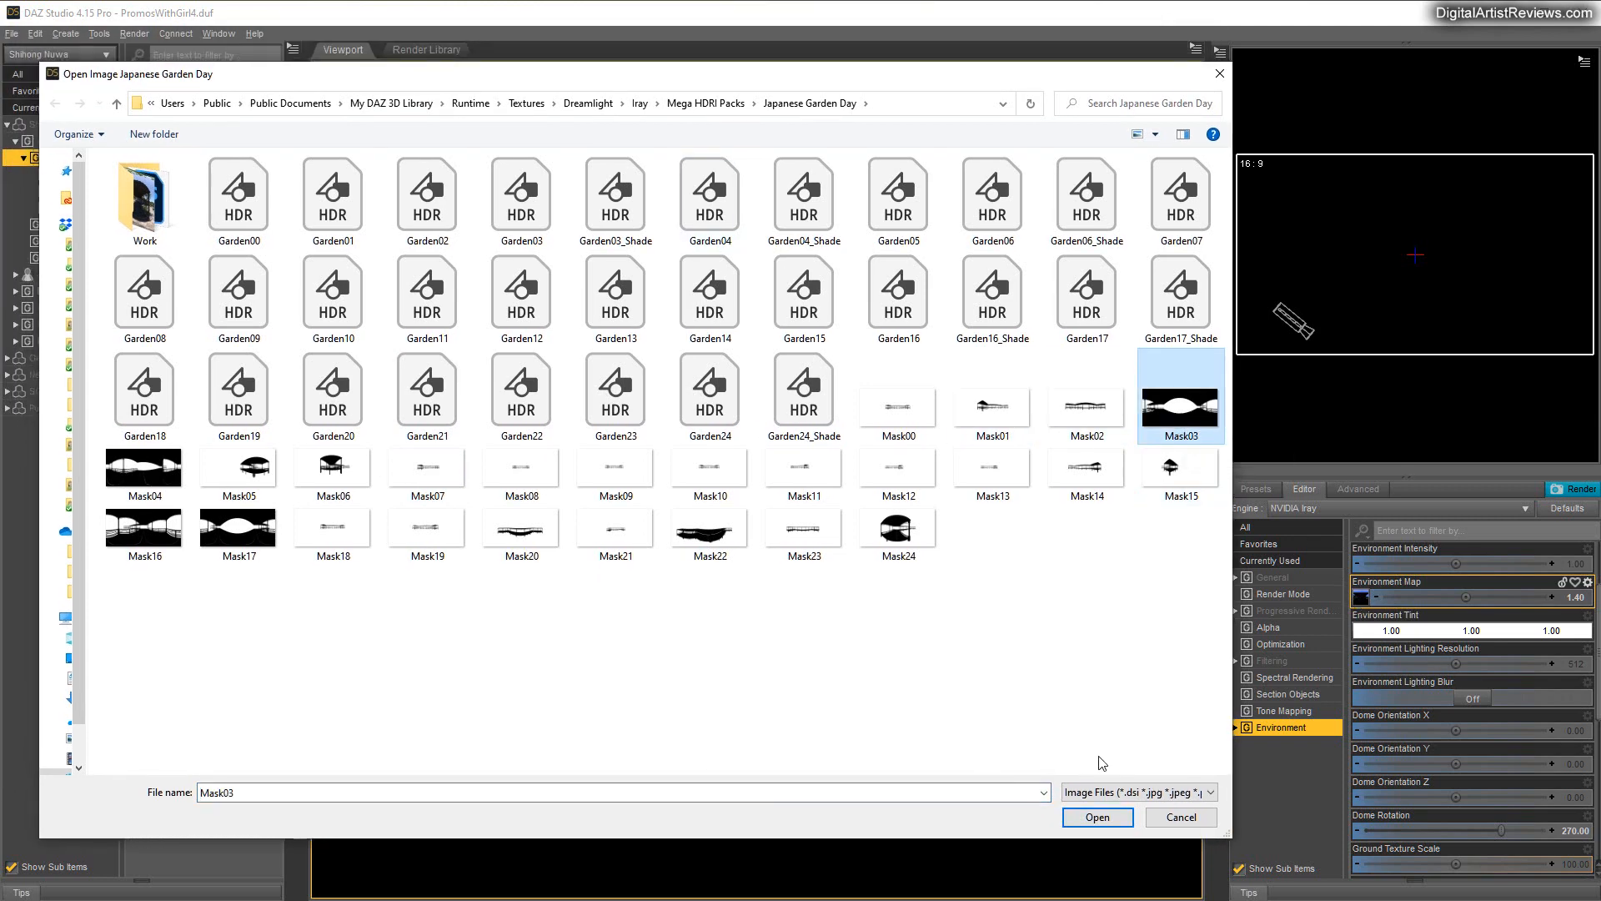
left_click(1098, 817)
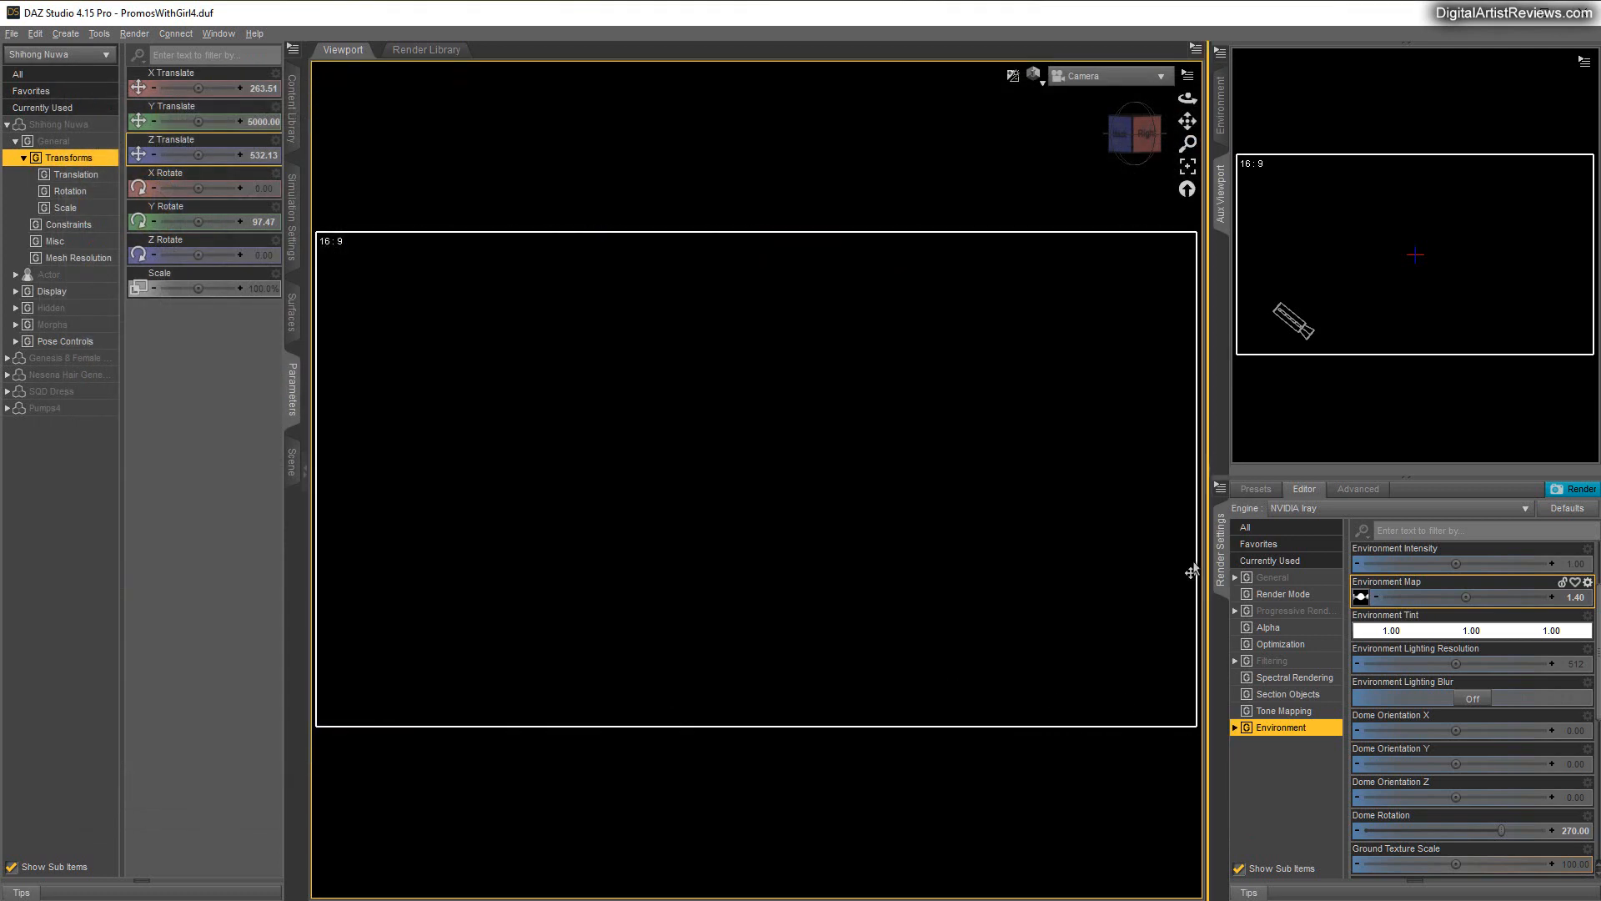
left_click(1579, 489)
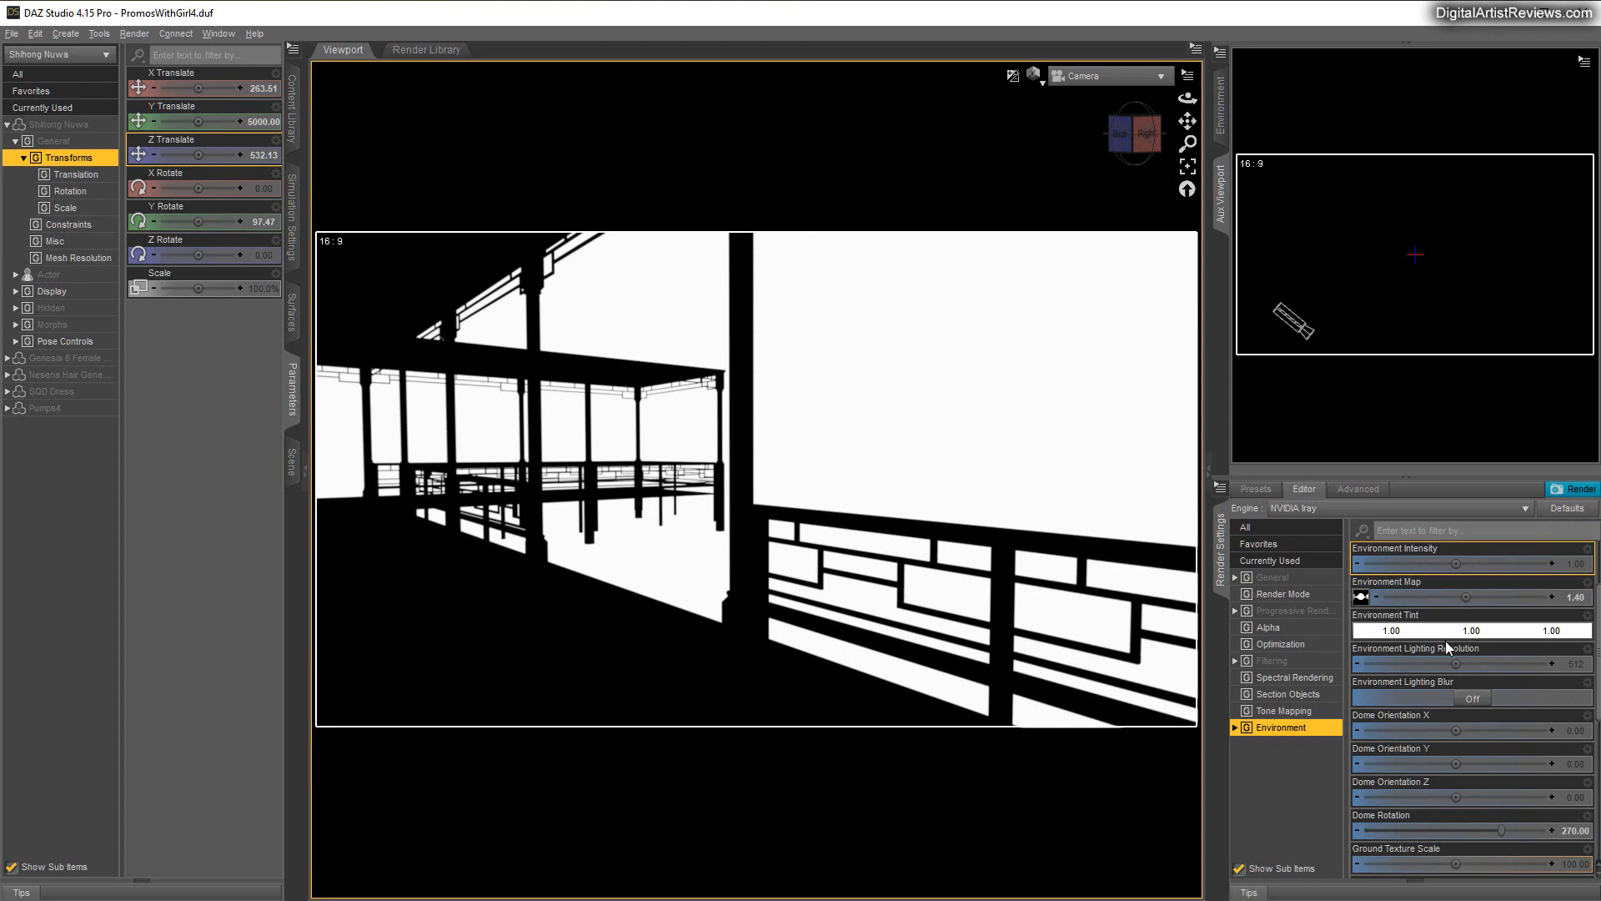
scroll("down", 3)
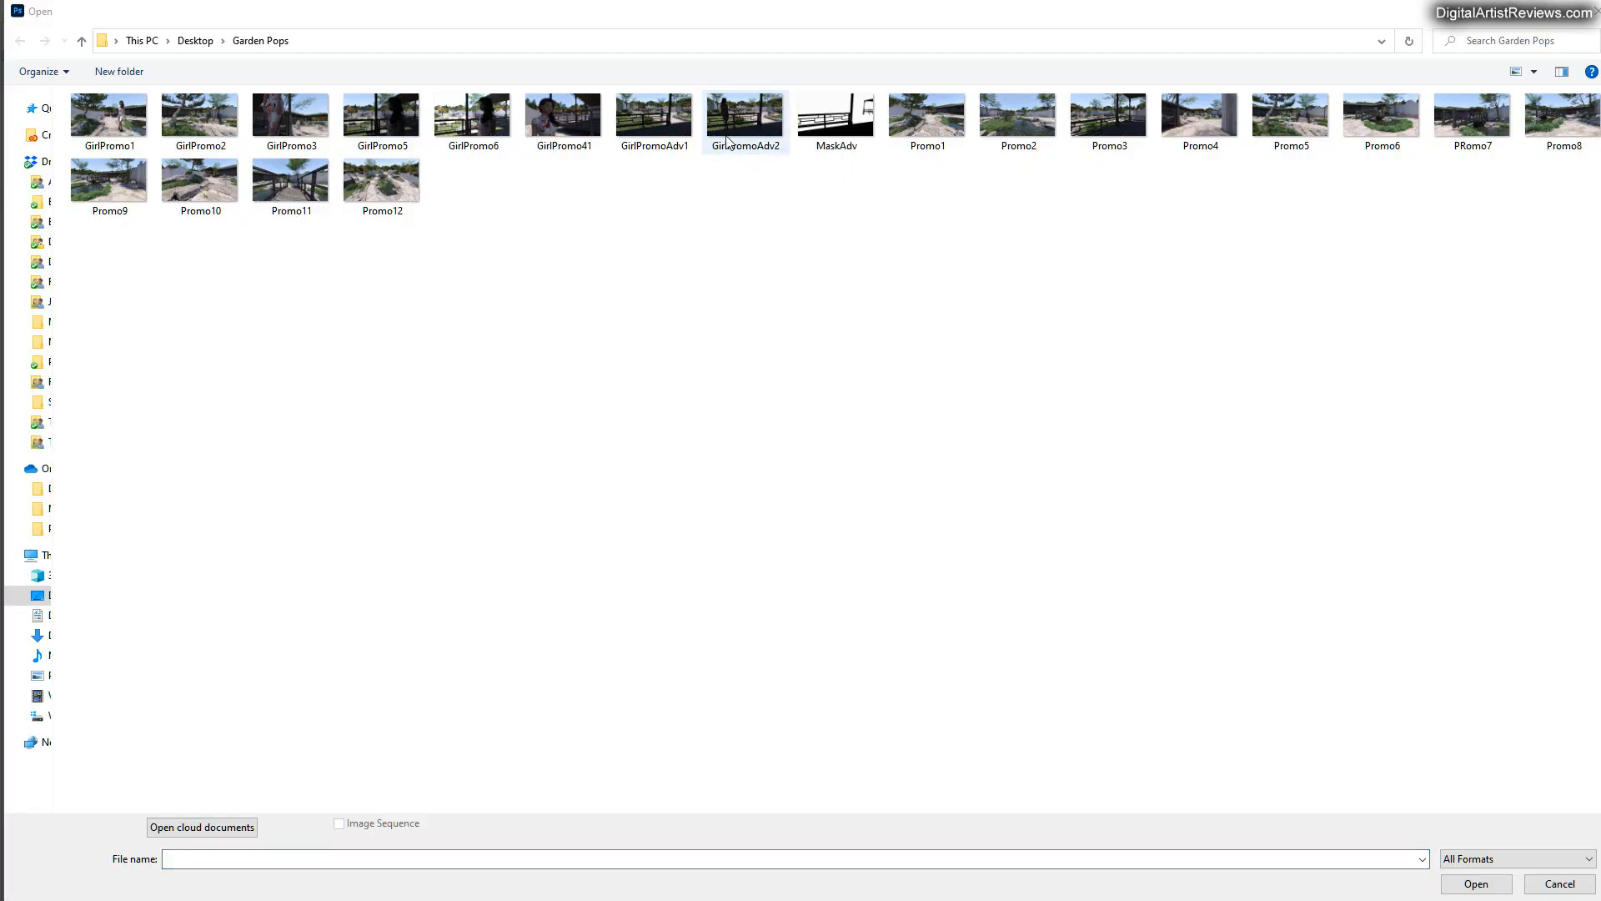
Open GirlPromoAdv1, GirlPromoAdv2 and MaskAdv from the Garden Pops folder
left_click(654, 115)
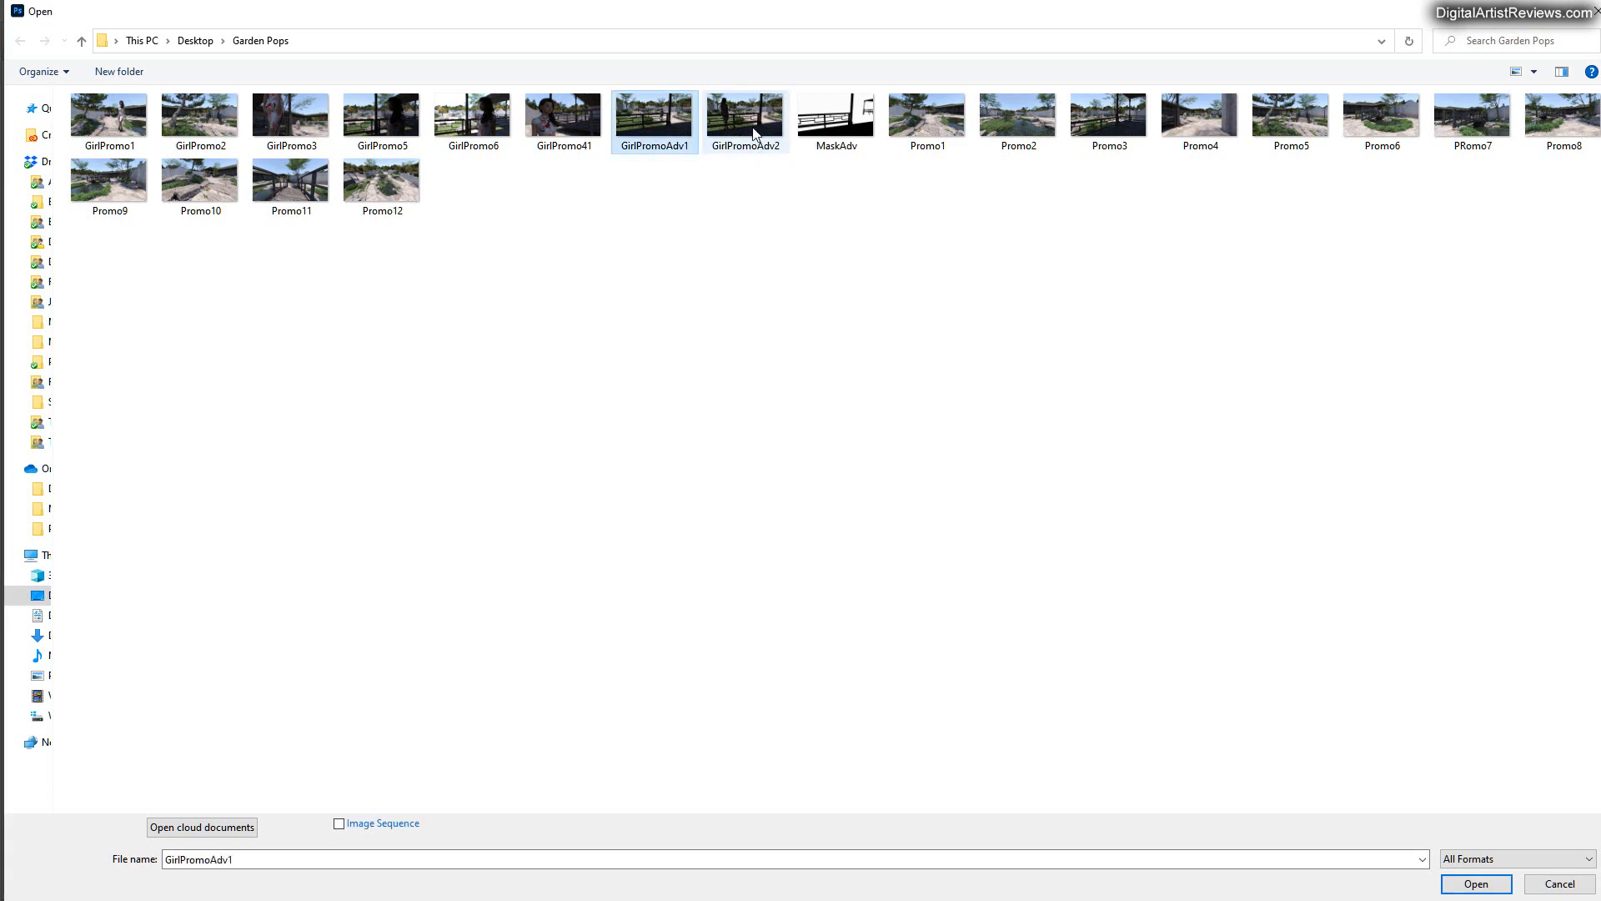
left_click(1473, 884)
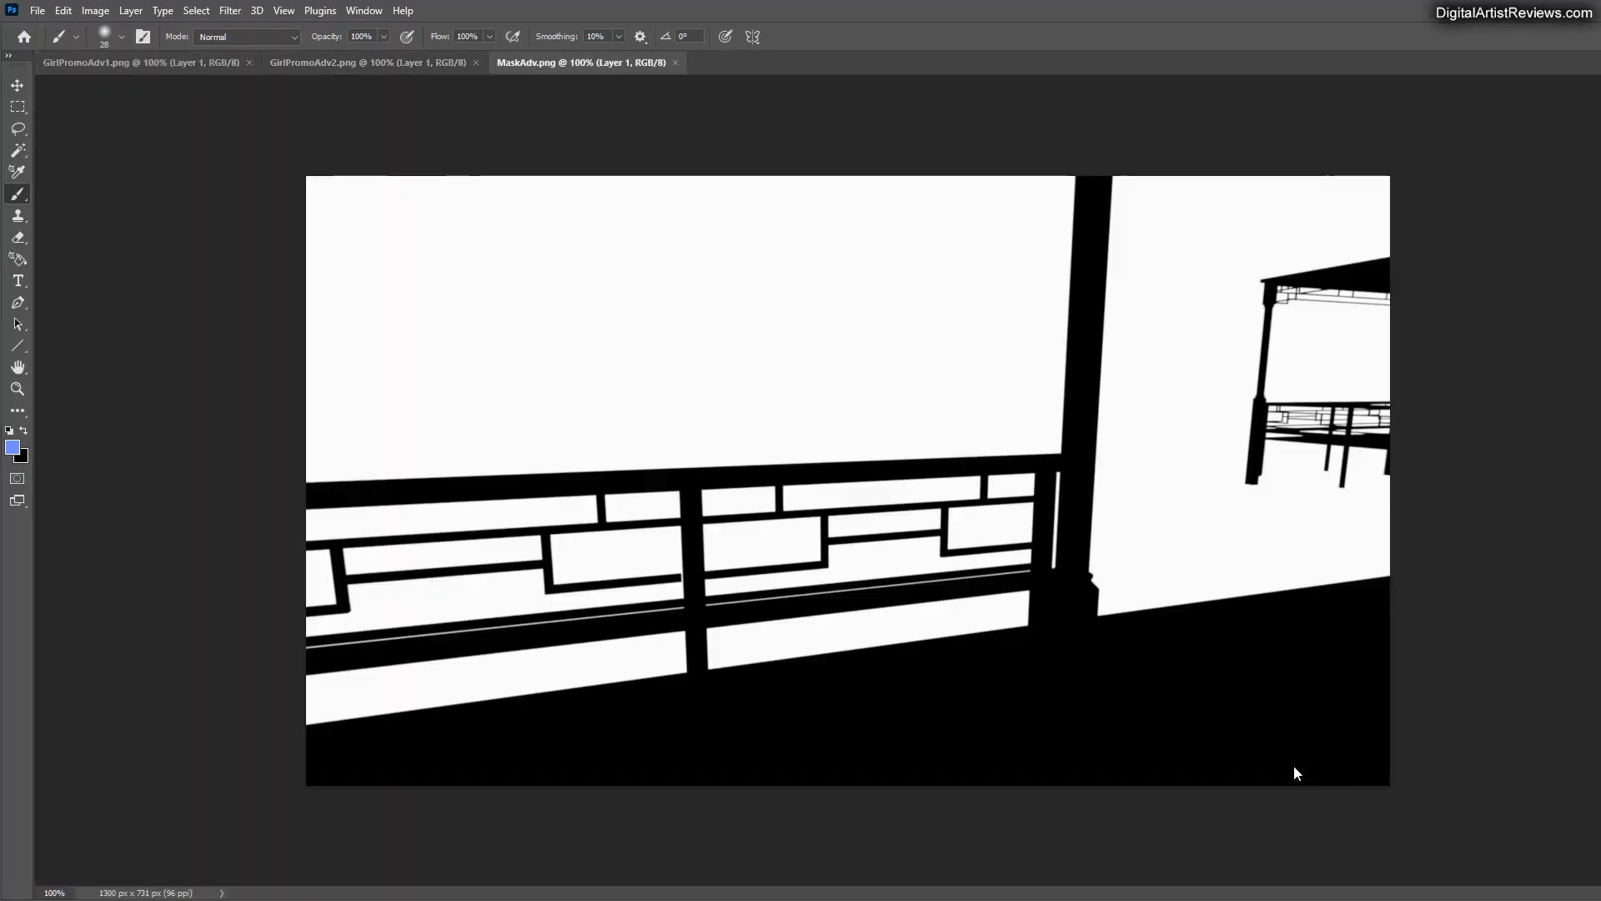
mouse_move(329, 183)
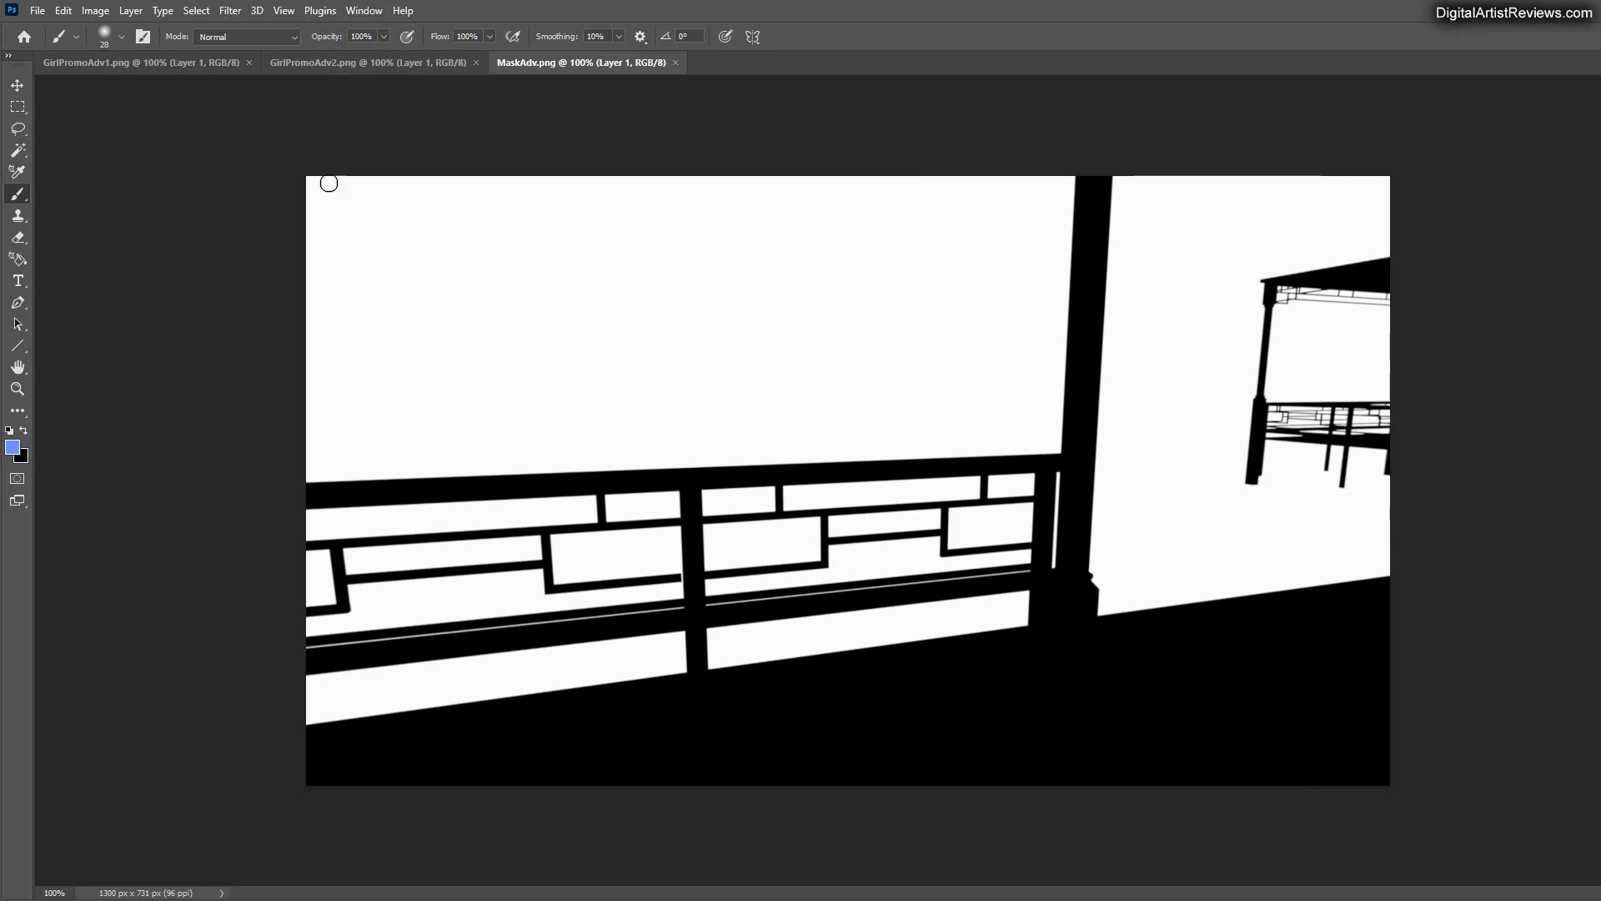
Bring the close-up GirlPromoAdv2 render into GirlPromoAdv1 as a new layer
left_click(365, 62)
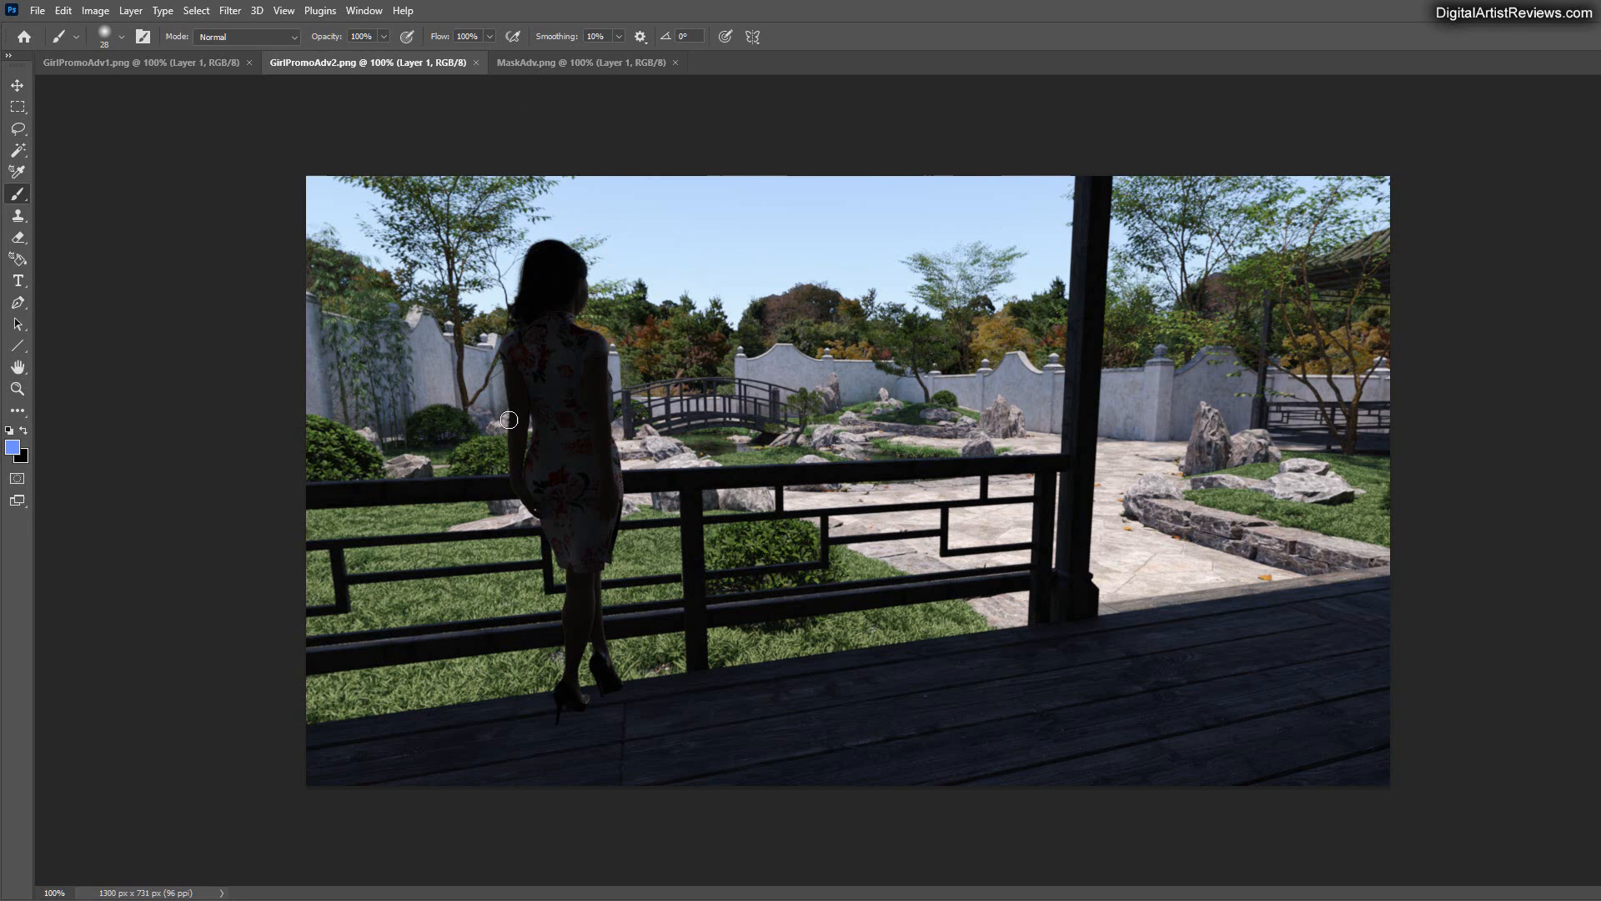
mouse_move(513, 449)
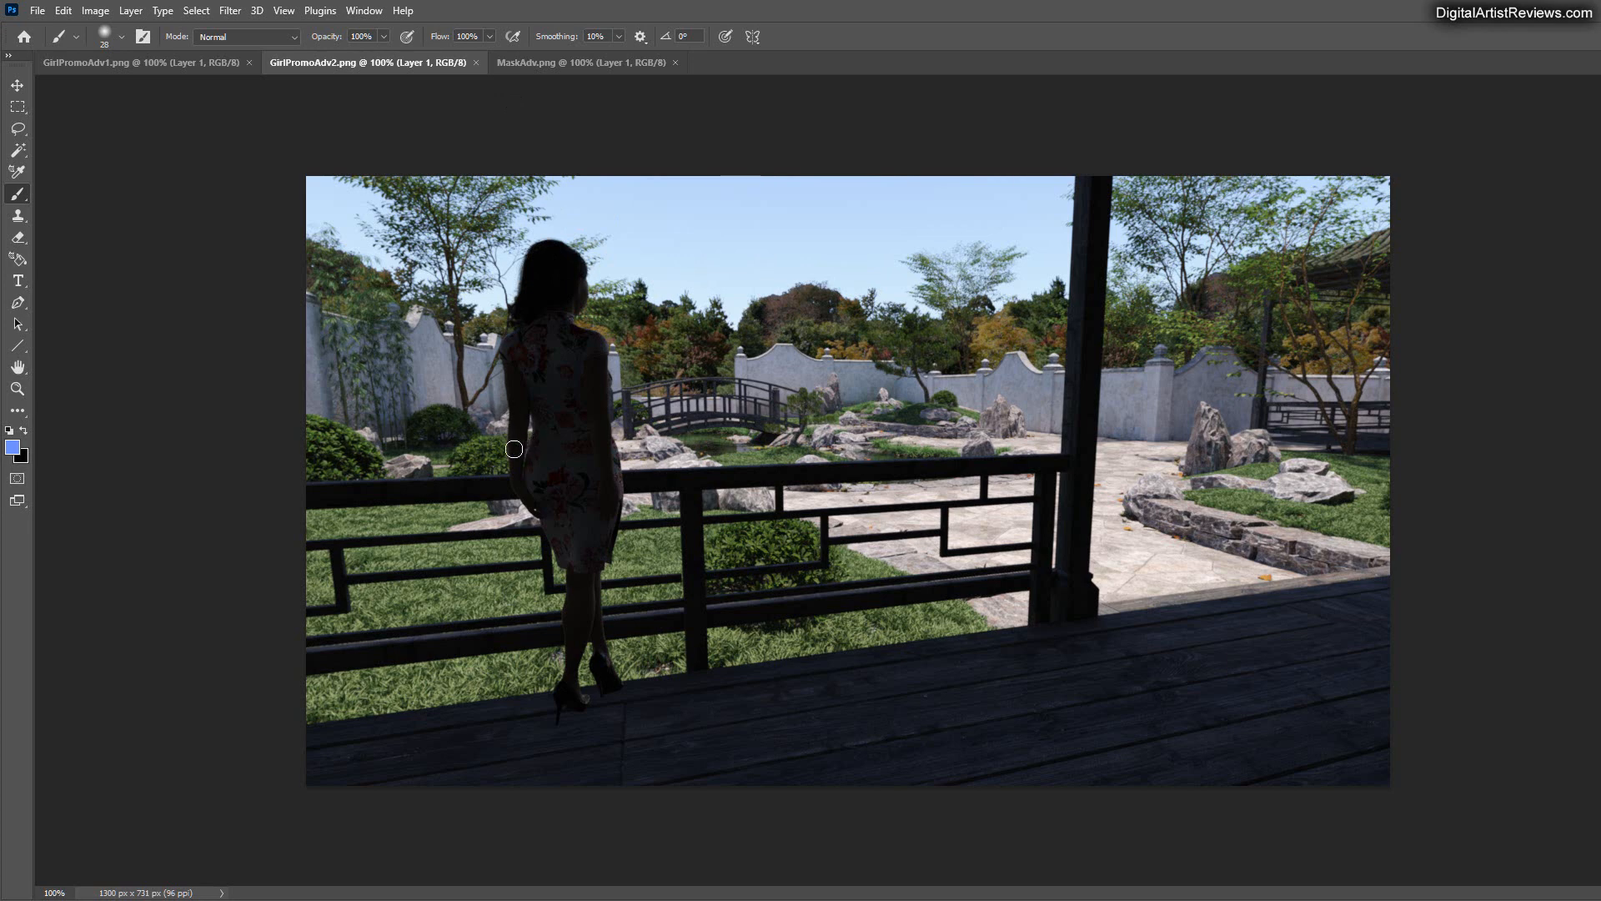
mouse_move(173, 76)
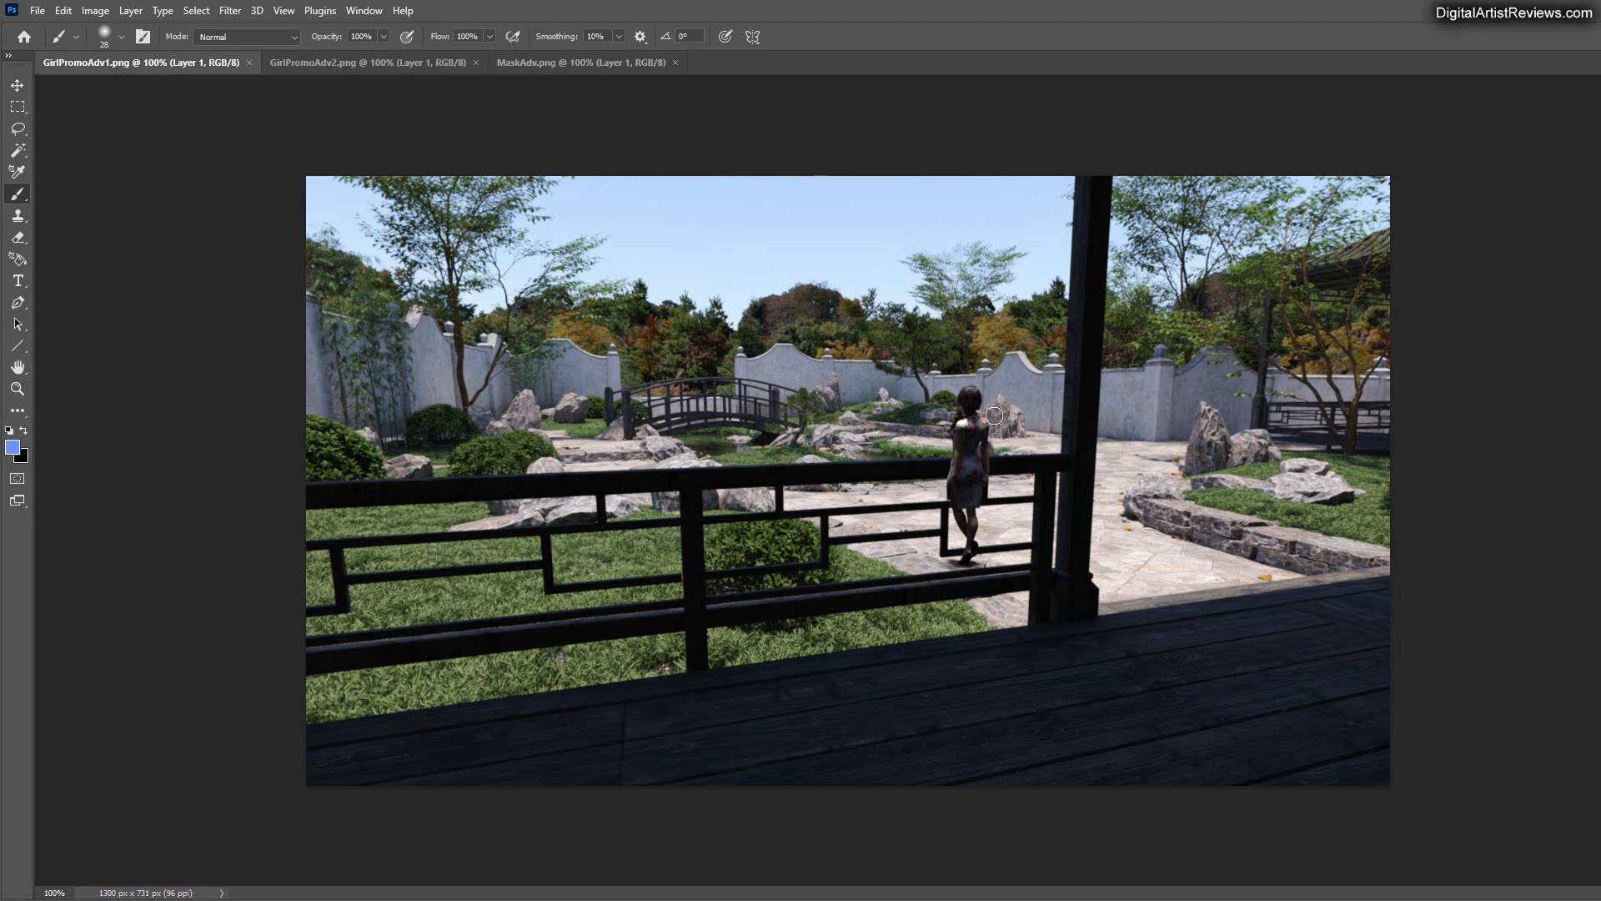
mouse_move(969, 458)
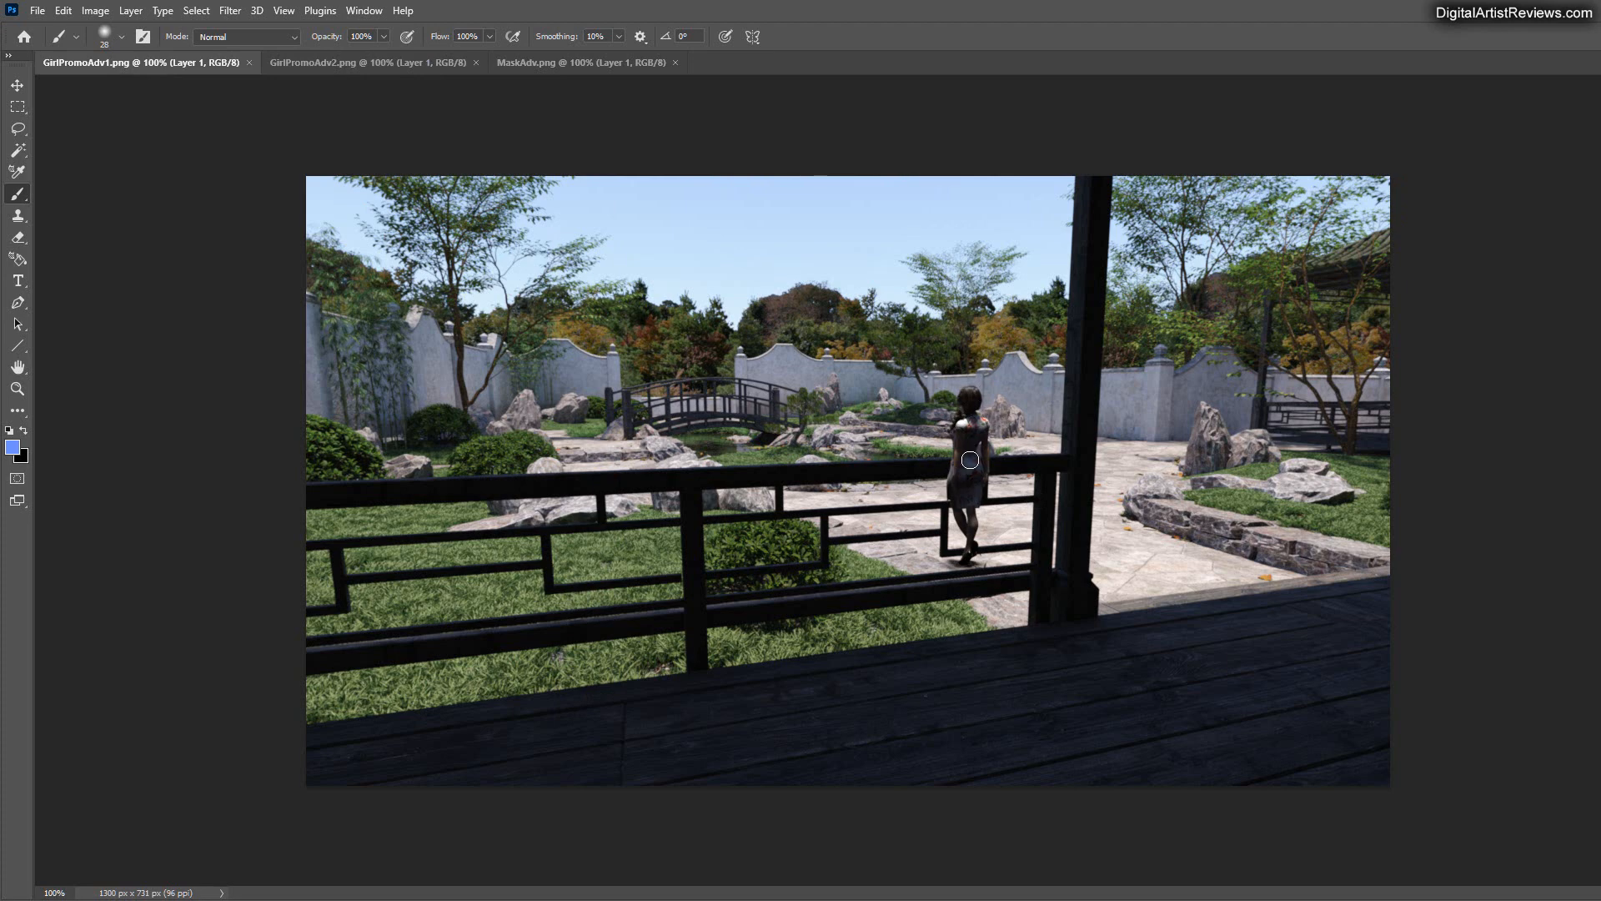
left_click(970, 439)
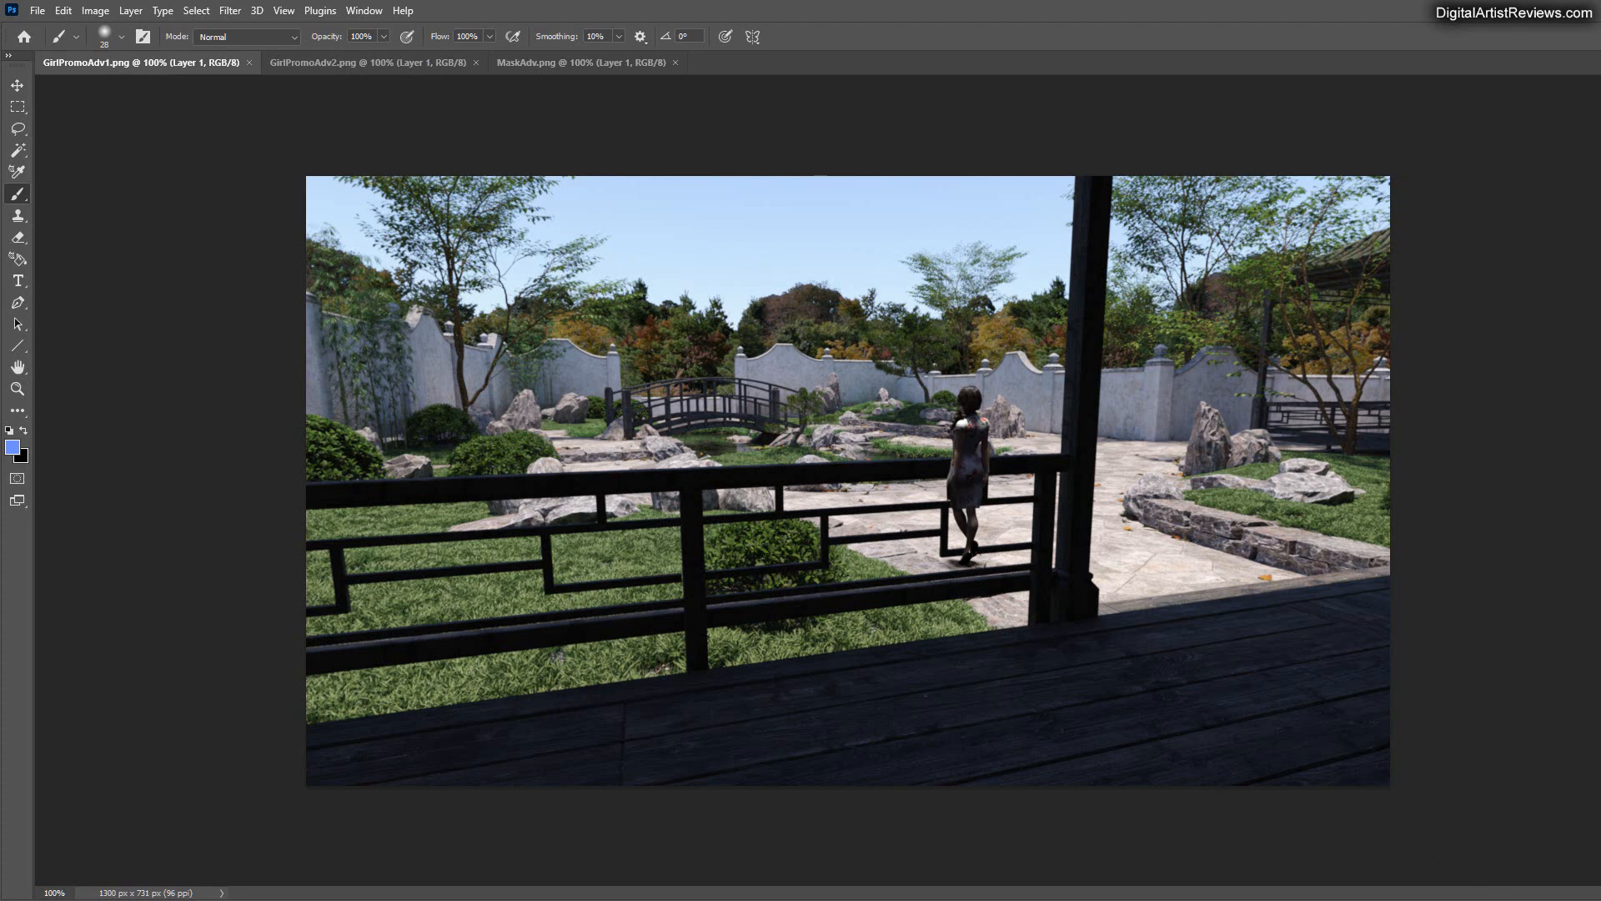
left_click(367, 62)
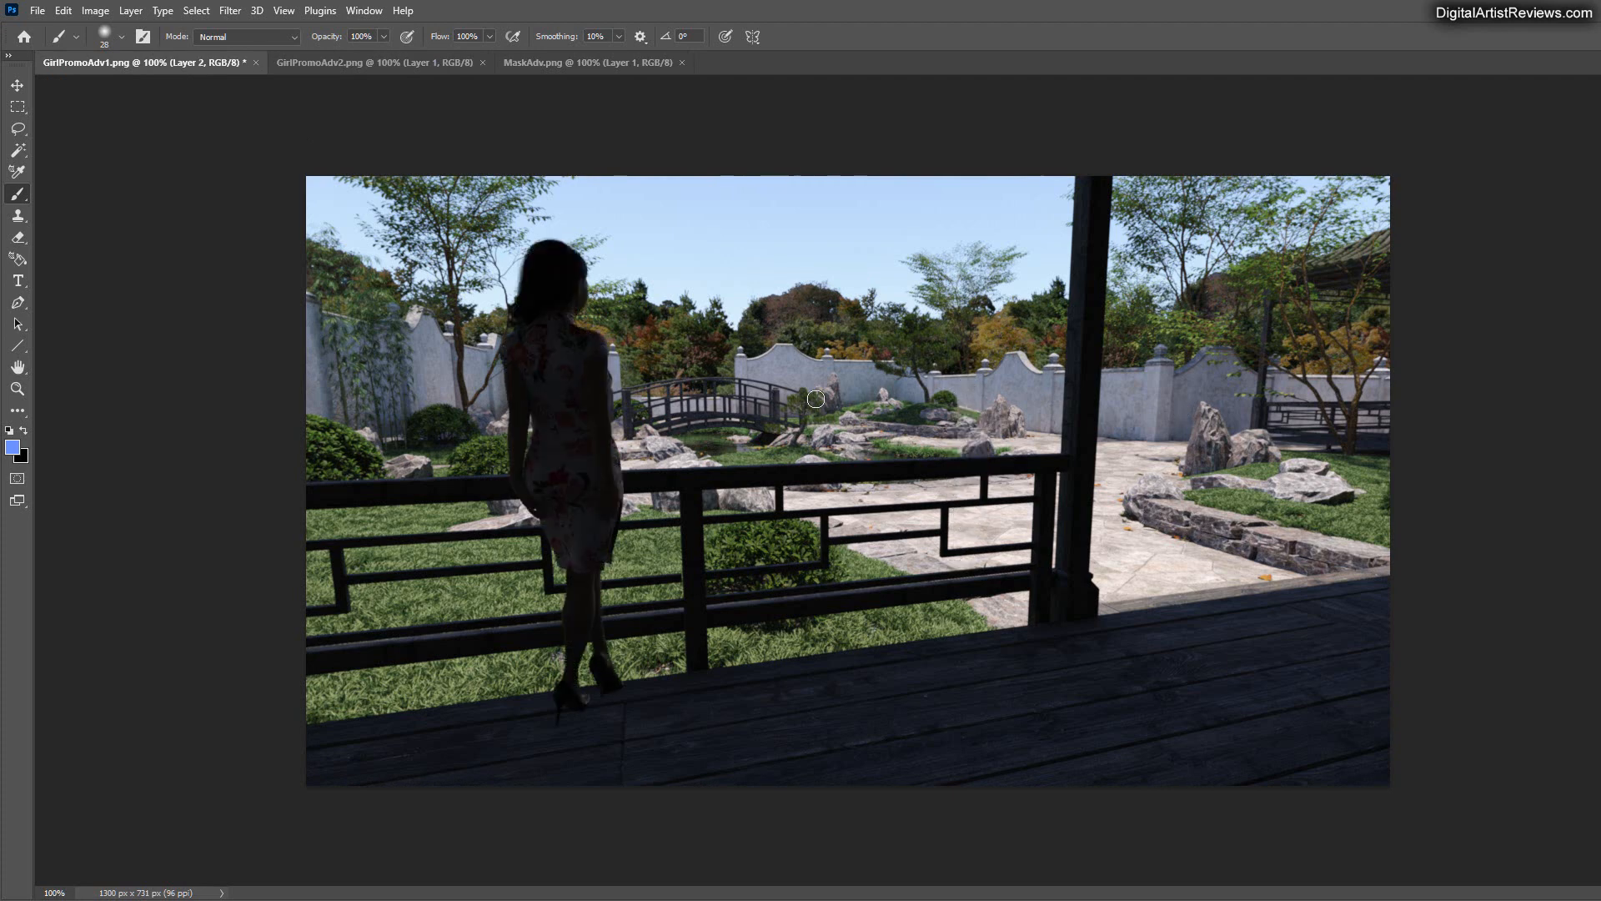
mouse_move(1091, 821)
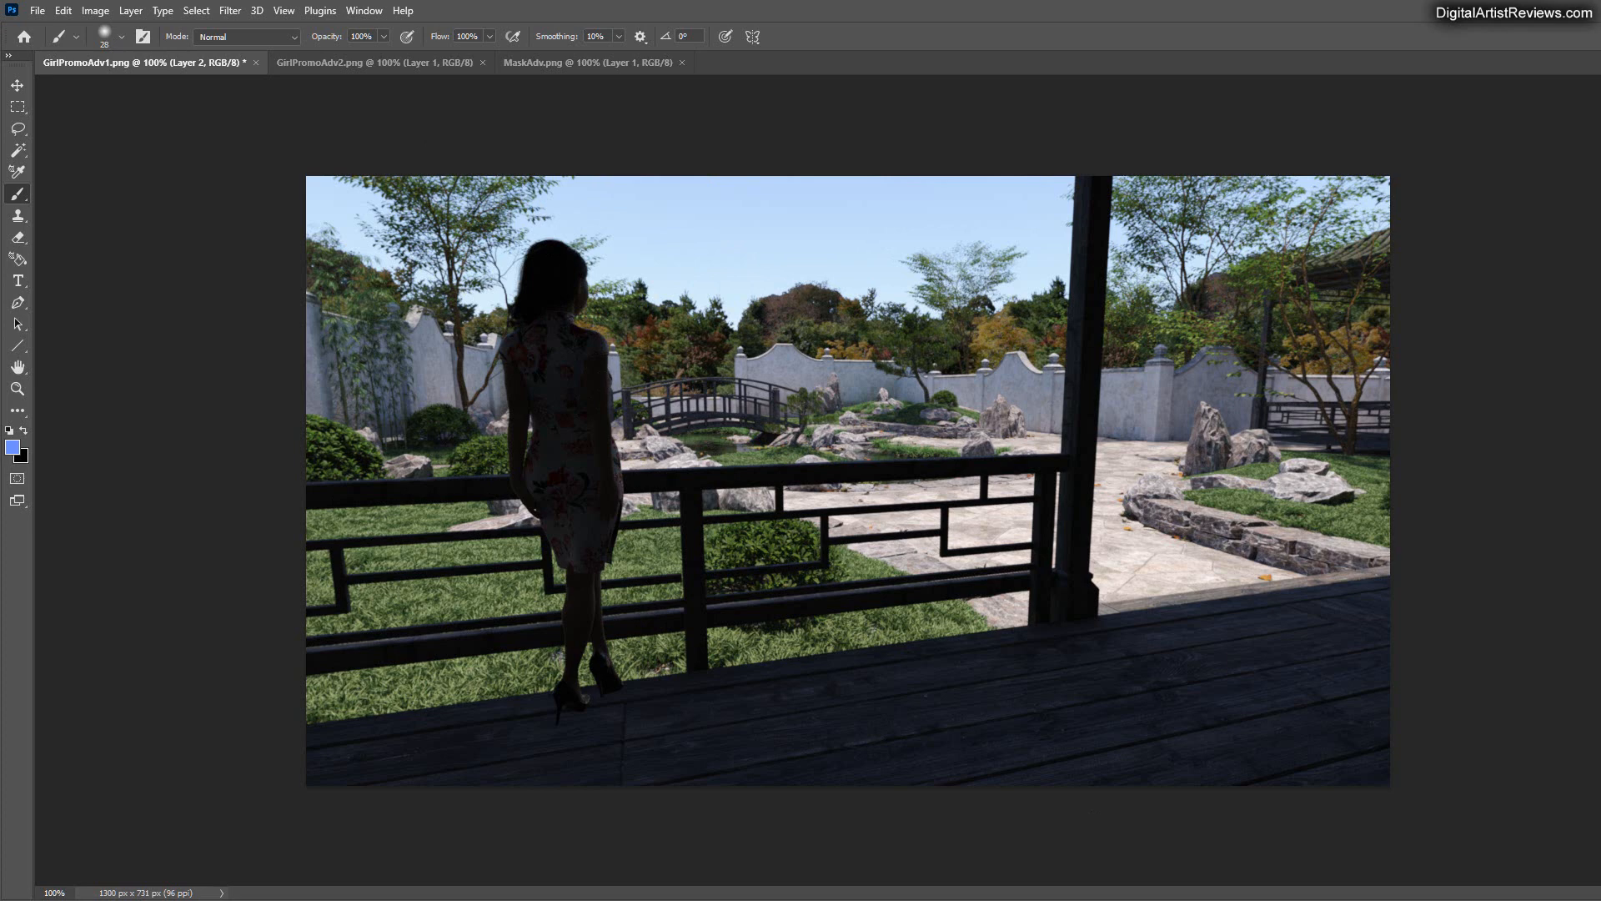
mouse_move(677, 294)
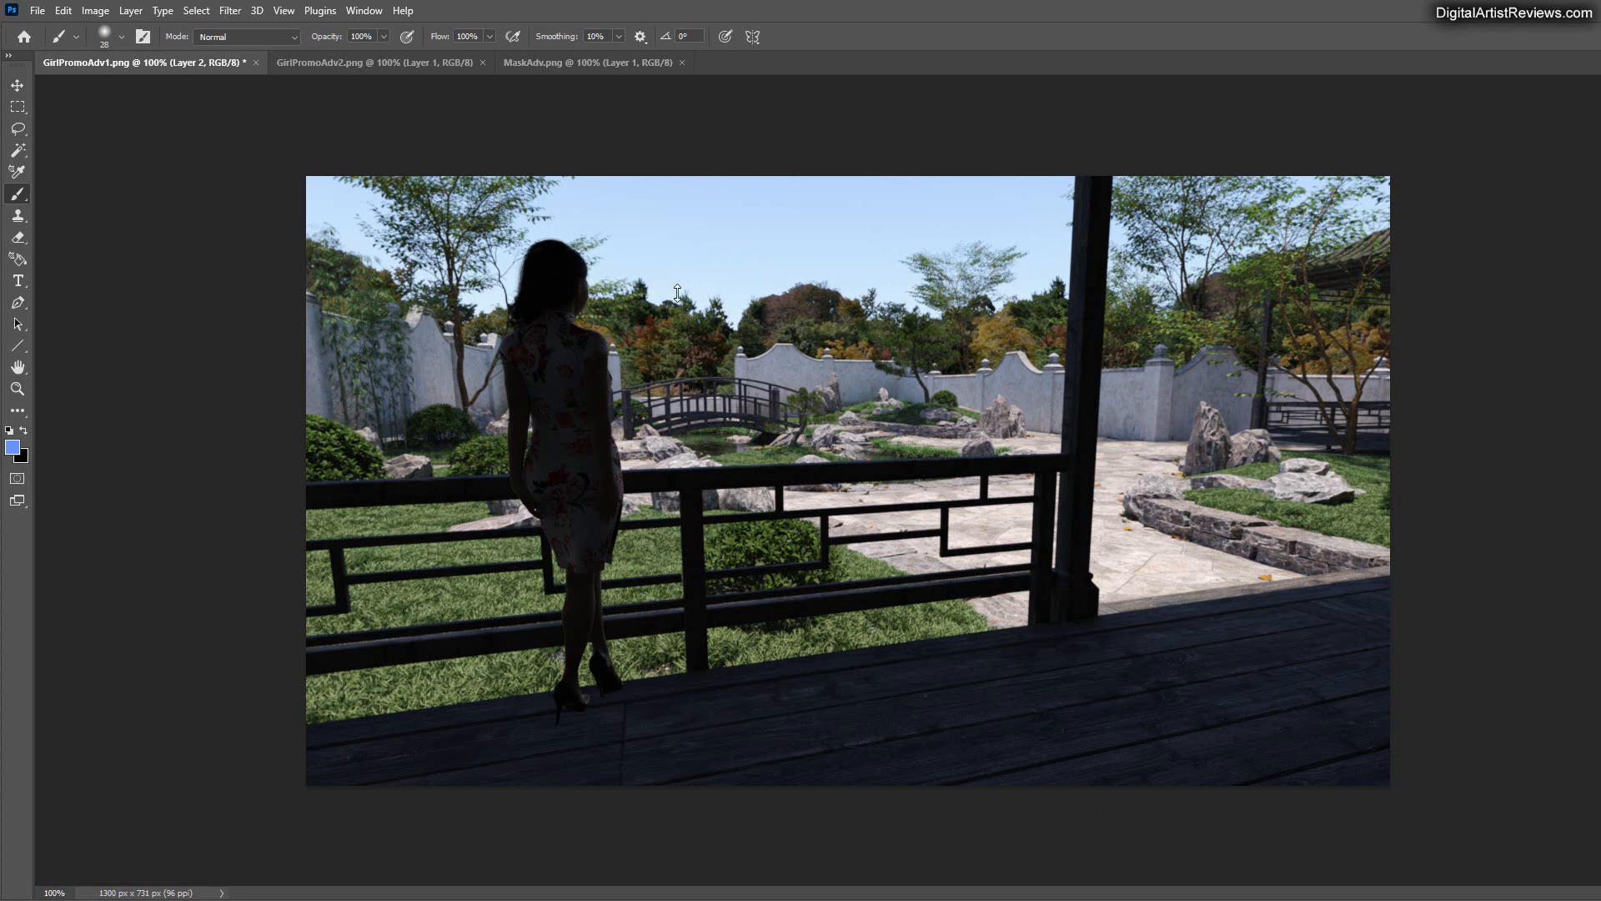
mouse_move(352, 172)
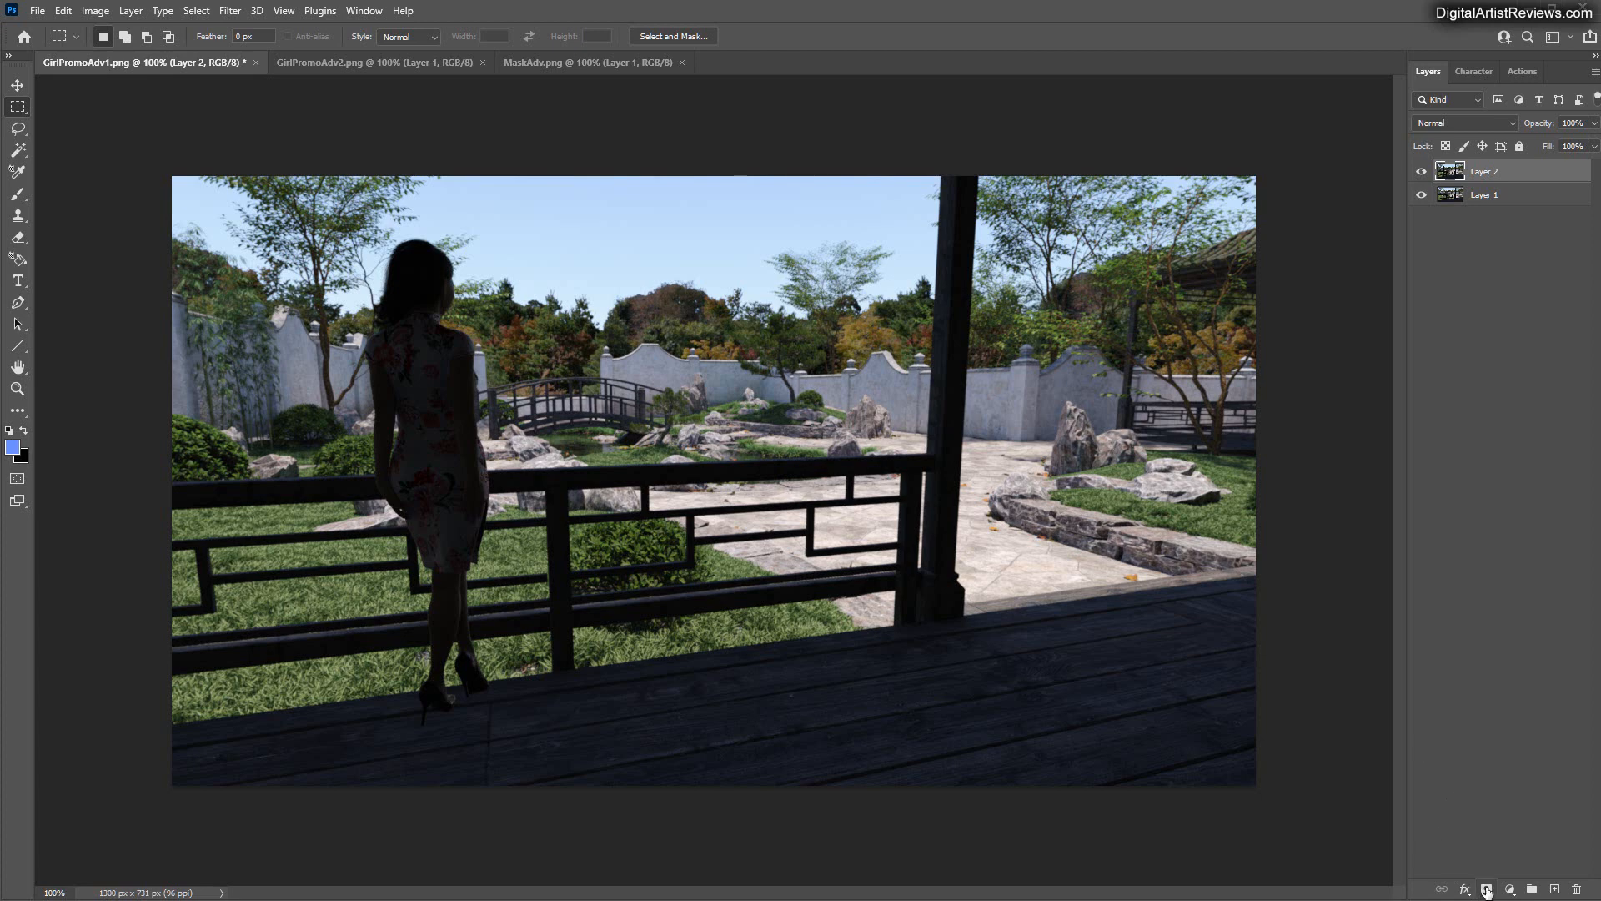
Add a layer mask to the close-up layer and paste the MaskAdv railing silhouette into it
left_click(1486, 888)
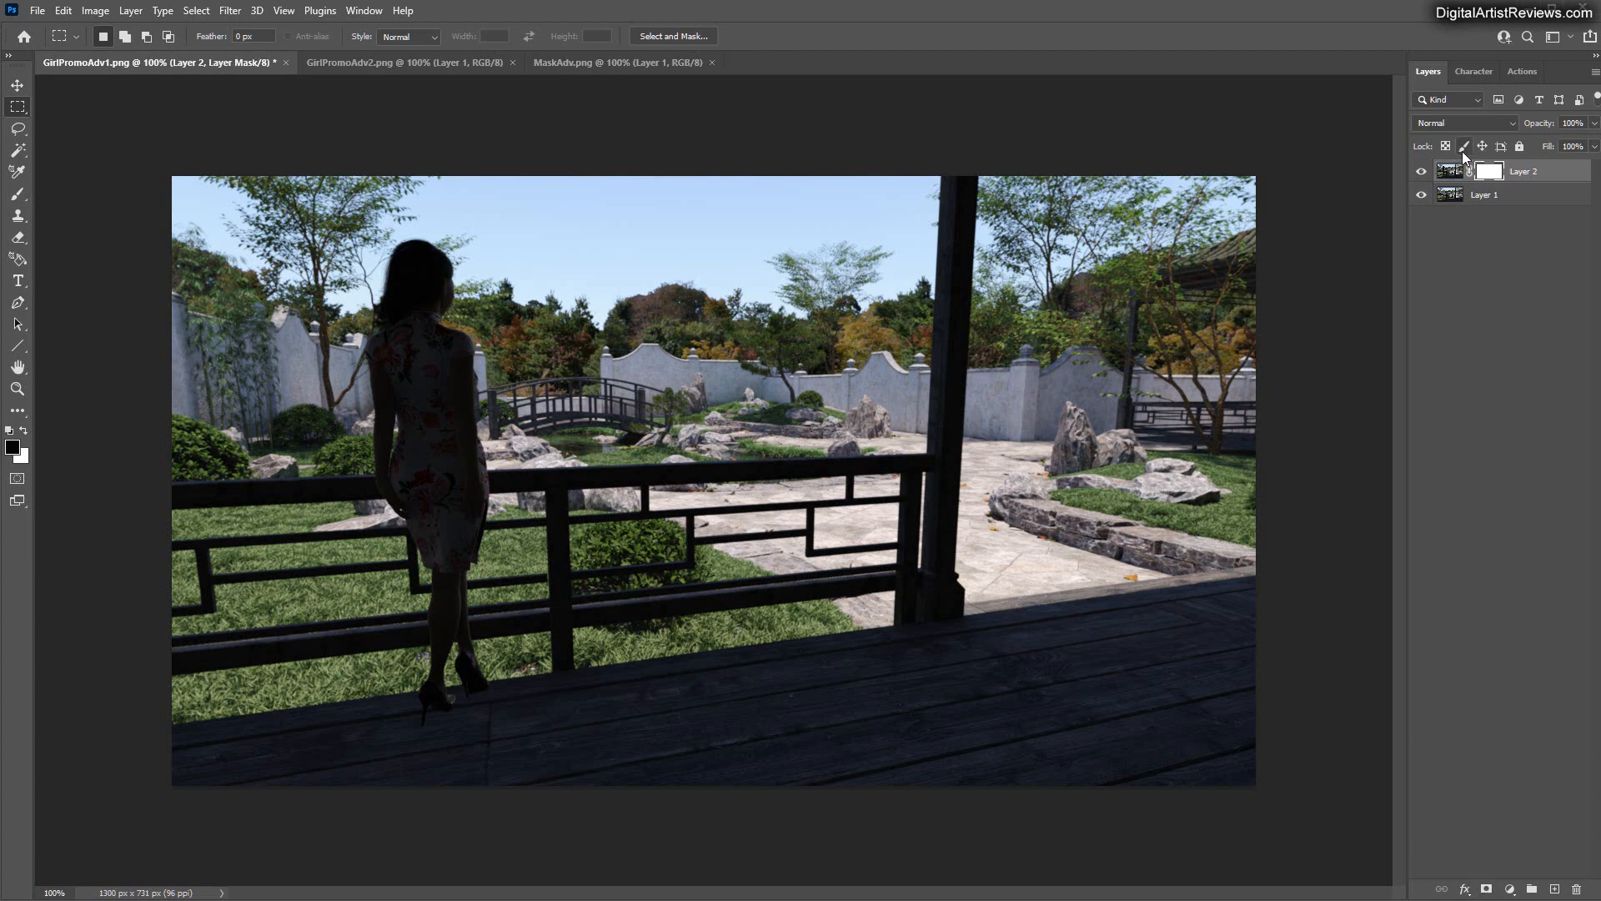
left_click(620, 62)
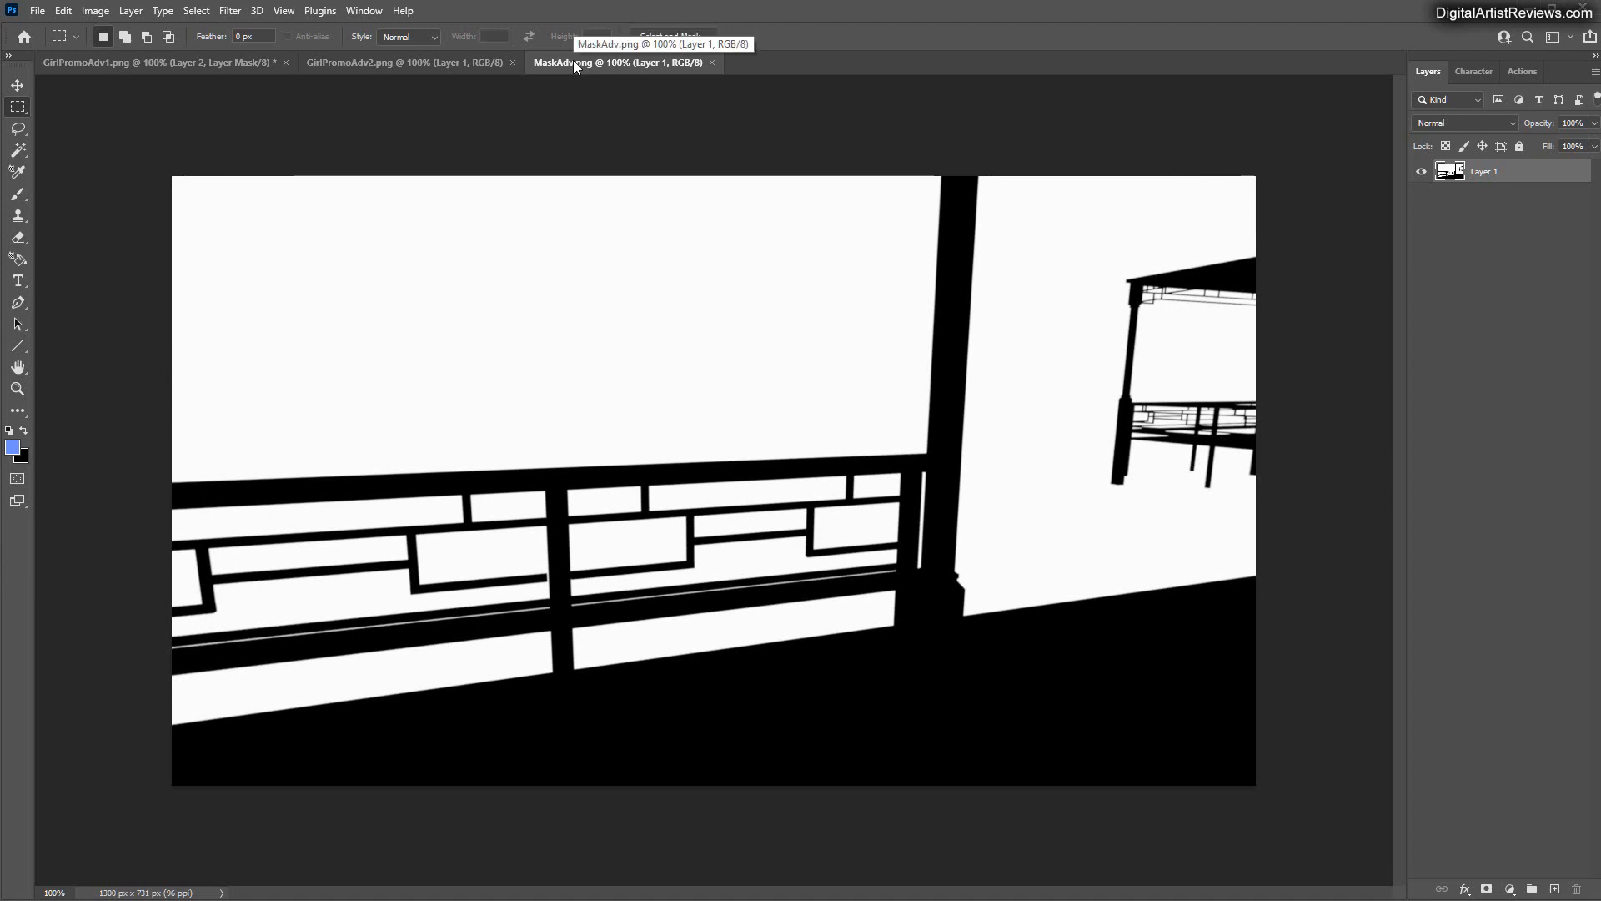
left_click(407, 62)
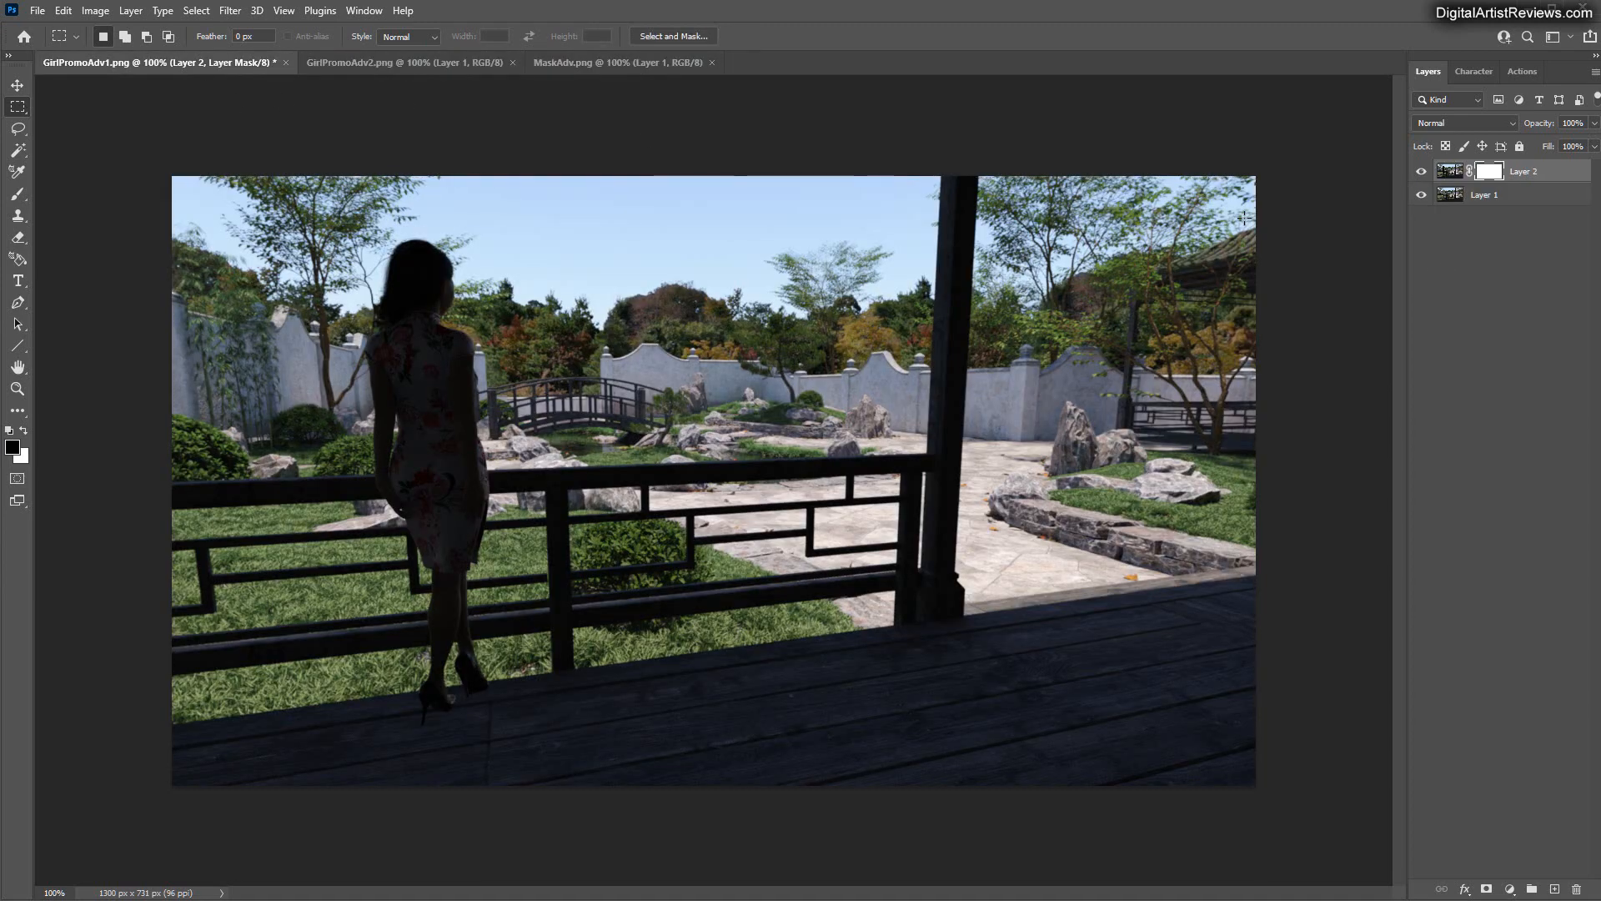
left_click(1486, 170)
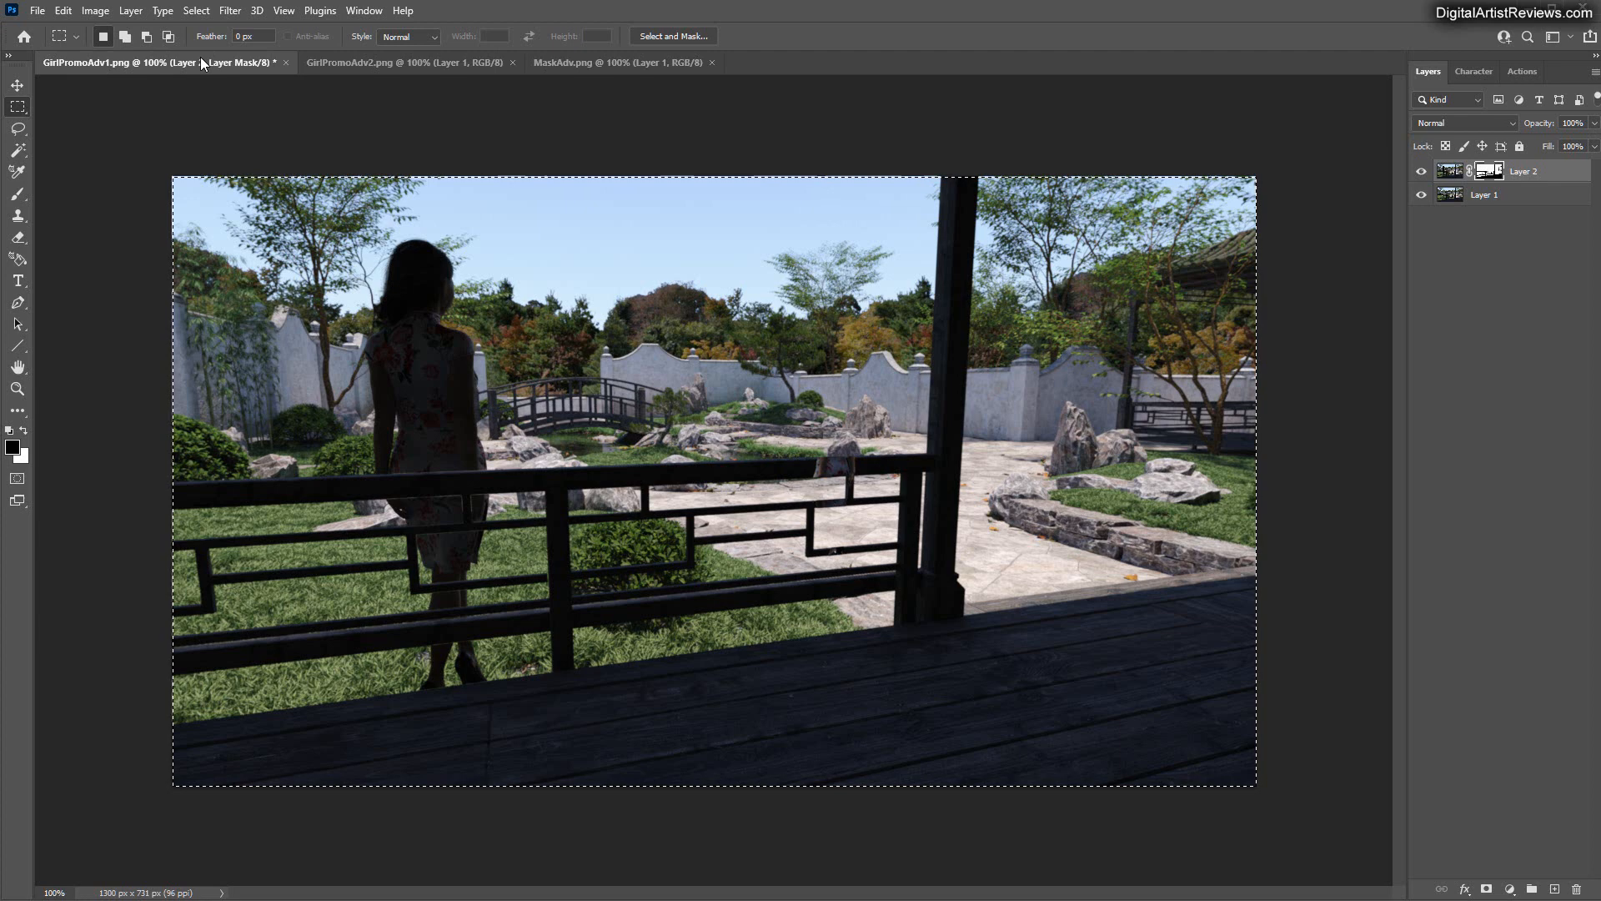
left_click(94, 10)
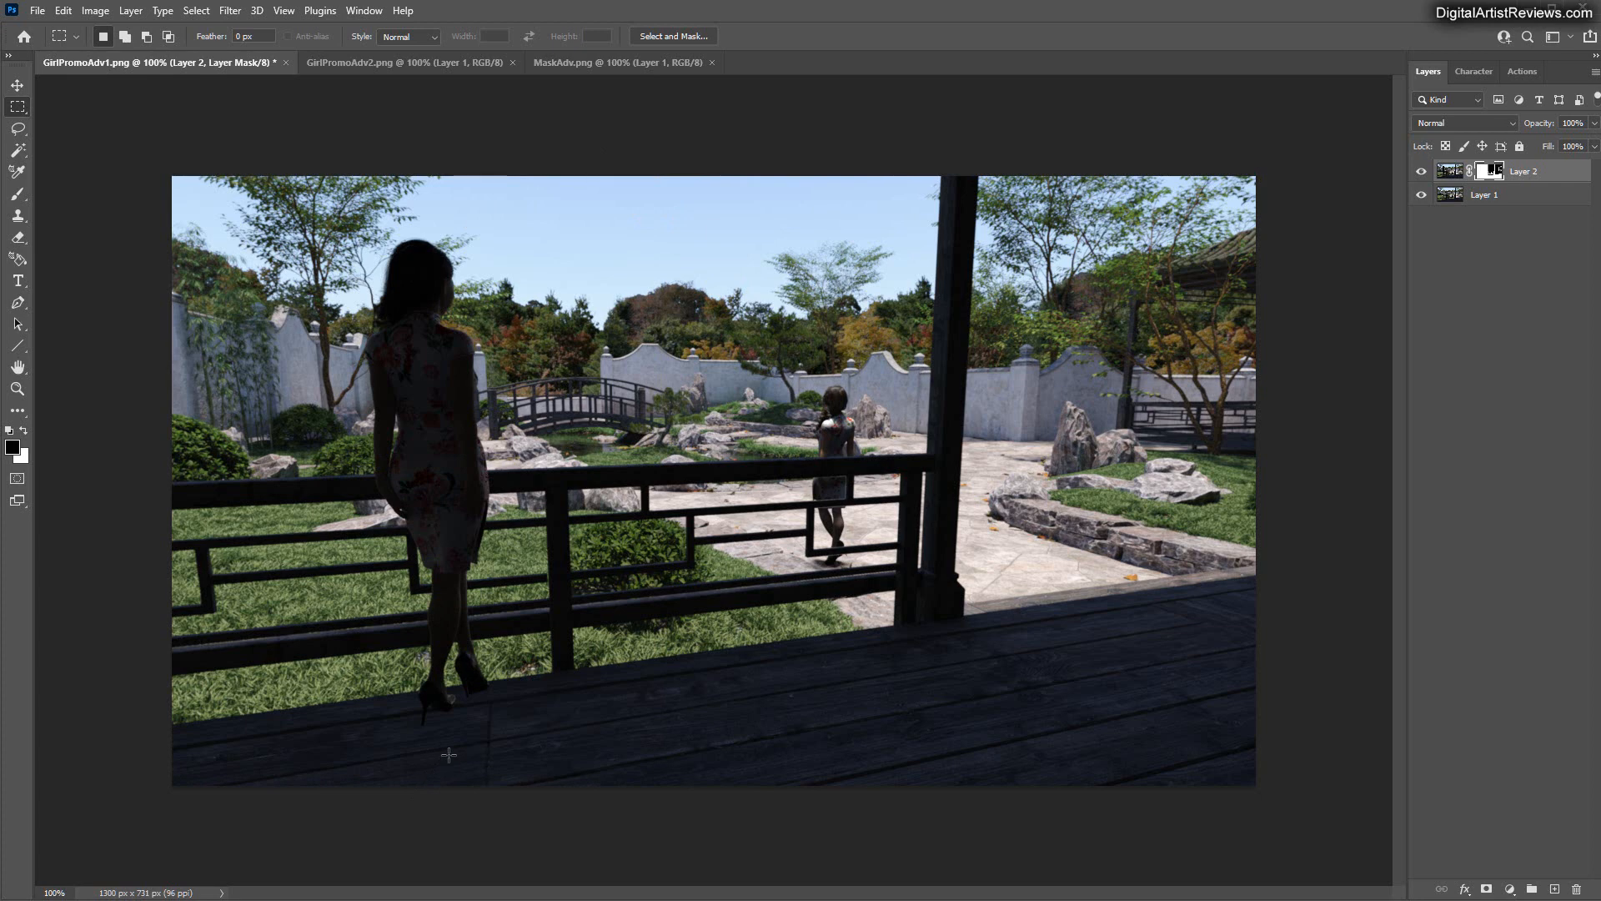
mouse_move(797, 558)
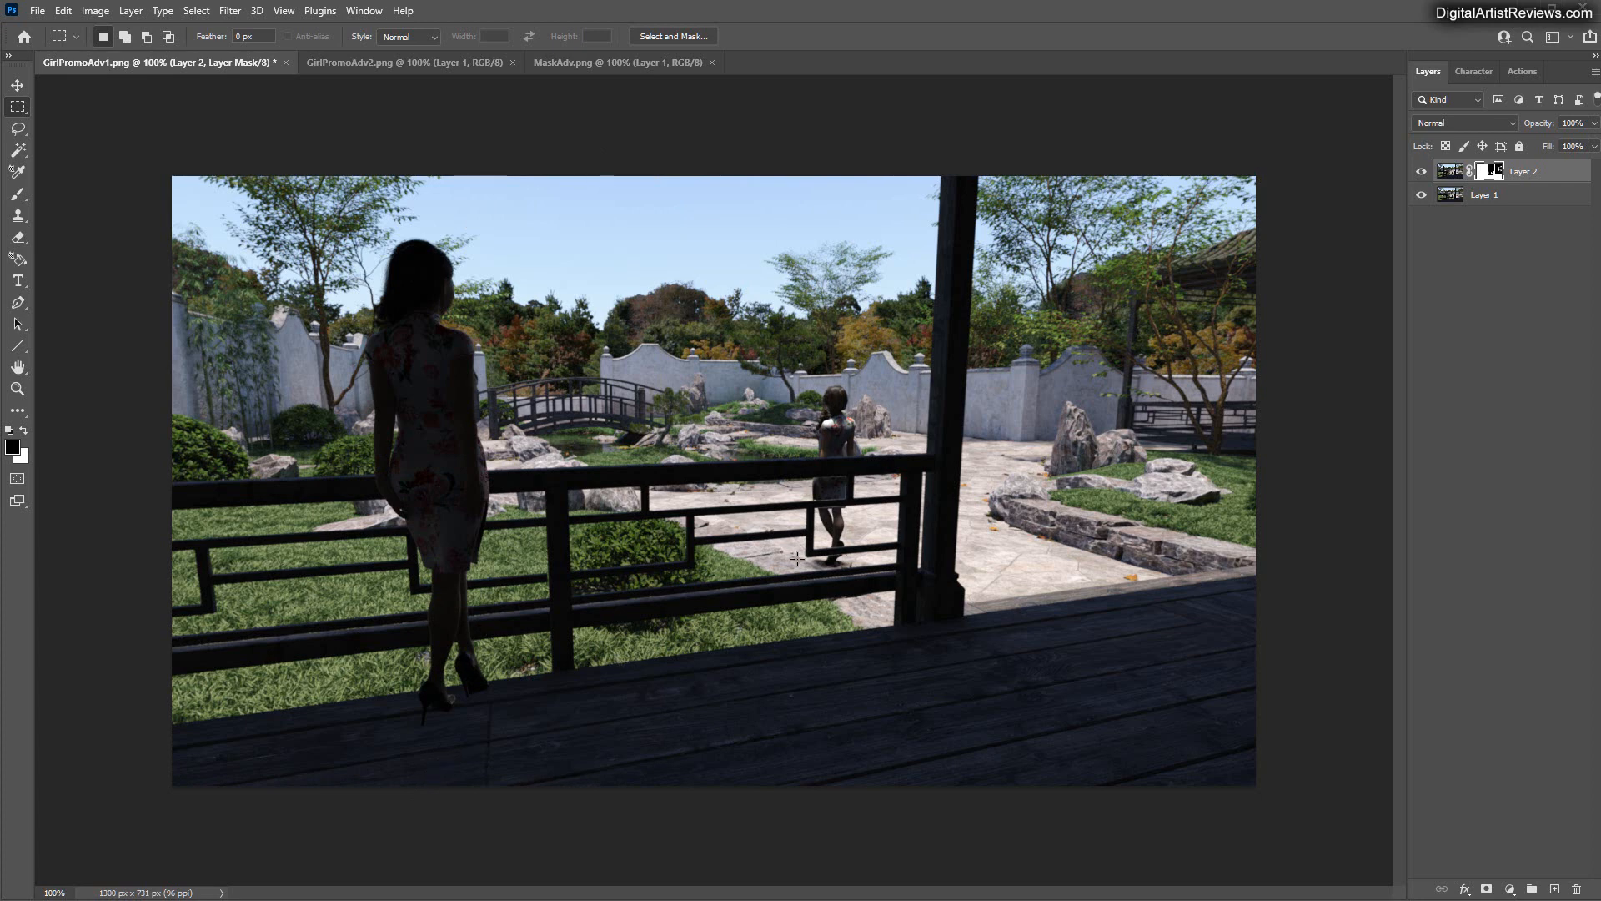
mouse_move(911, 539)
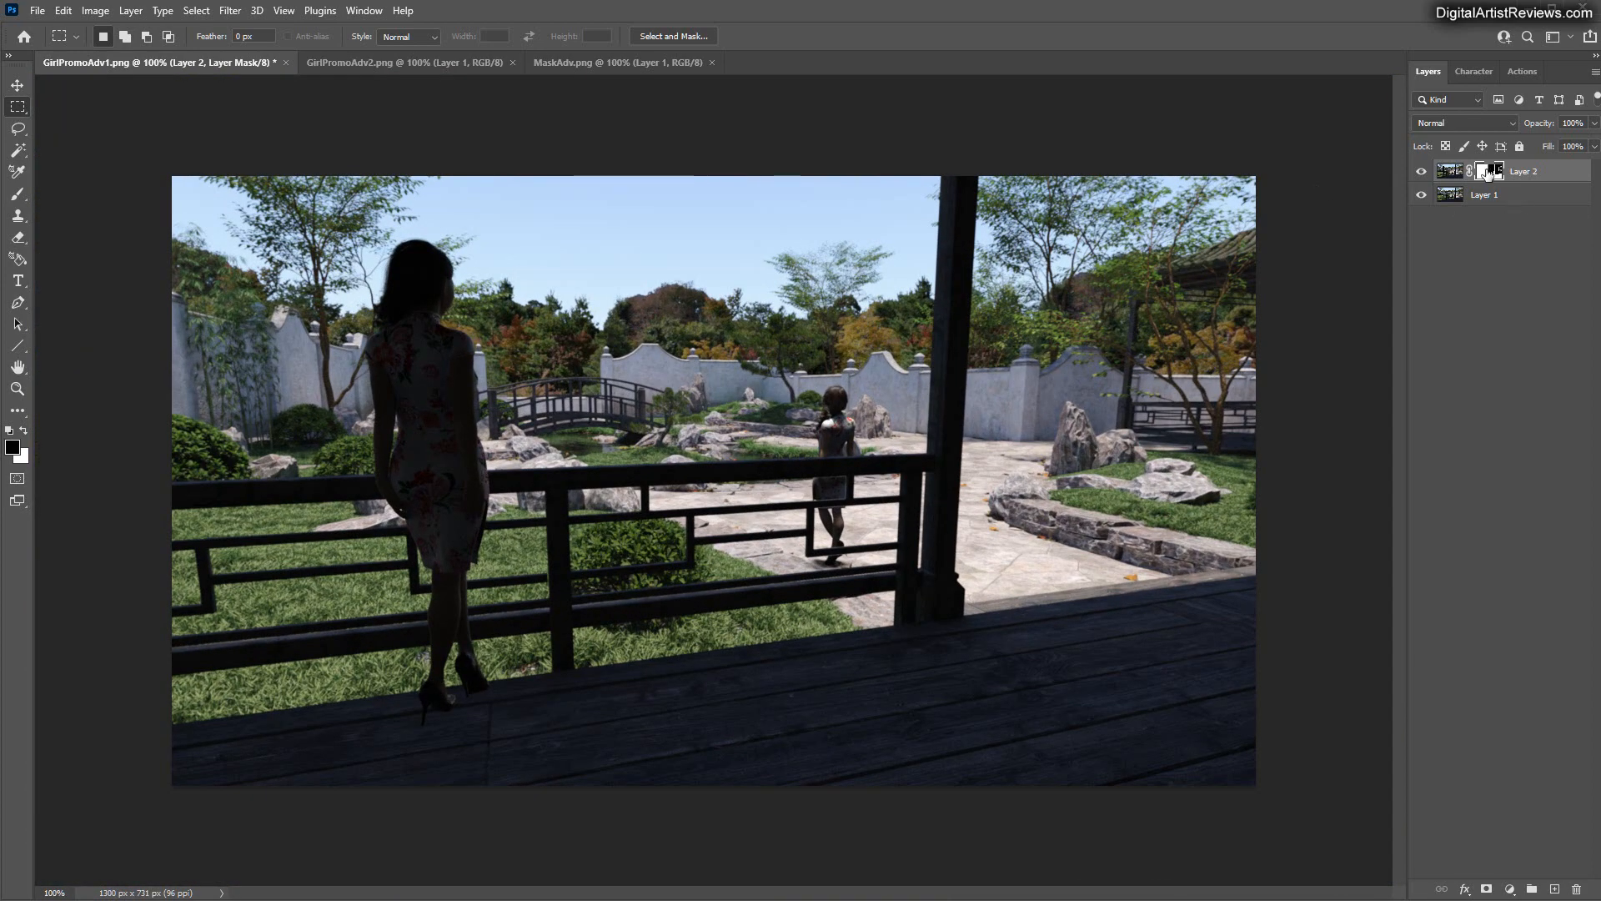
Apply legacy Brightness/Contrast of −51 and 91 to the close-up layer's mask
left_click(93, 10)
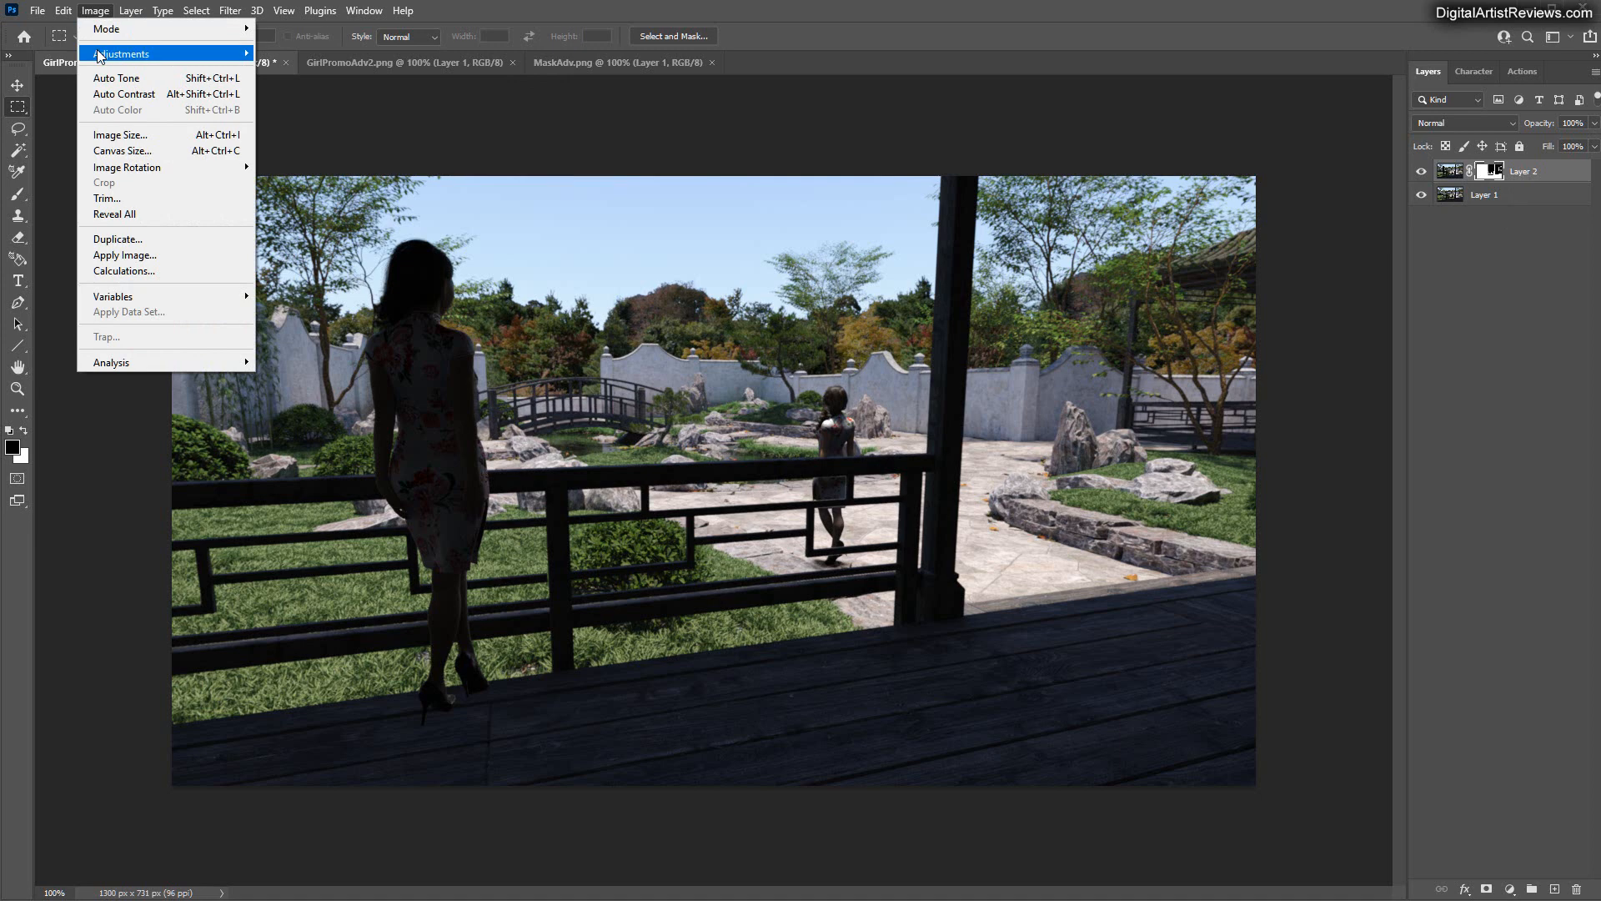
left_click(122, 54)
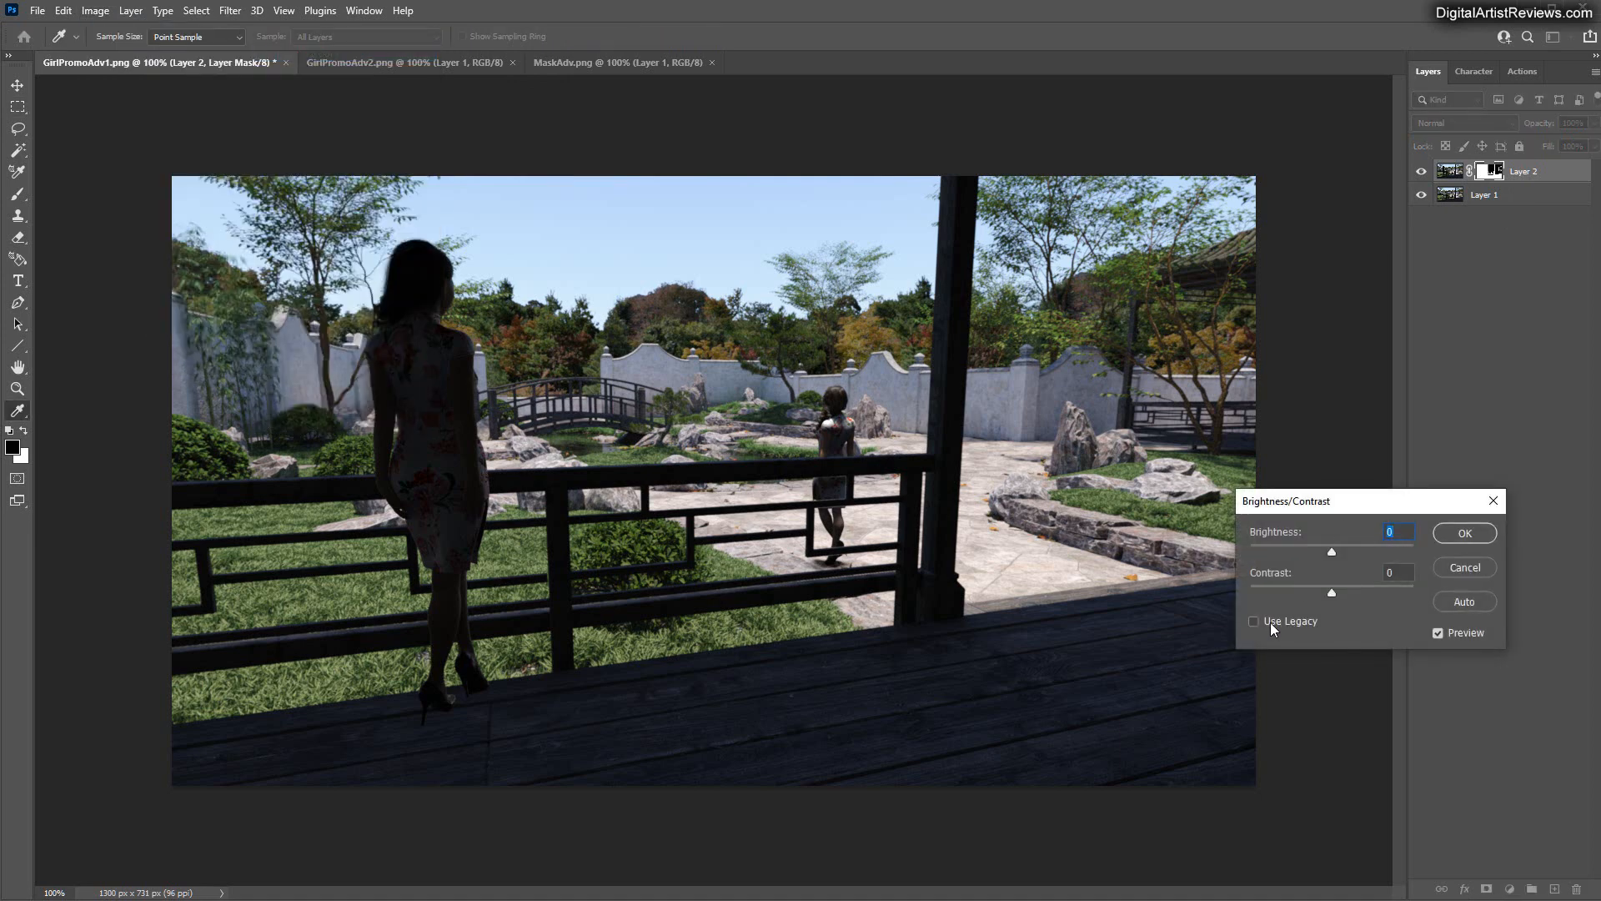
left_click(1255, 621)
type("-51")
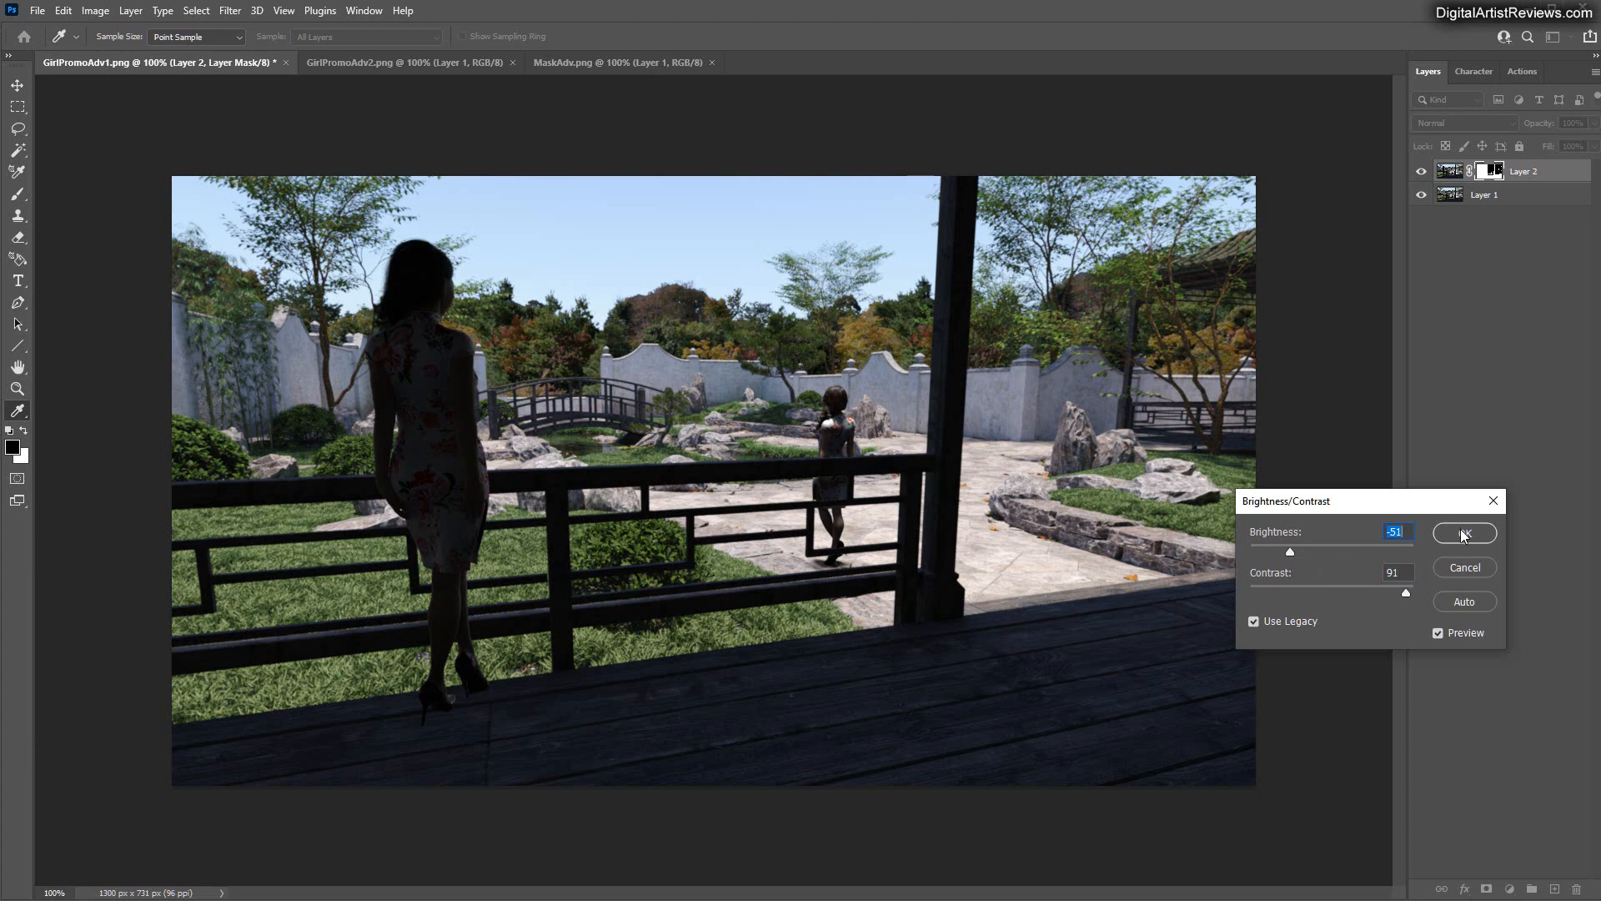
left_click(1463, 534)
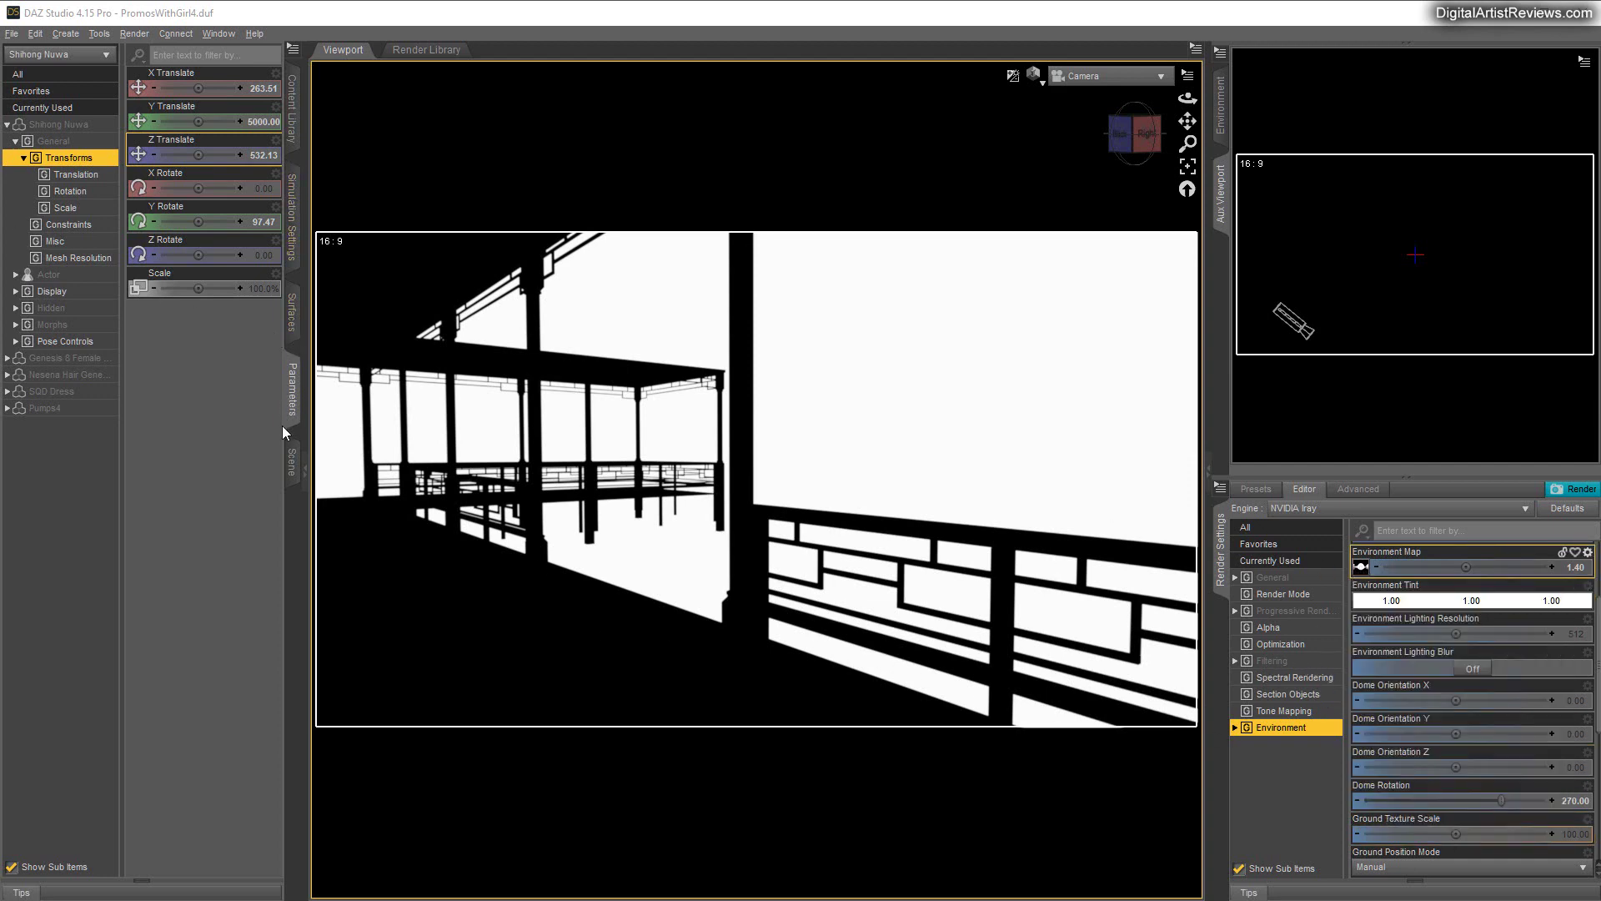
Open the Japanese Garden HDRI preset library to restore the Map 03 environment
left_click(291, 452)
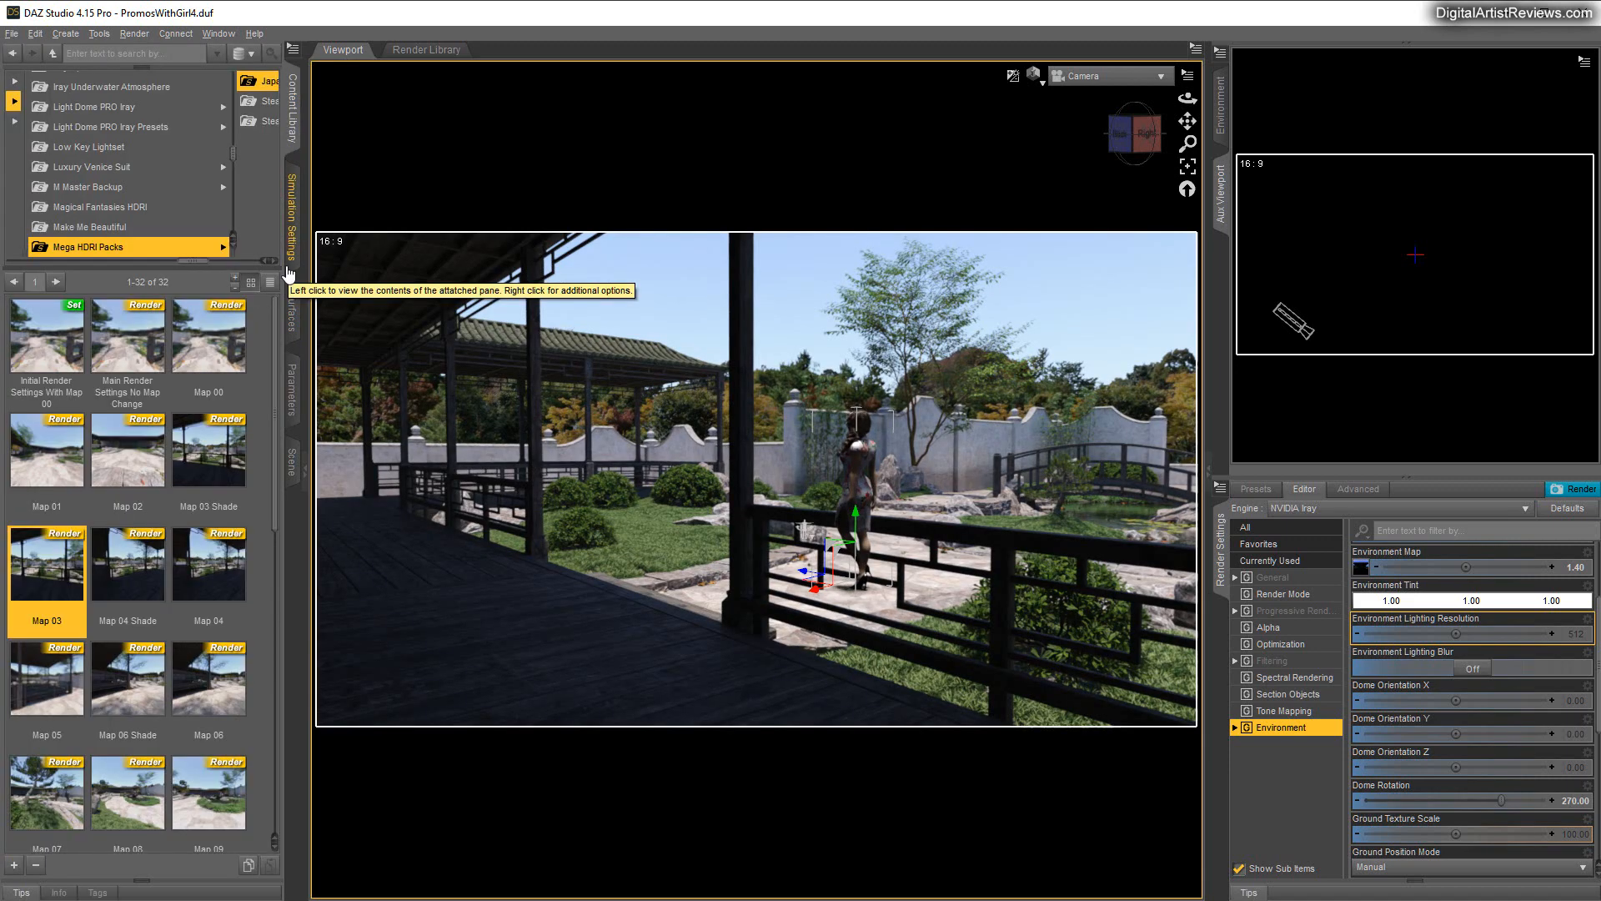
mouse_move(807, 590)
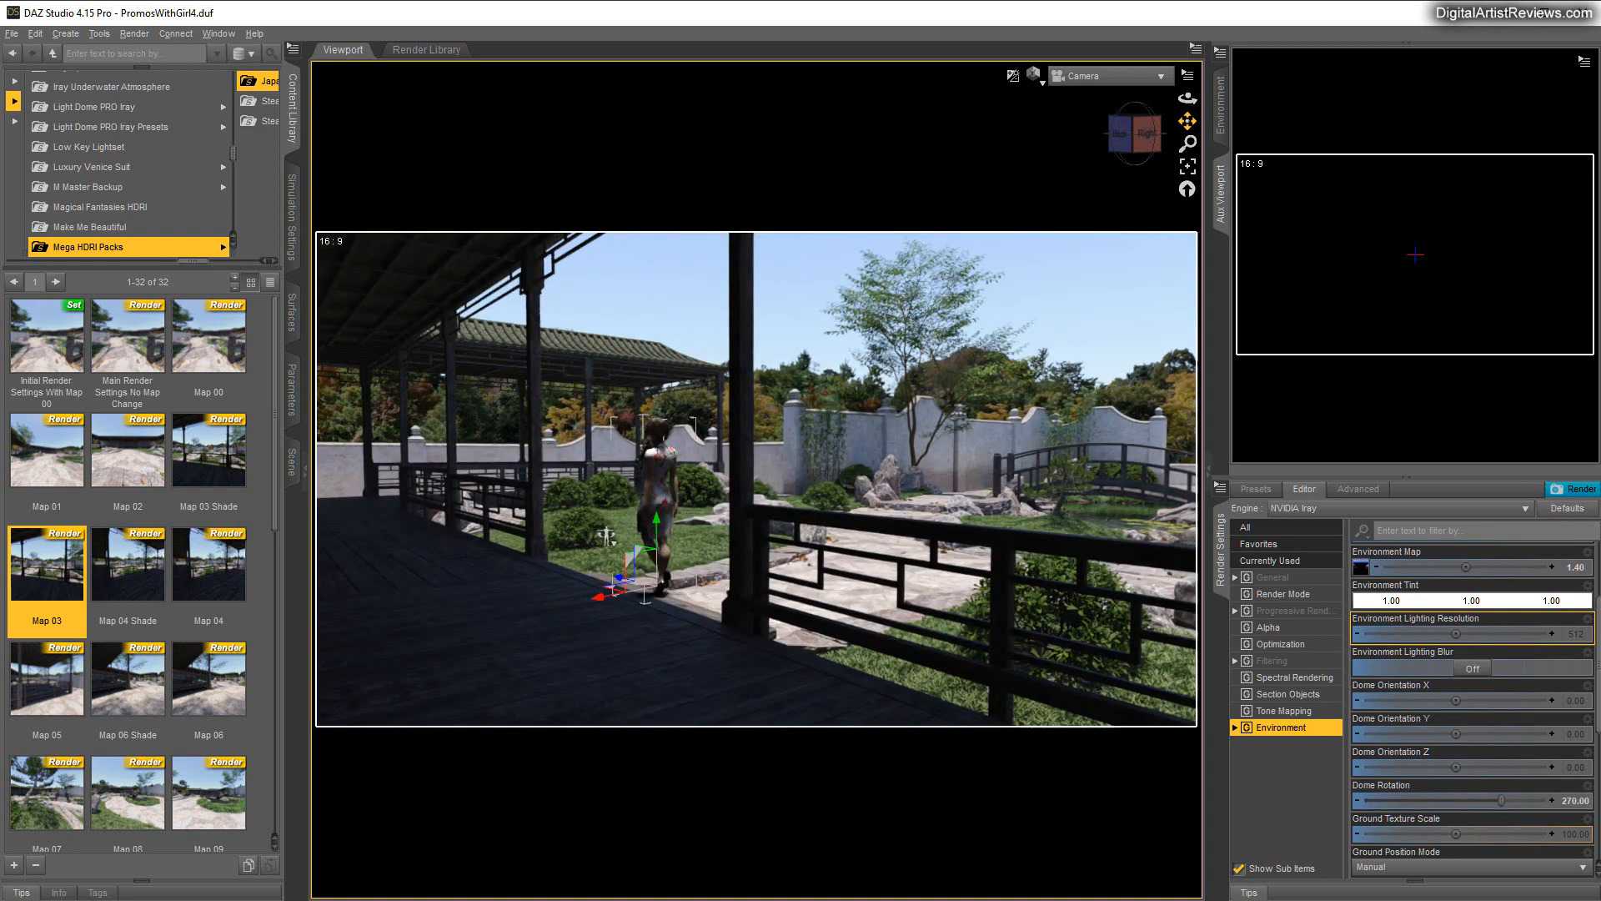
mouse_move(930, 510)
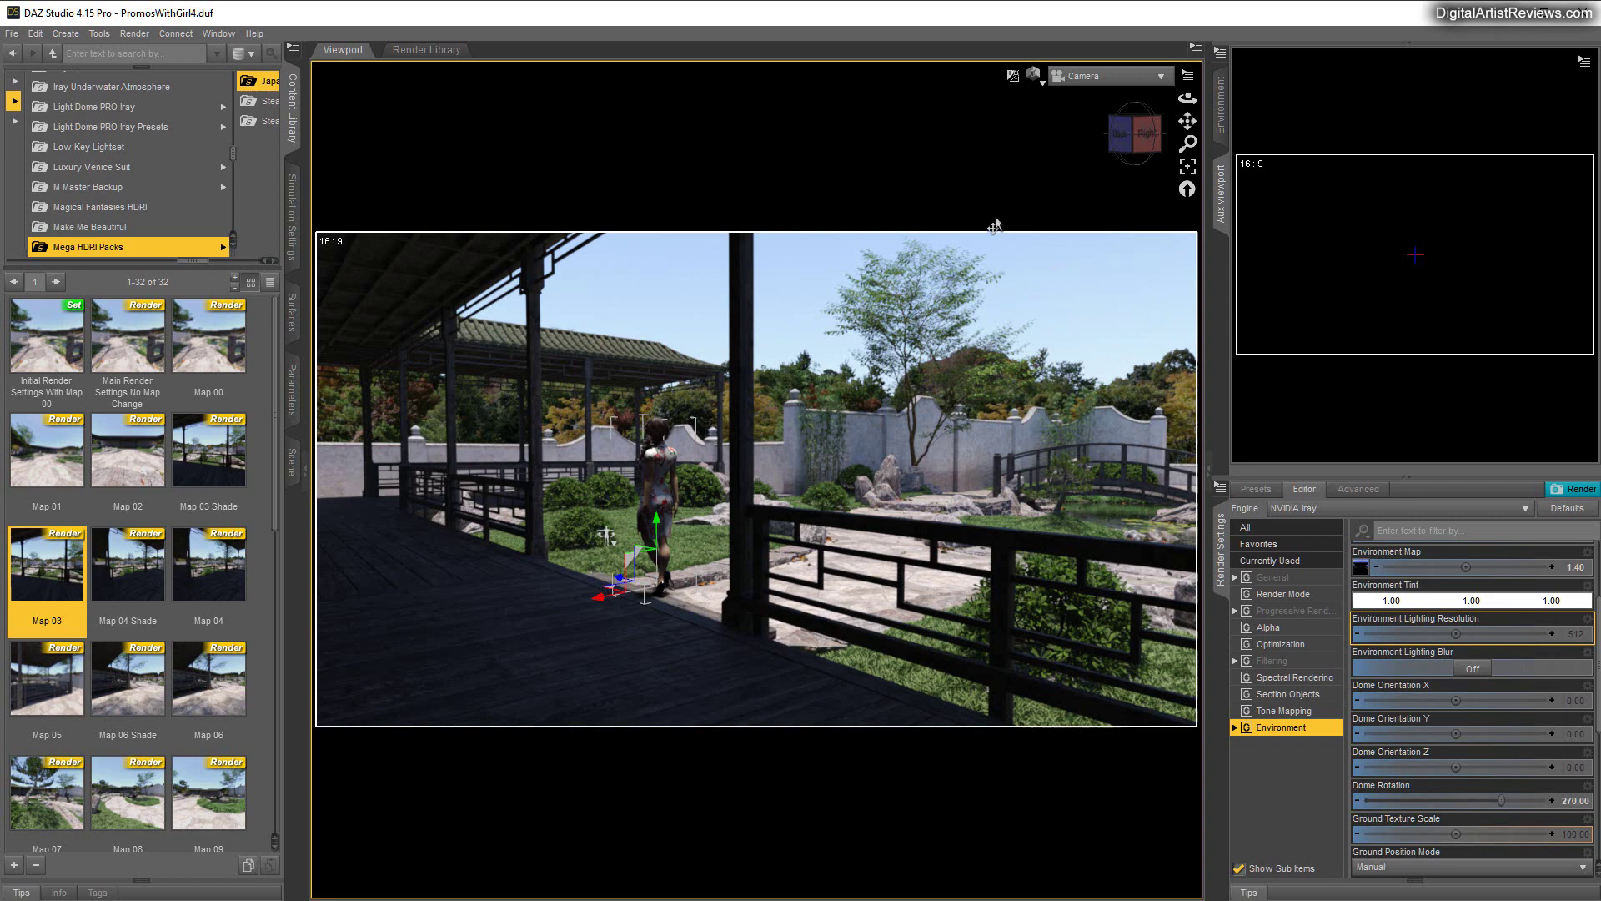
mouse_move(929, 574)
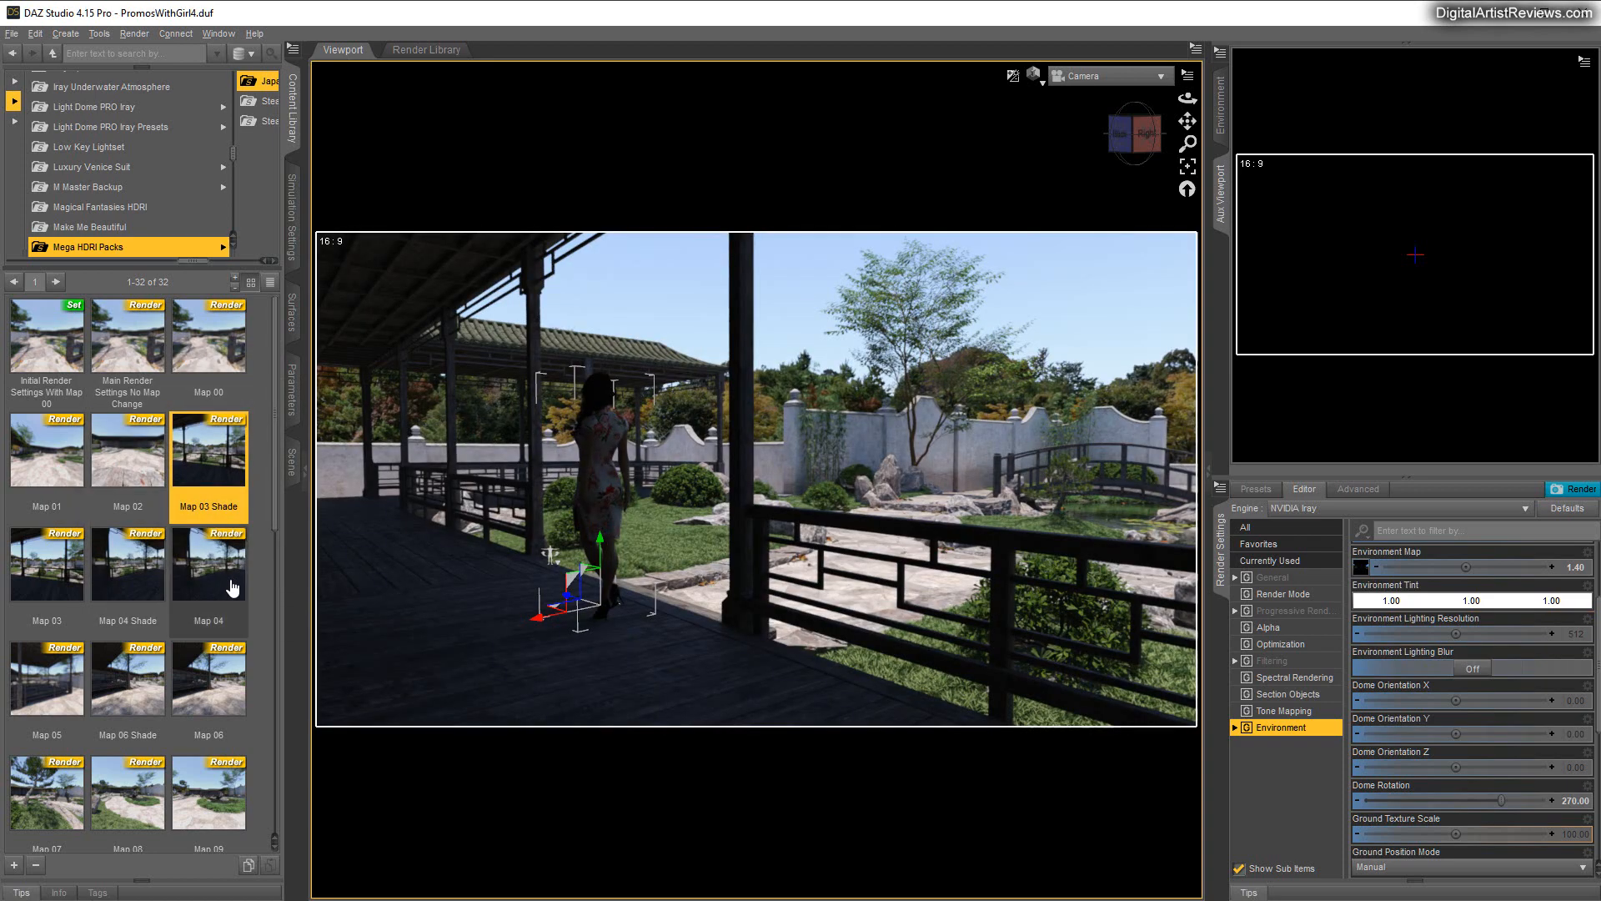
mouse_move(208, 564)
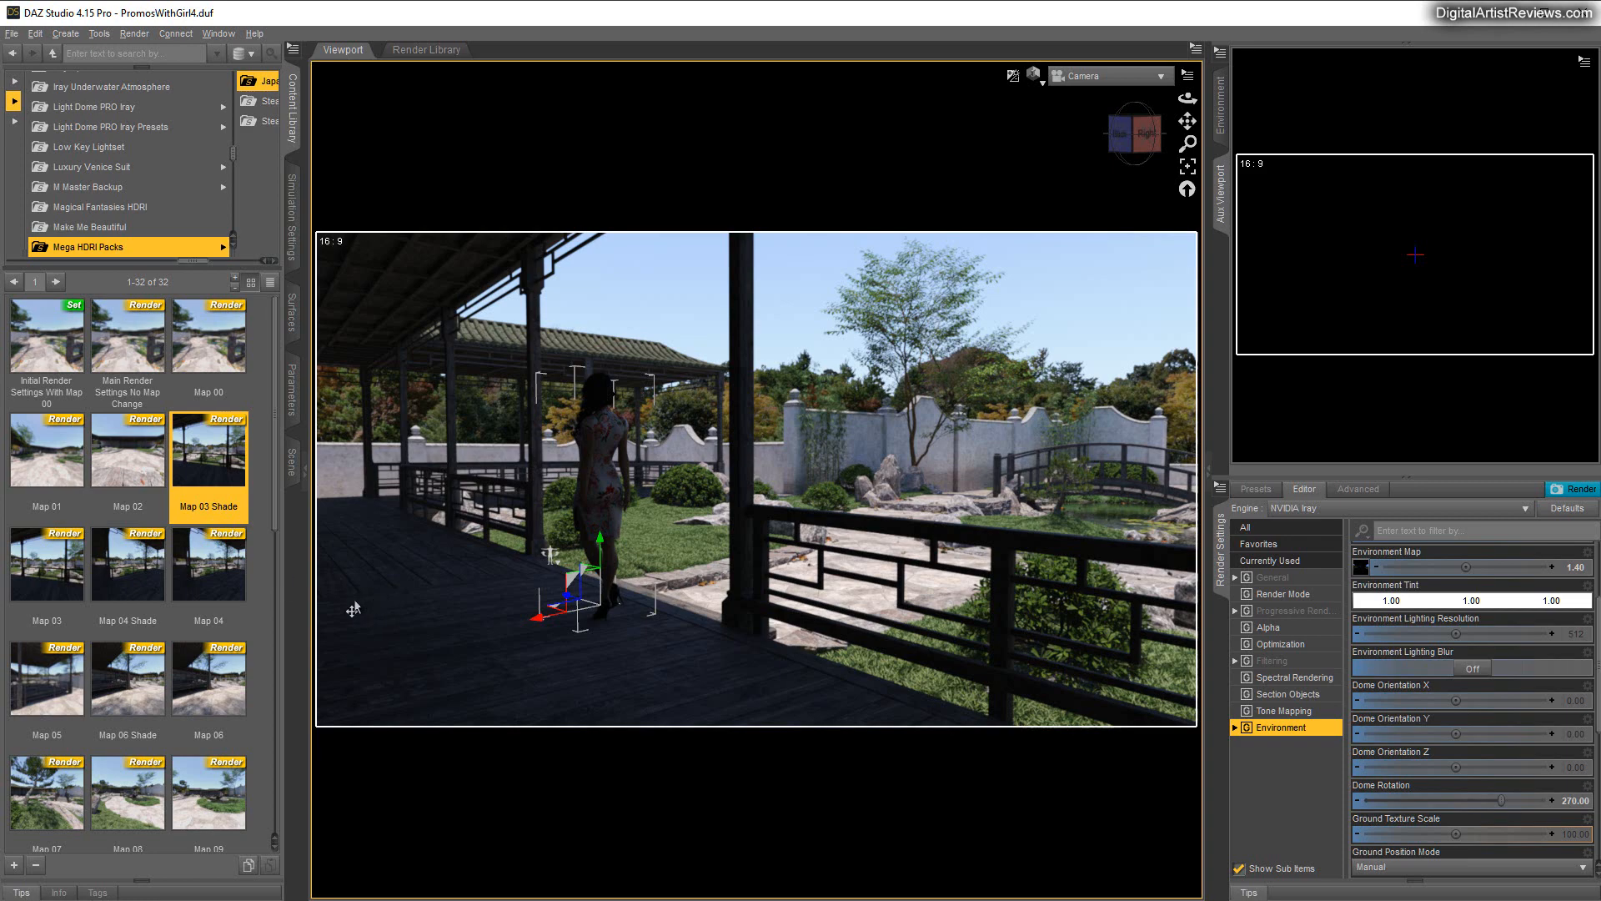
Apply the Map 12 preset, then Map 15 for the paved courtyard beside the pavilion
scroll("down", 3)
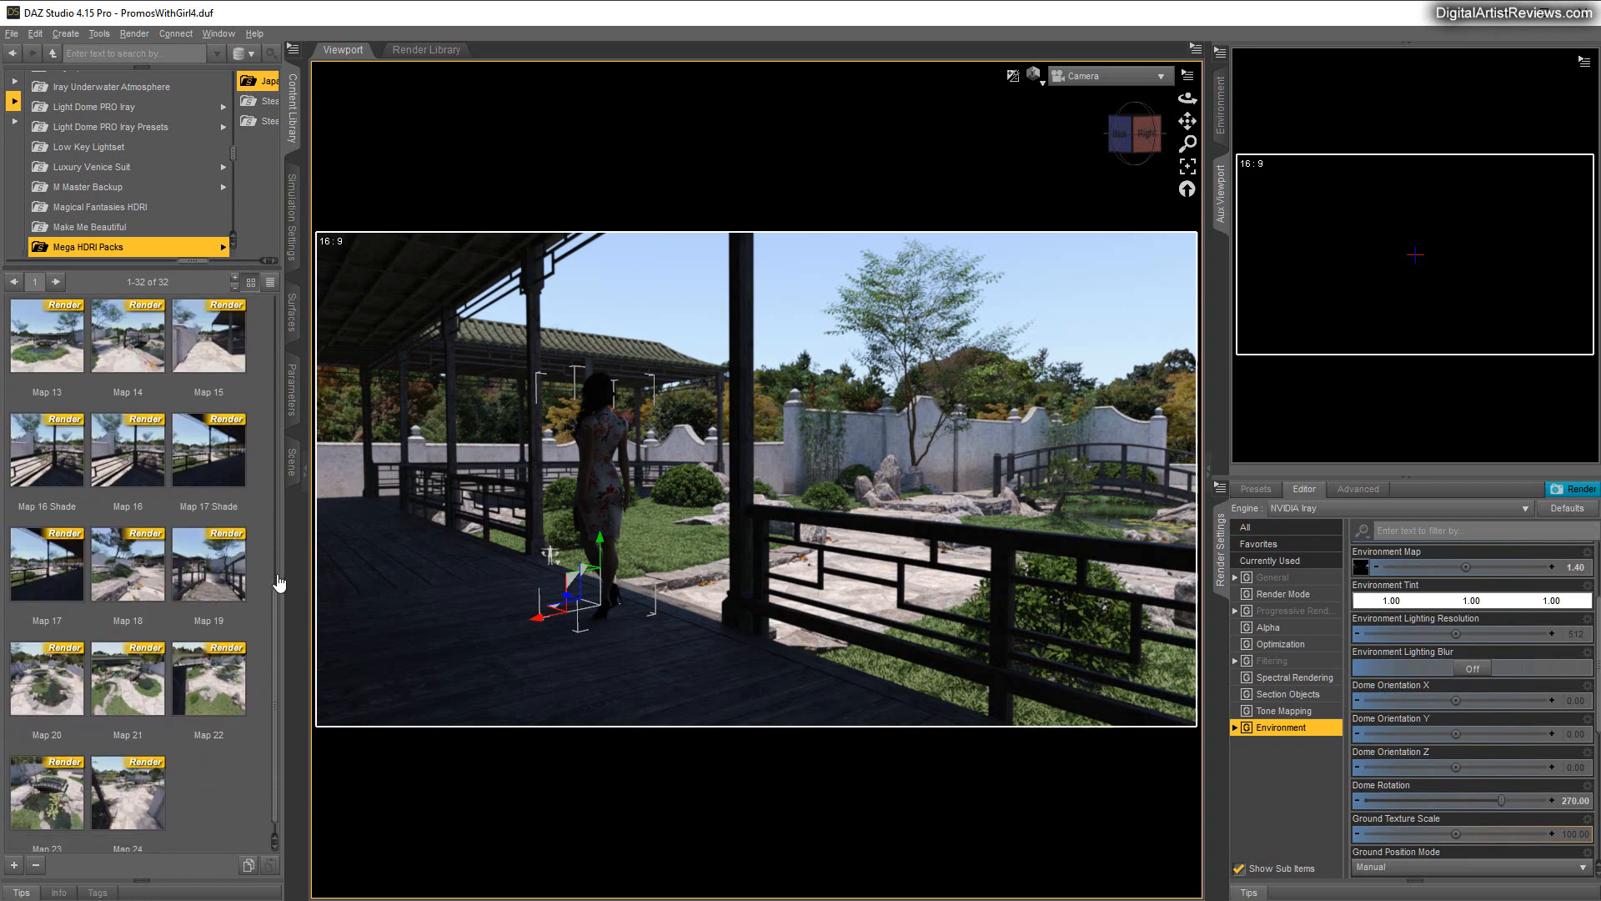
scroll("up", 3)
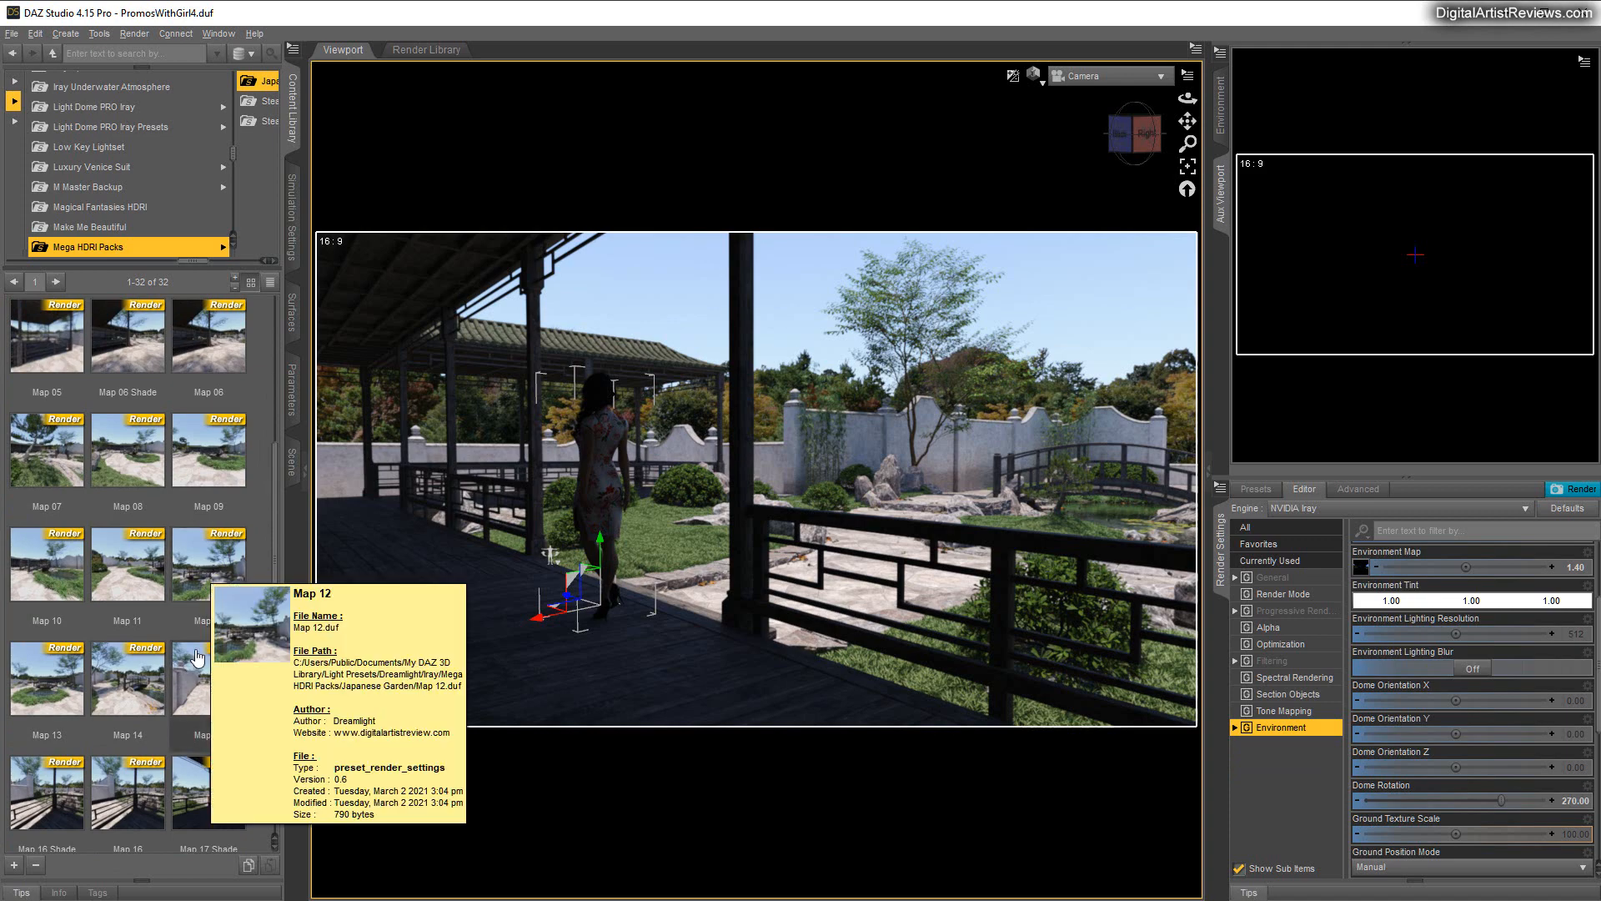
mouse_move(215, 560)
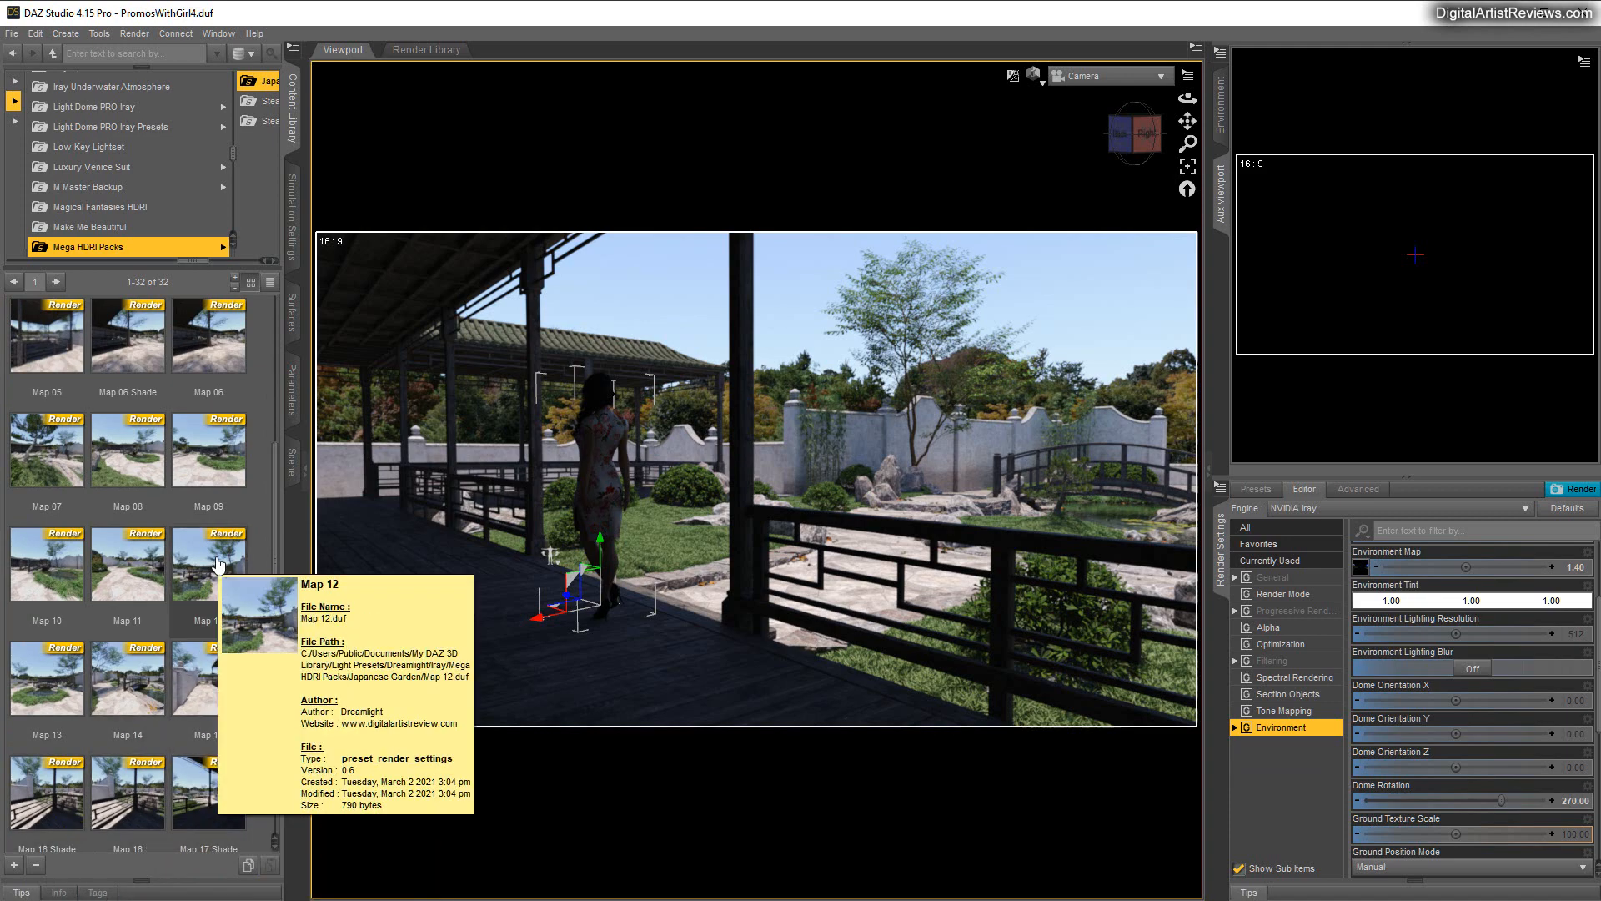
double_click(207, 562)
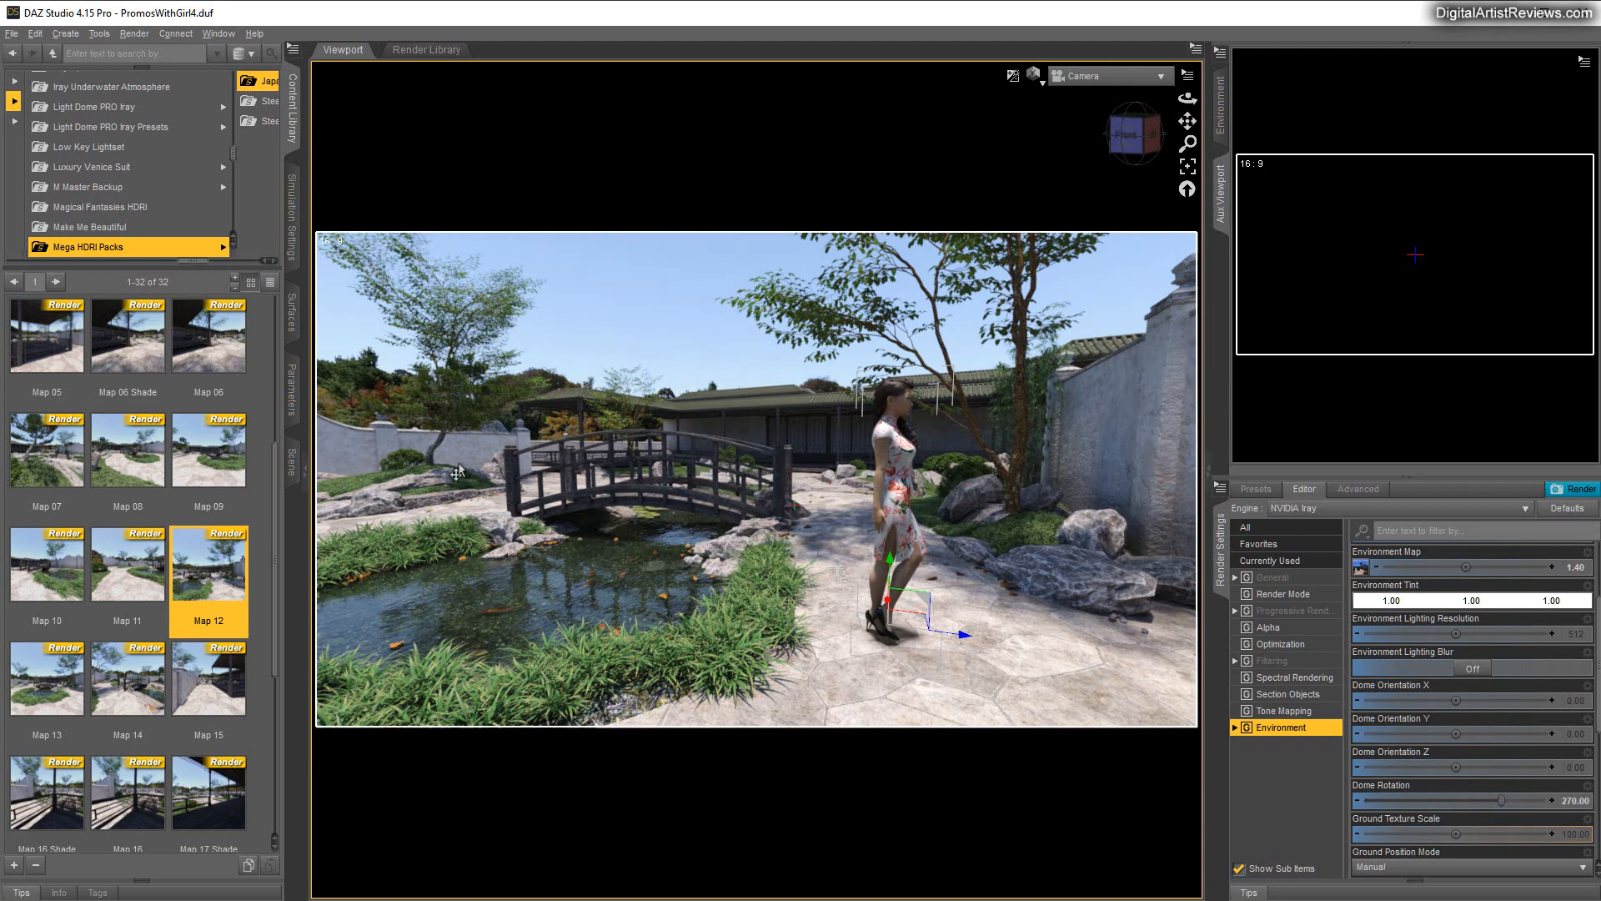
mouse_move(317, 340)
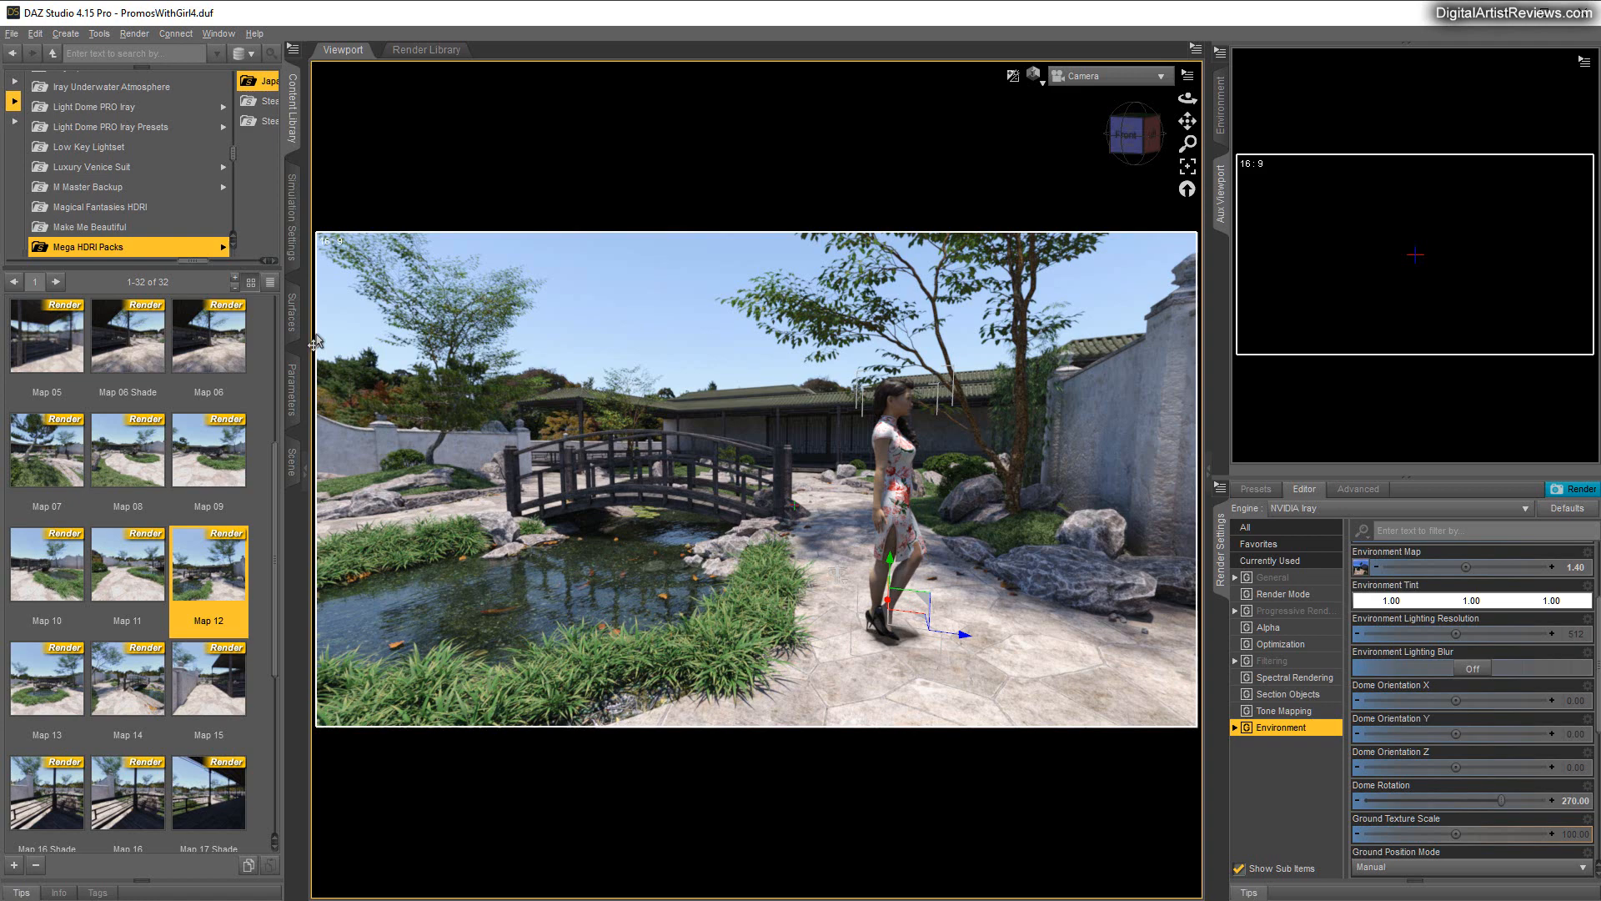
mouse_move(232, 699)
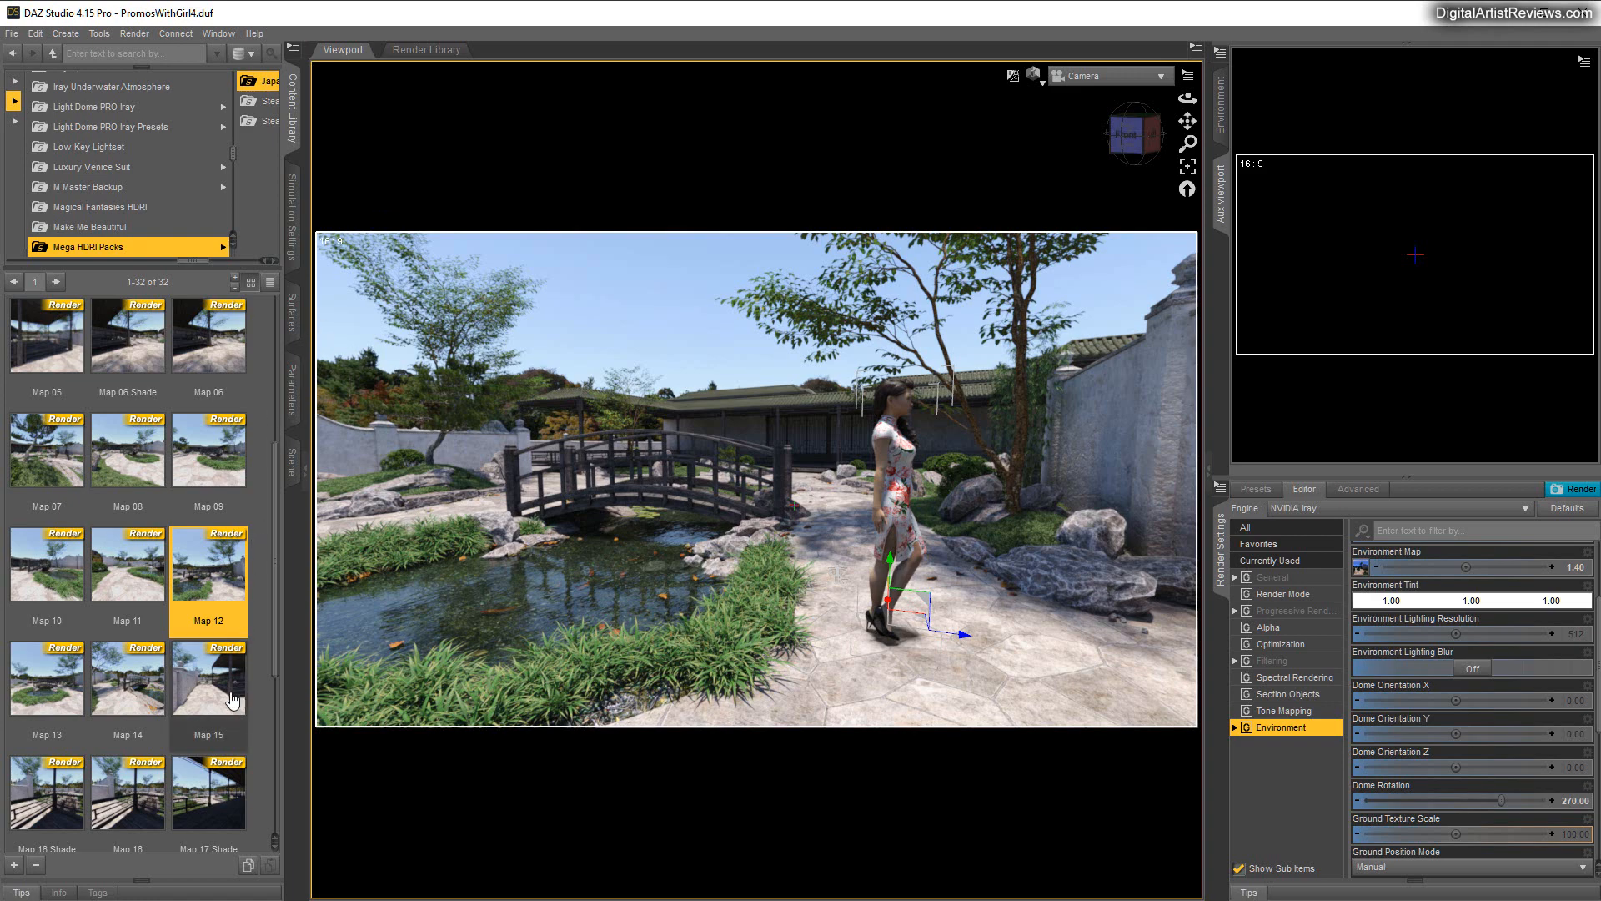
left_click(207, 676)
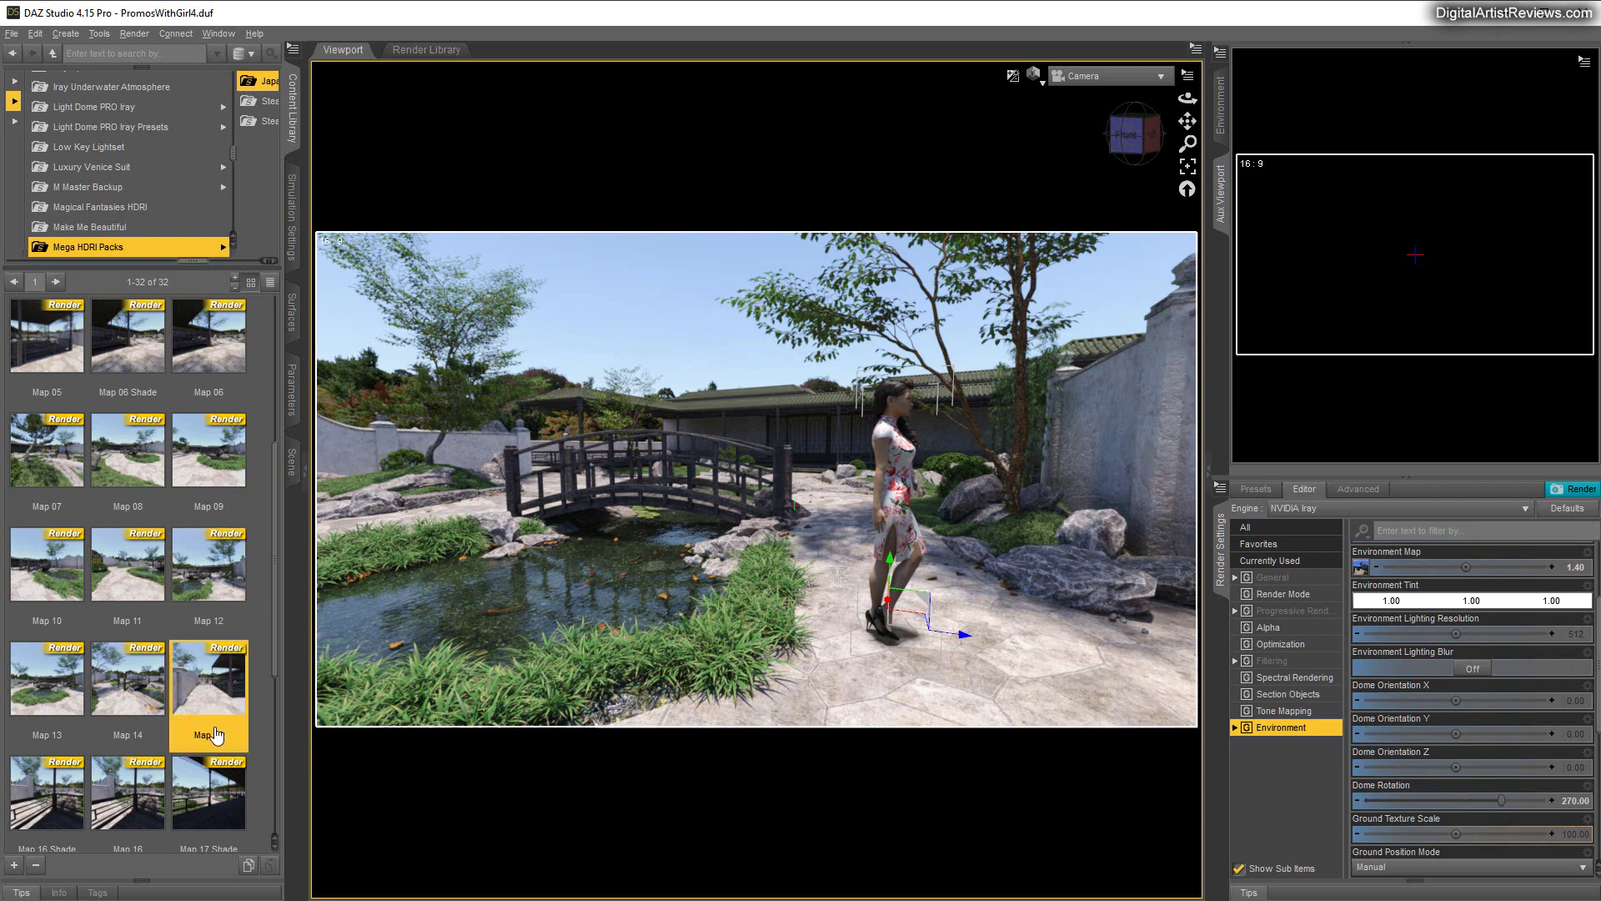
double_click(209, 679)
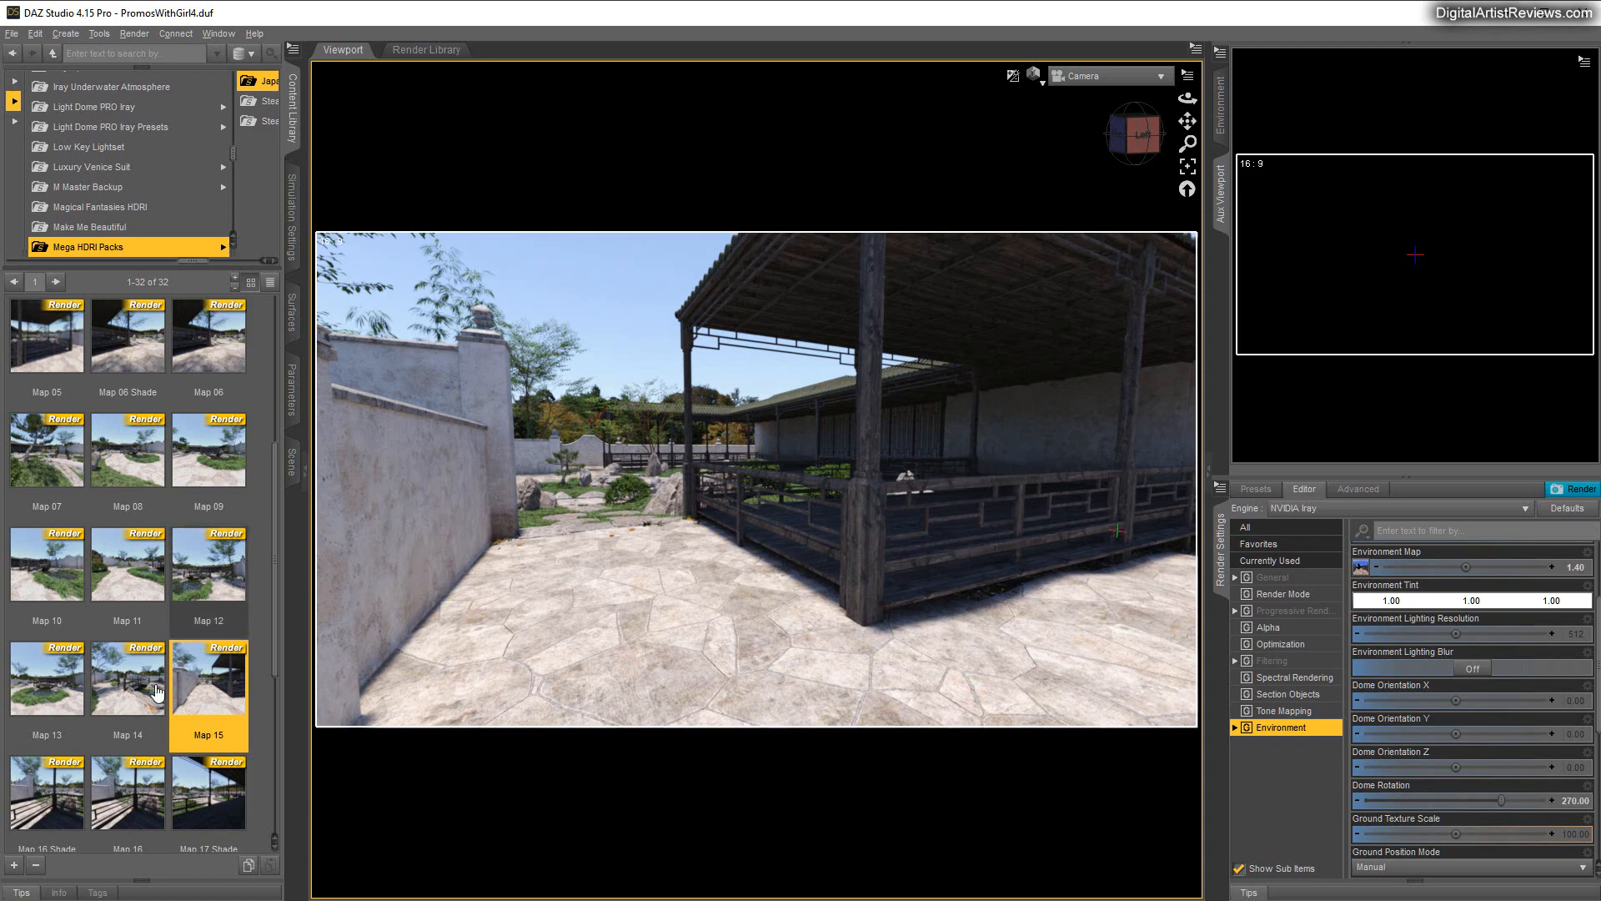
Apply the Map 16 Shade preset from the Content Library thumbnails
scroll("down", 3)
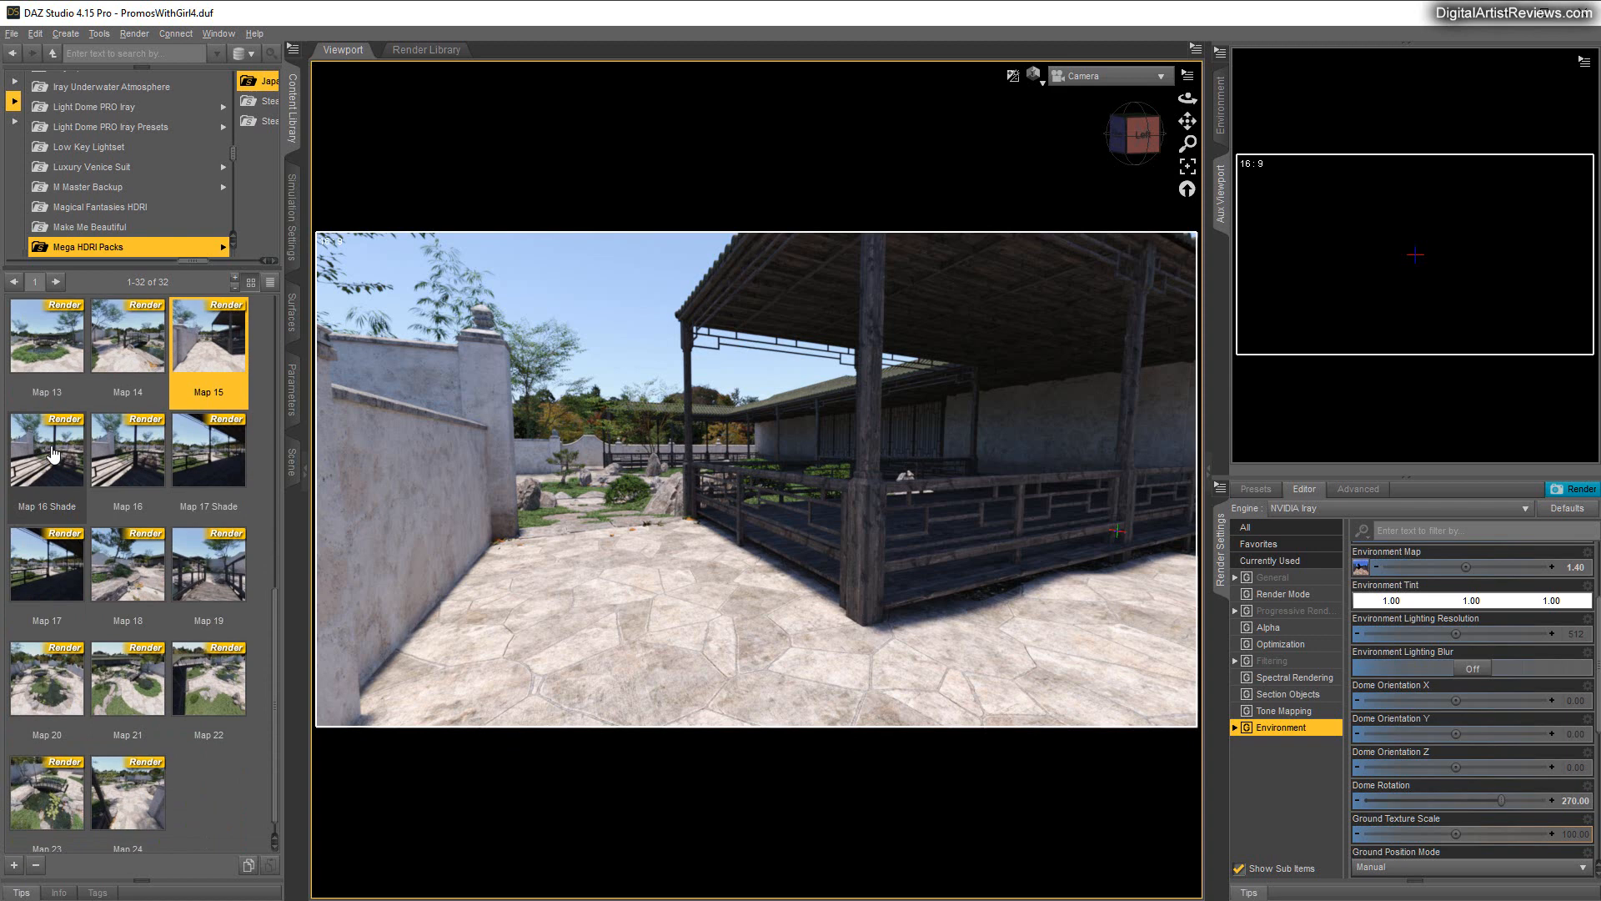
left_click(47, 449)
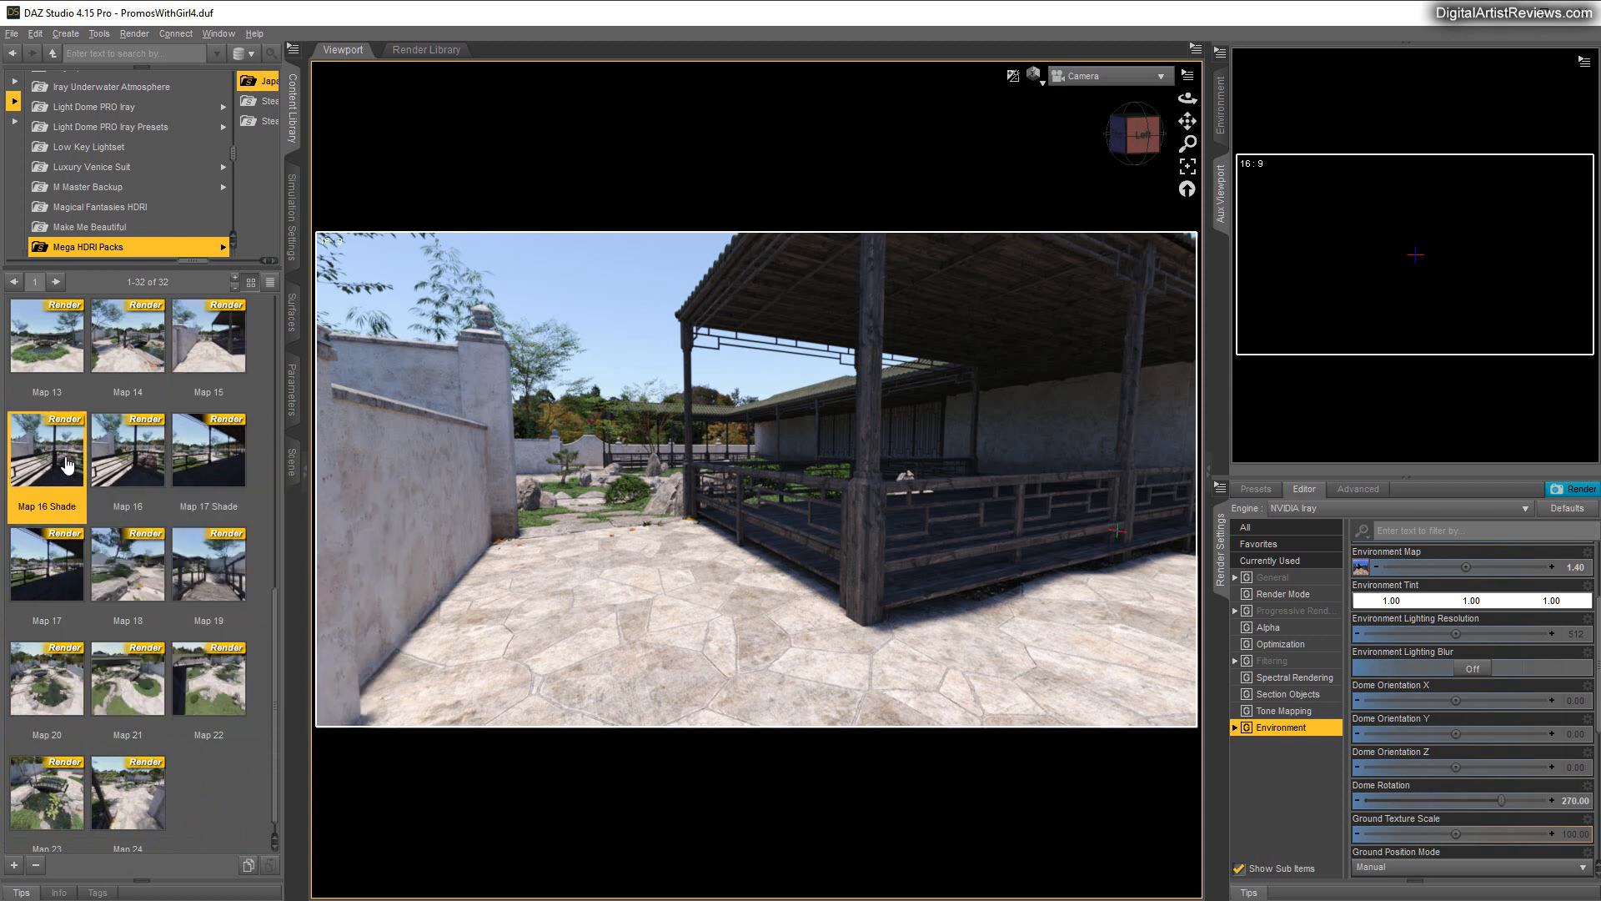
double_click(46, 449)
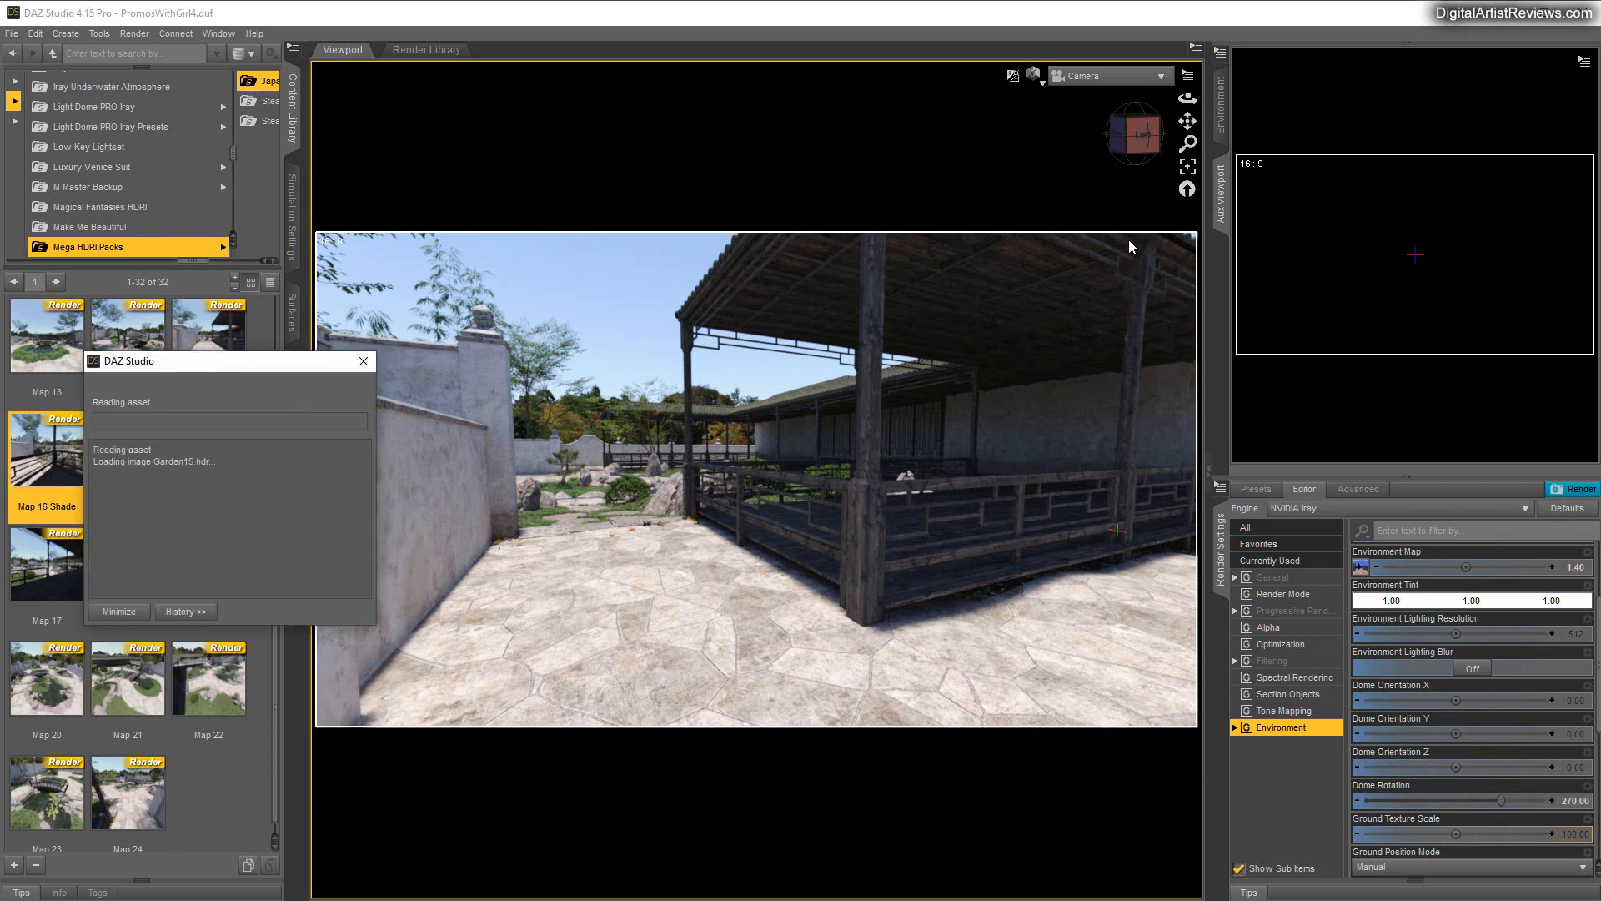
mouse_move(1146, 177)
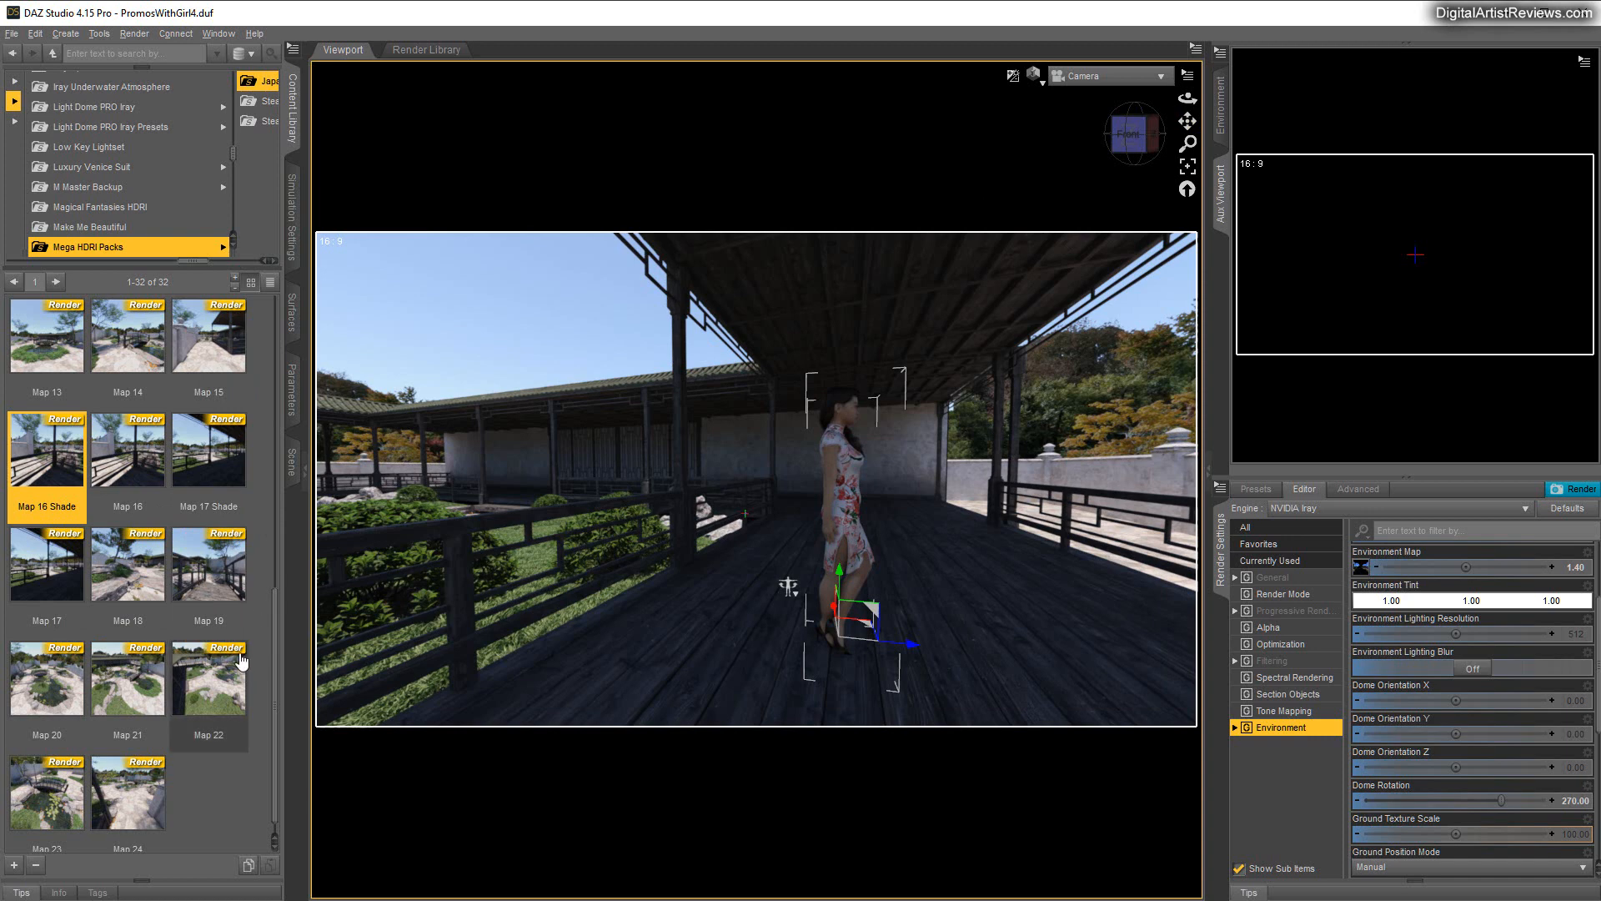
mouse_move(210, 581)
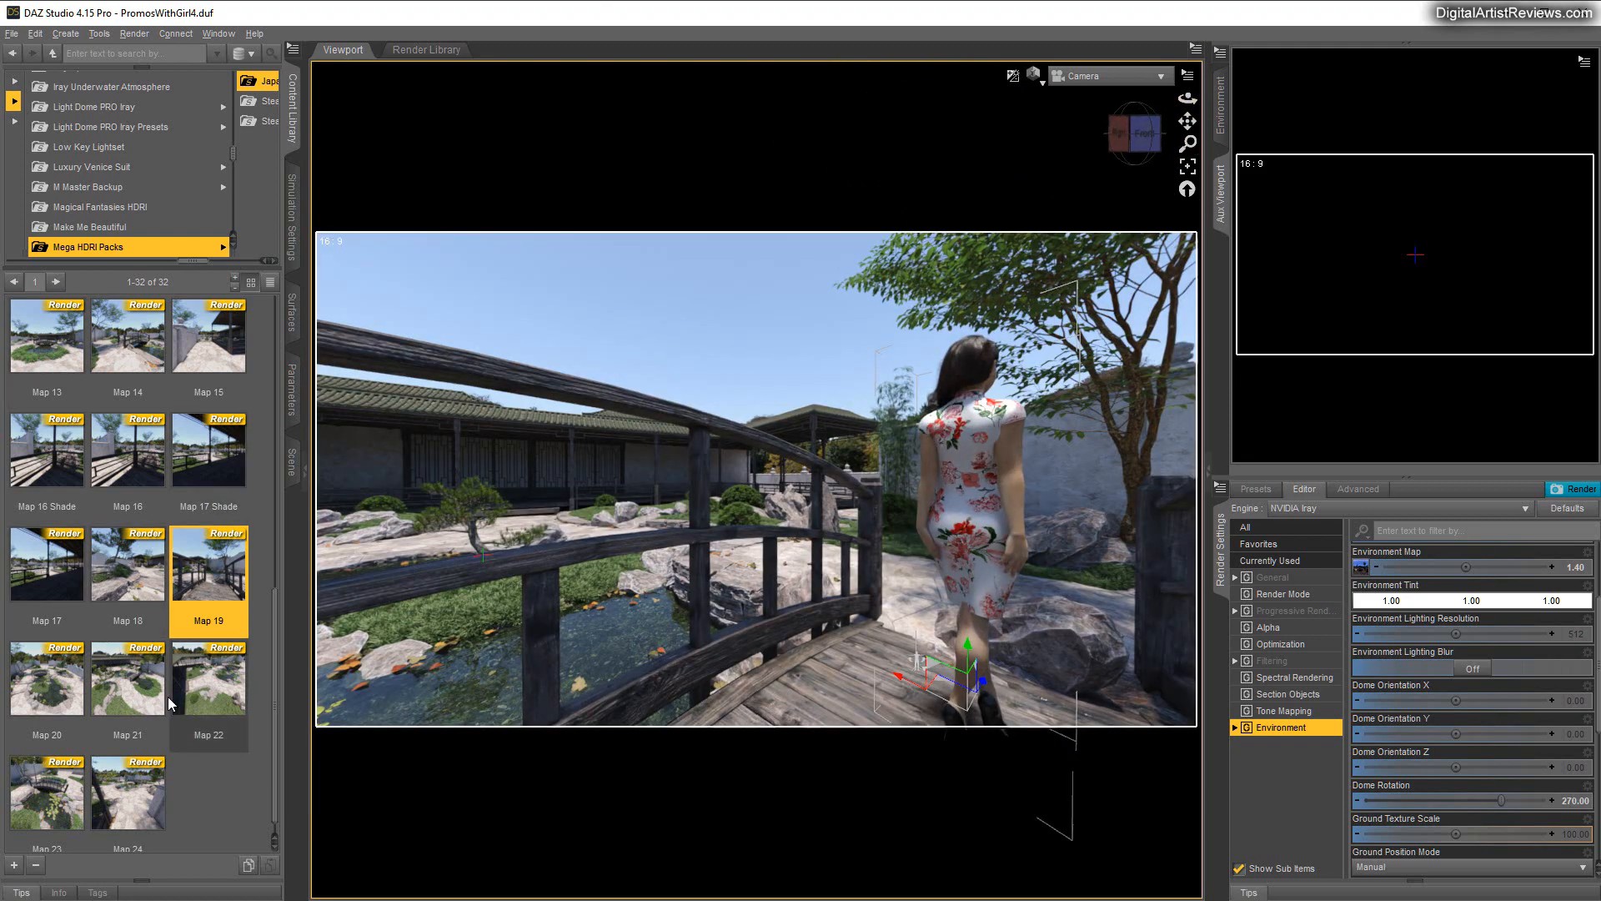
Apply Map 20, then Map 24, putting the woman on the stone path by the white wall
left_click(45, 678)
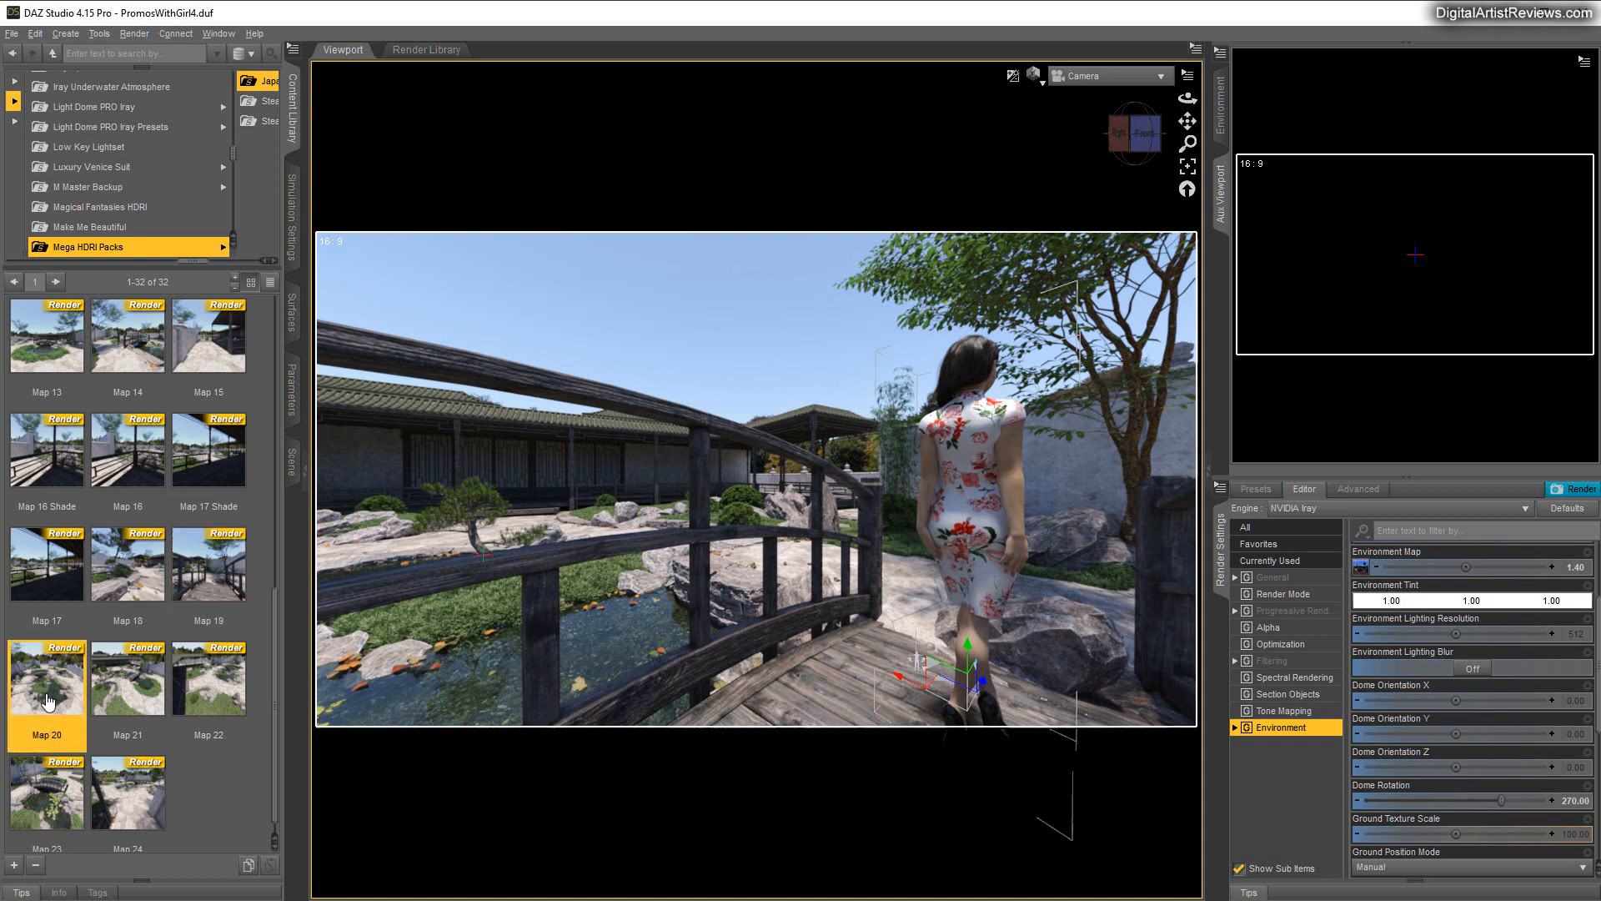
double_click(45, 678)
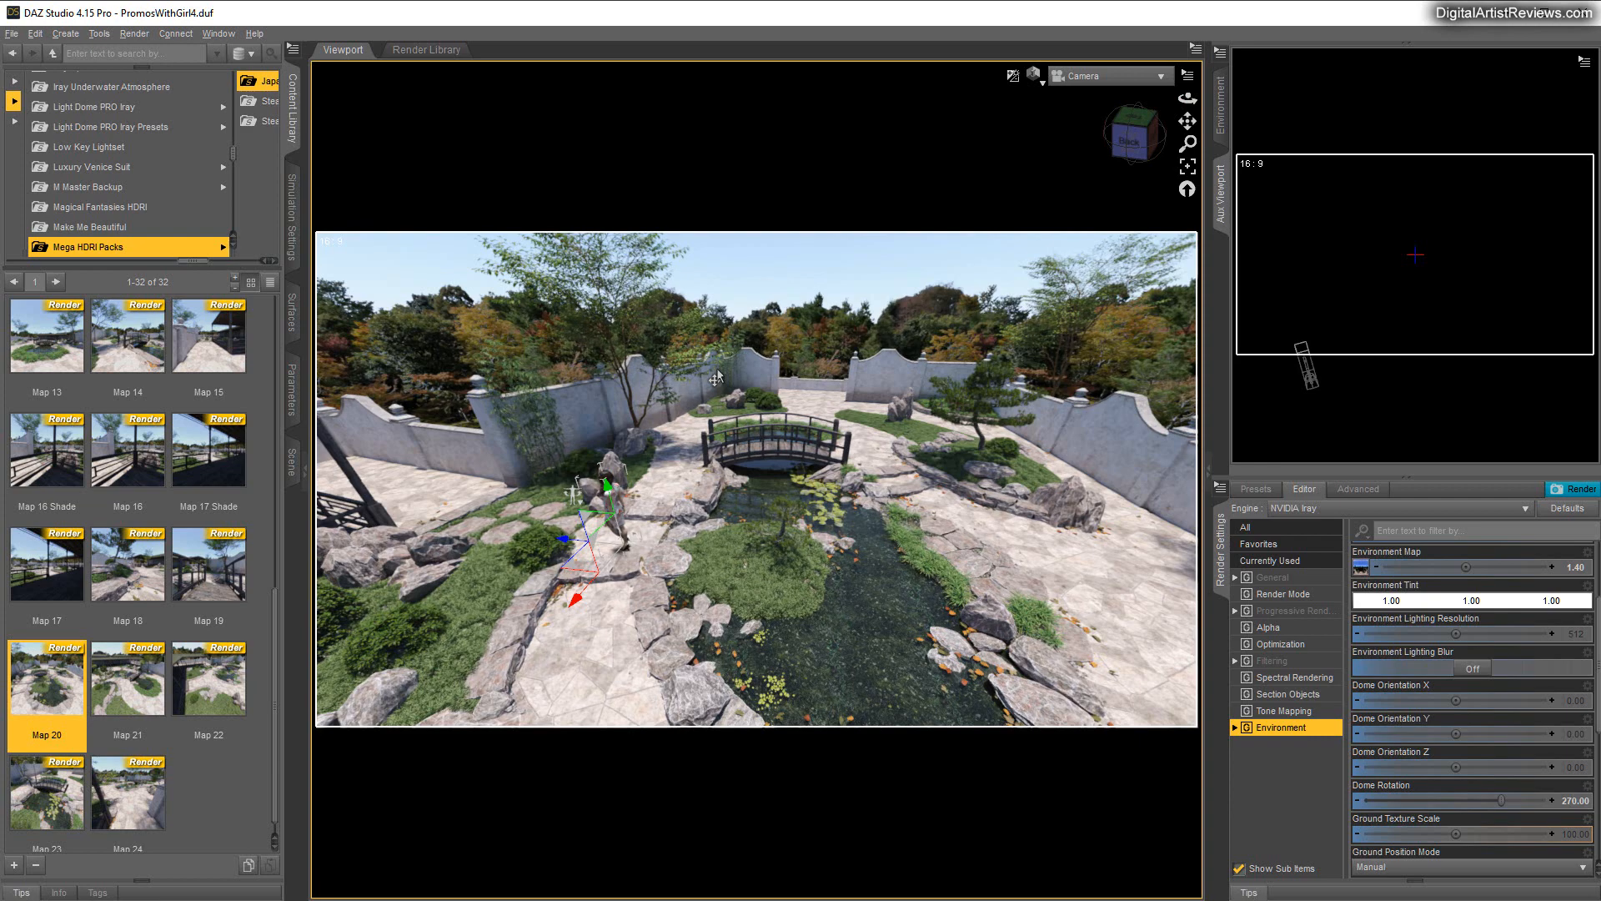
mouse_move(319, 419)
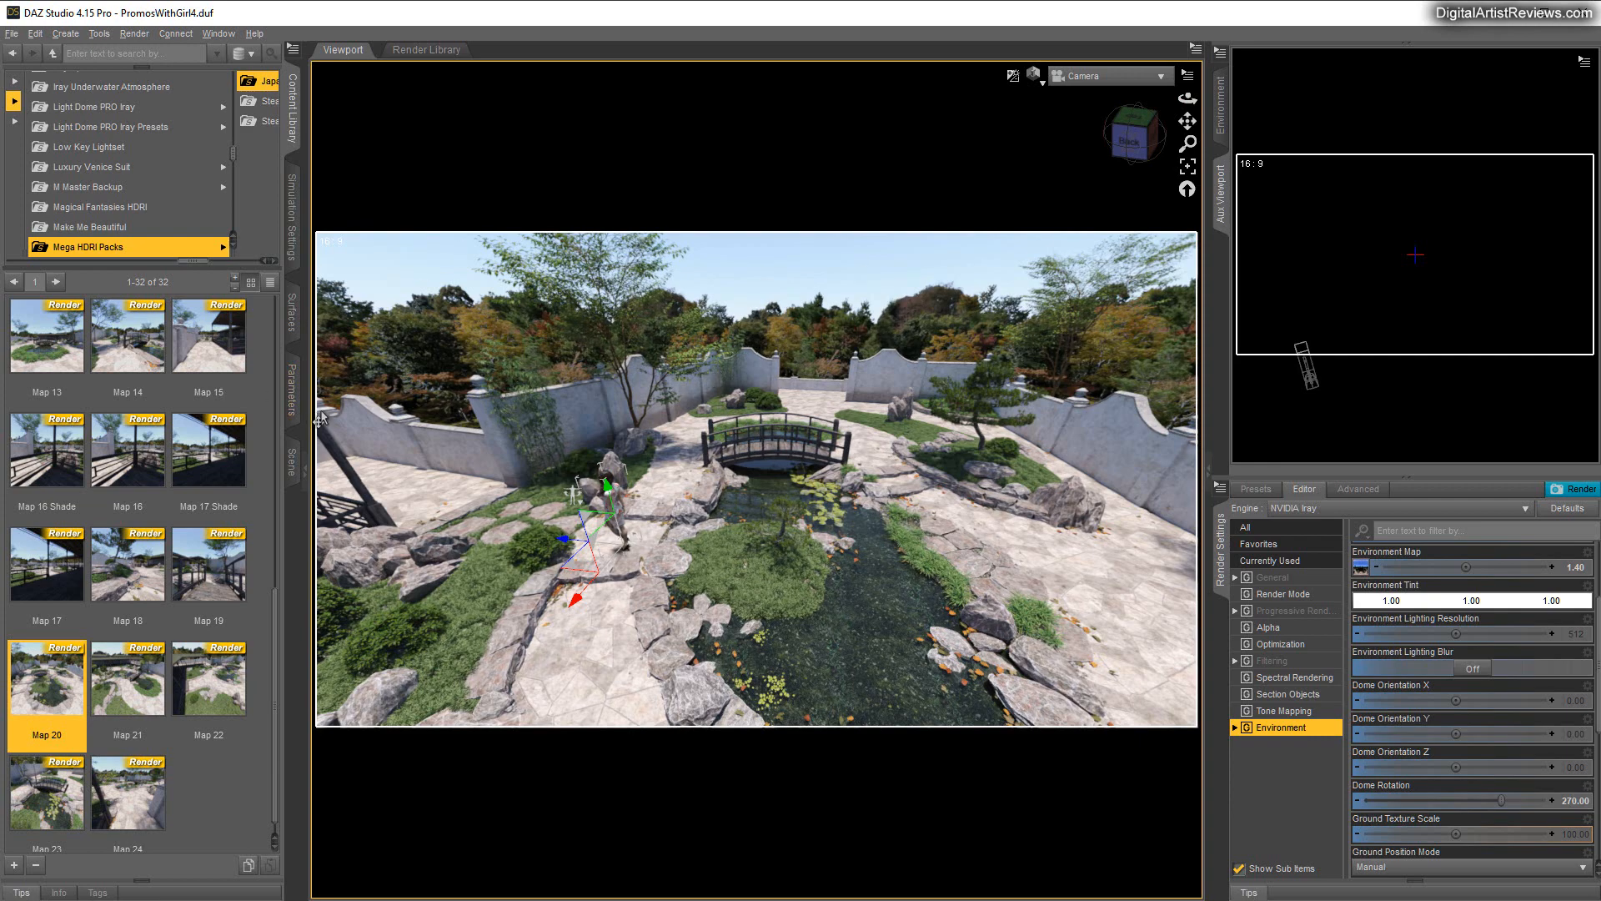
mouse_move(152, 777)
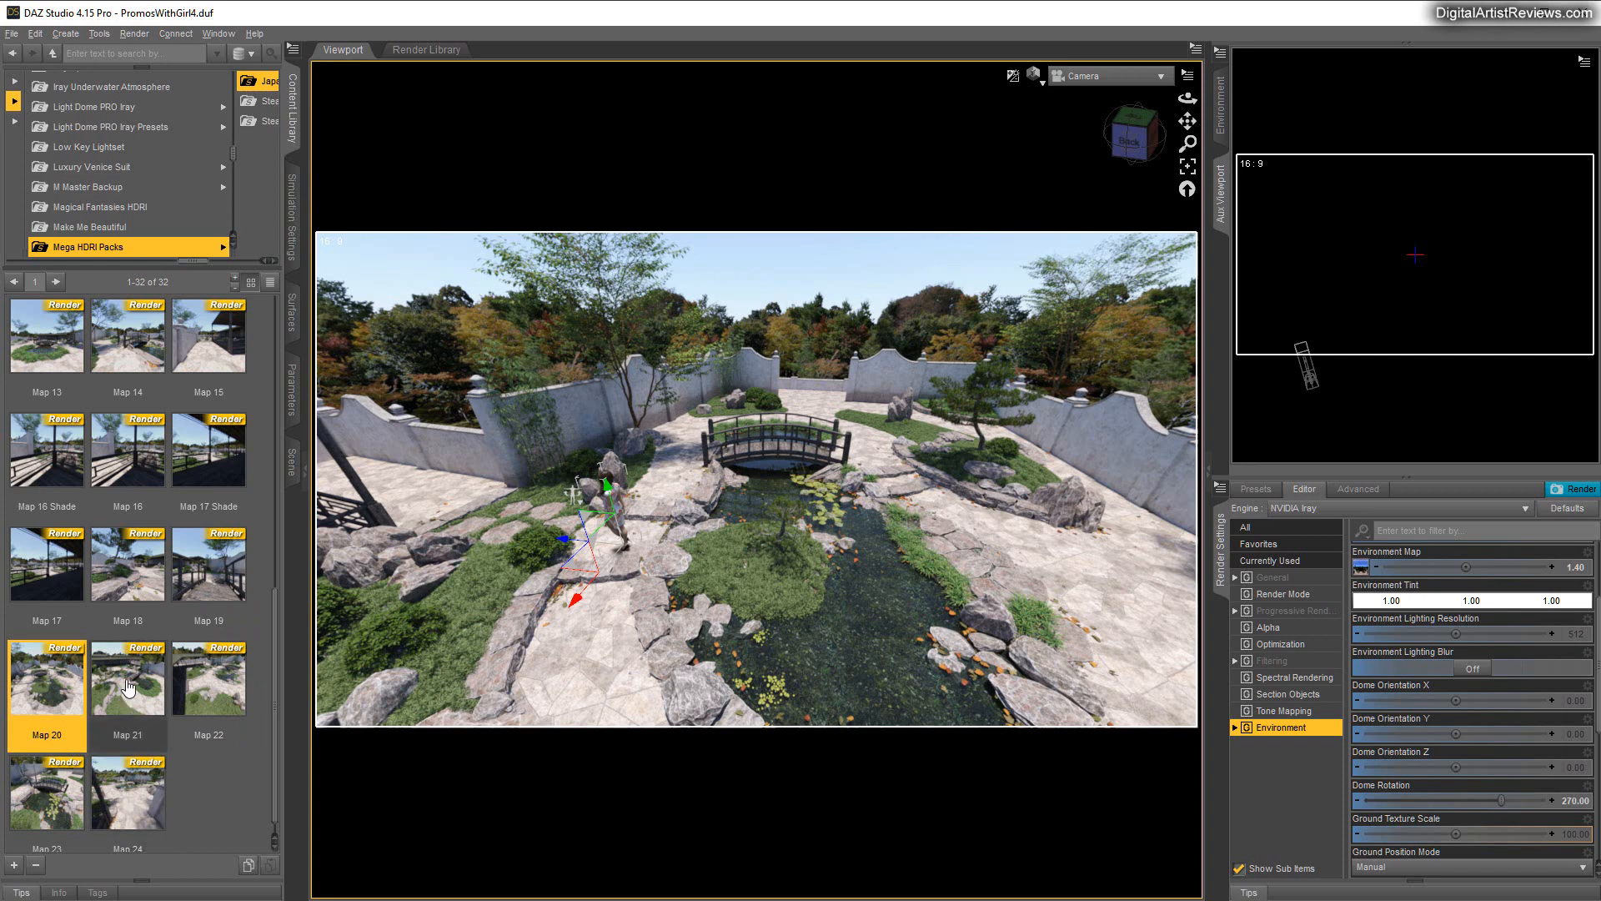
mouse_move(127, 797)
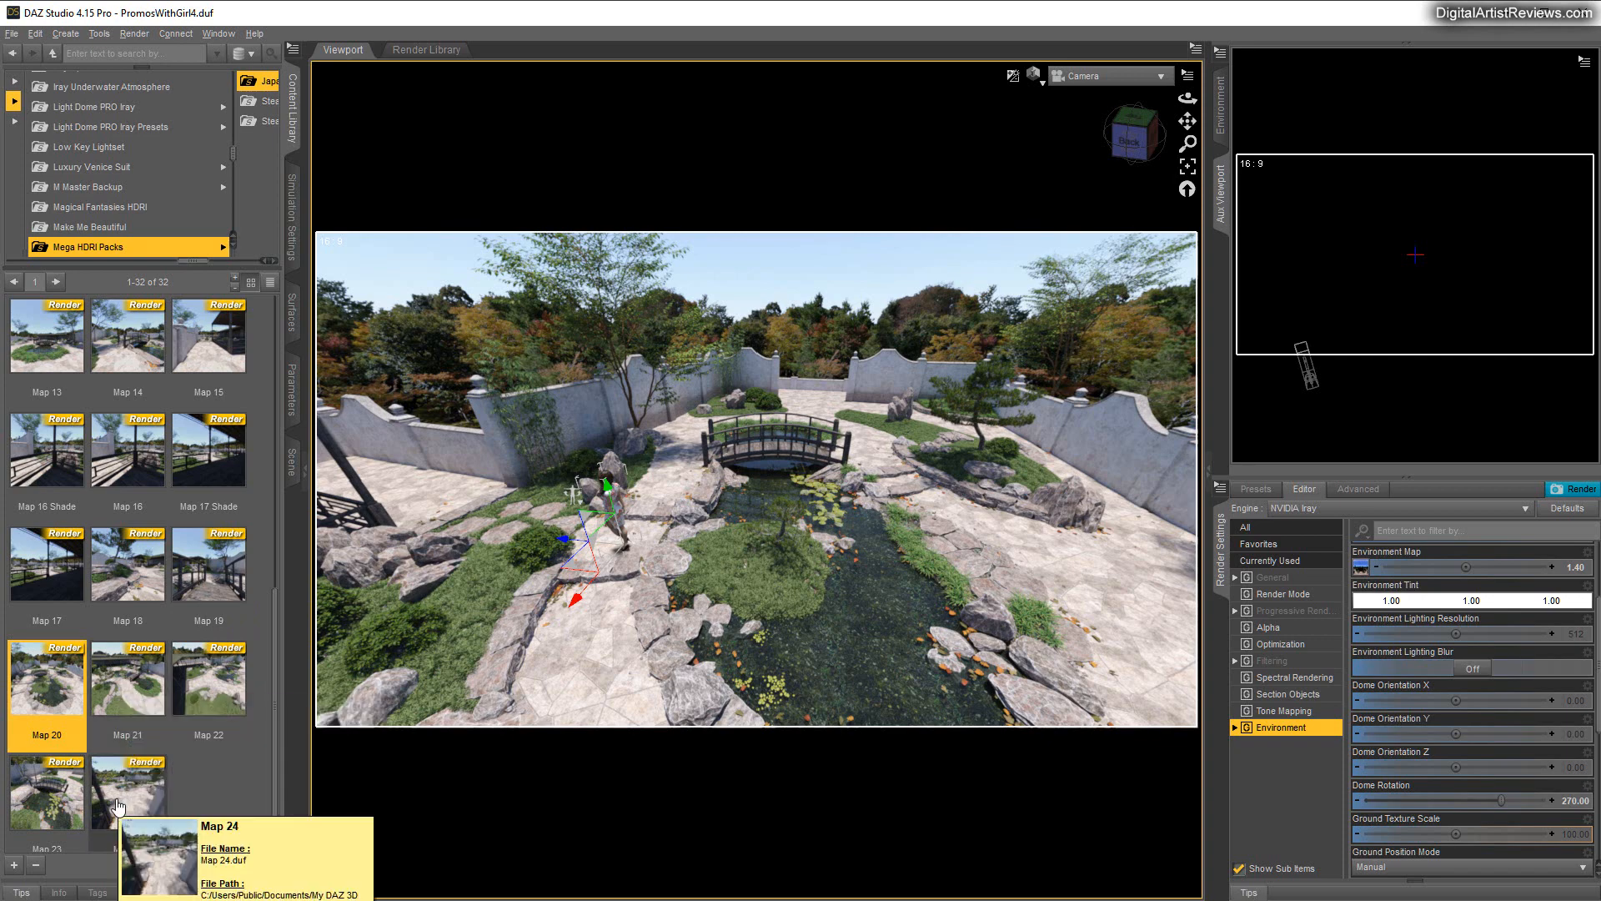
double_click(127, 794)
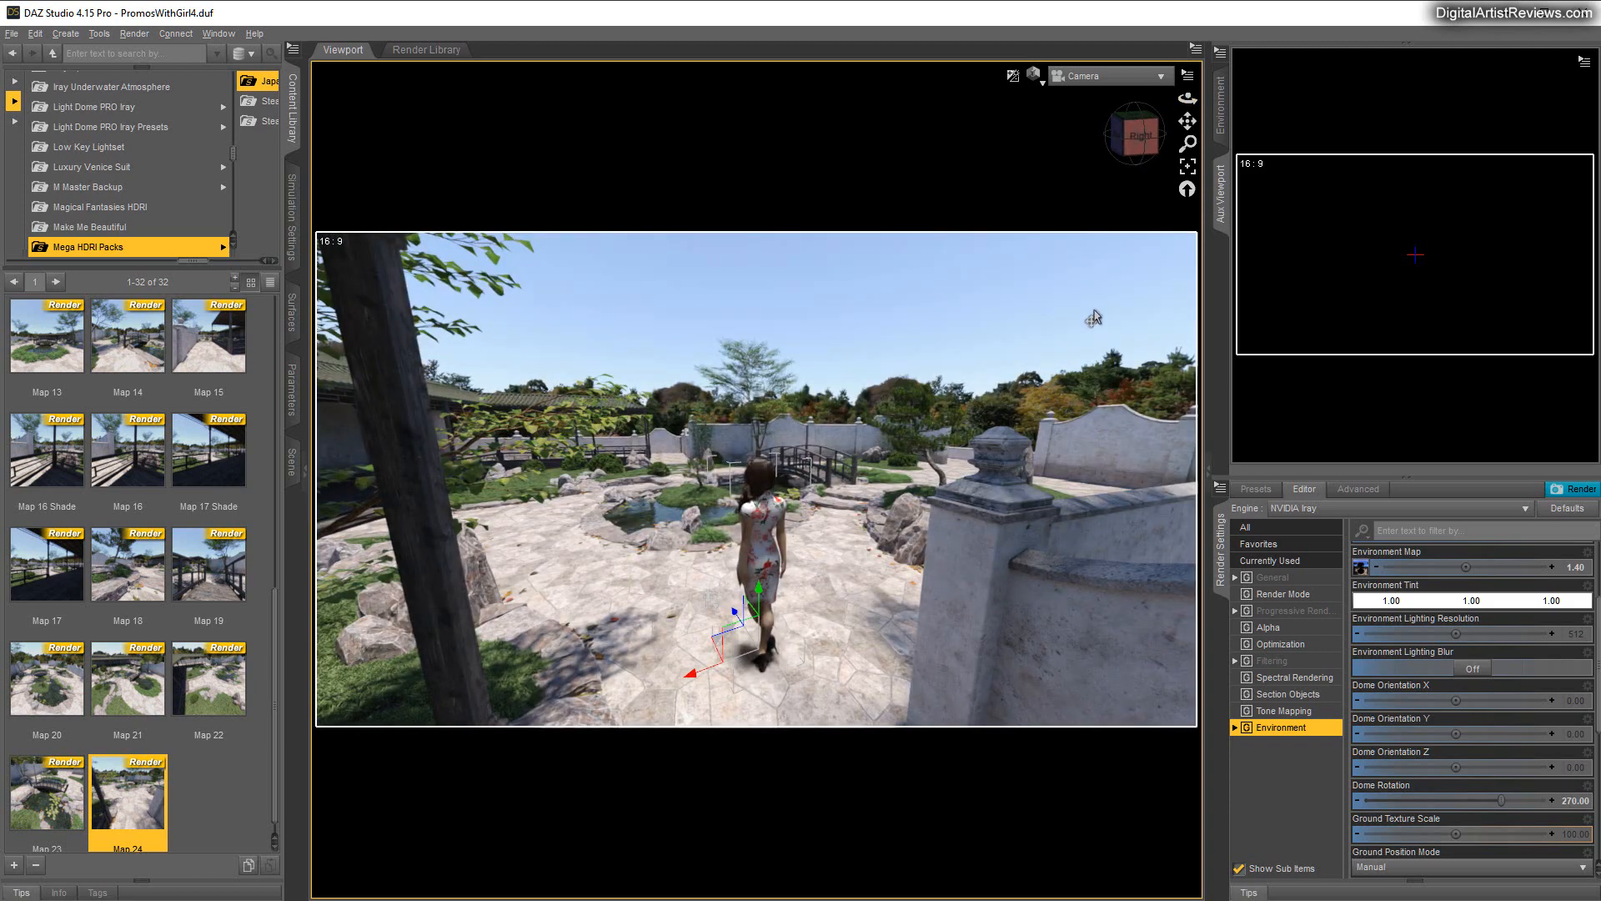
mouse_move(1263, 811)
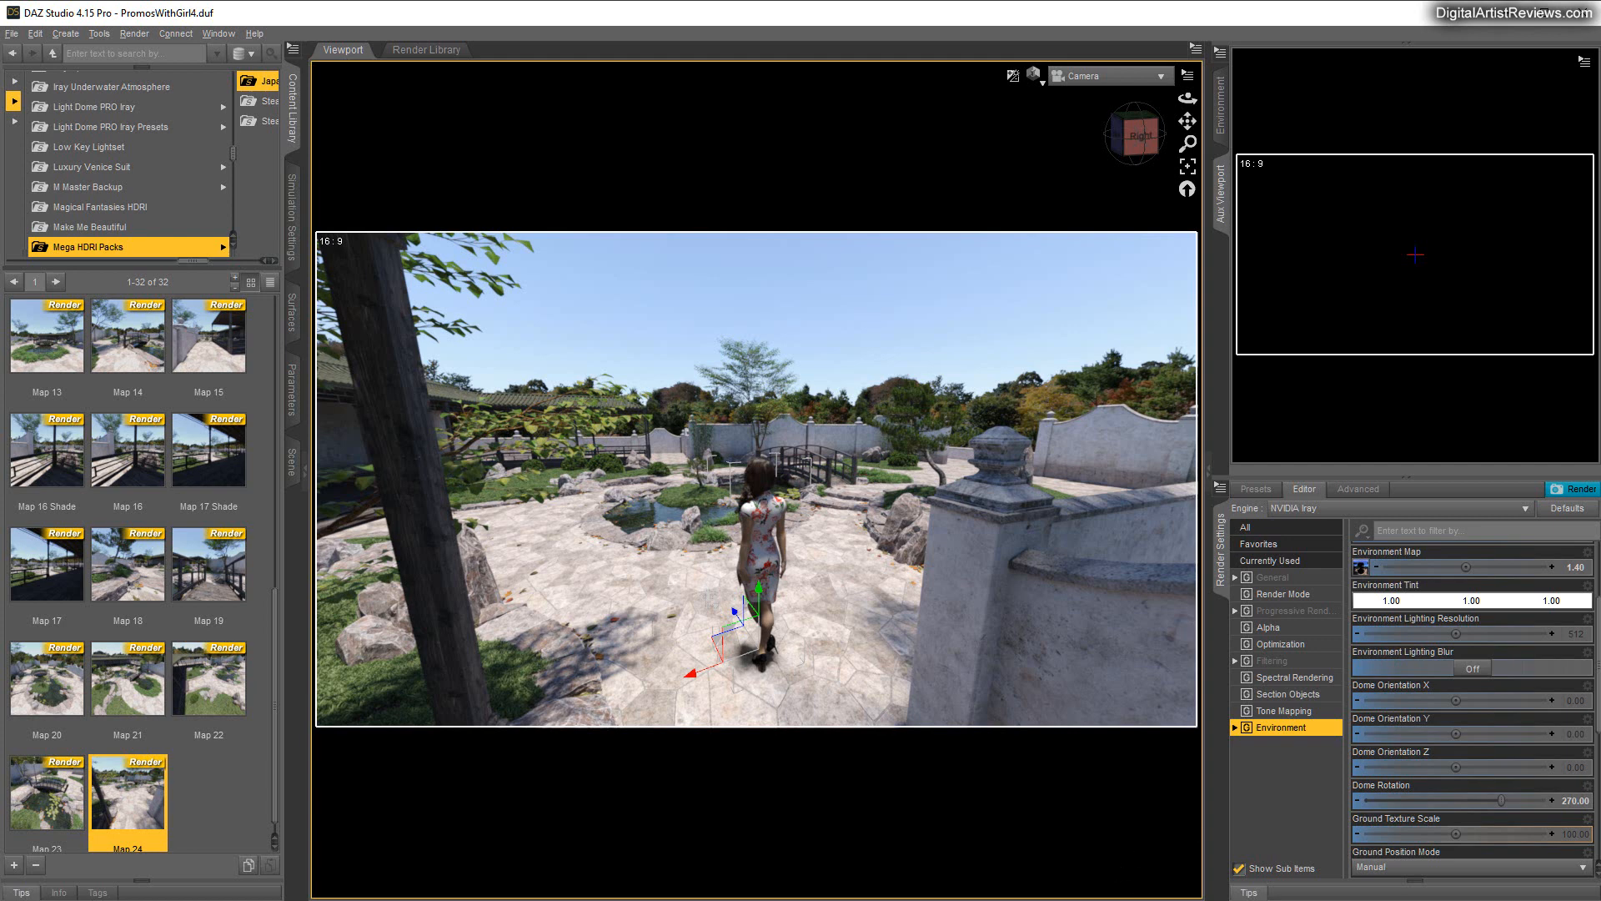
Apply the Map 02 preset so the woman stands in the pond courtyard scene
scroll("up", 3)
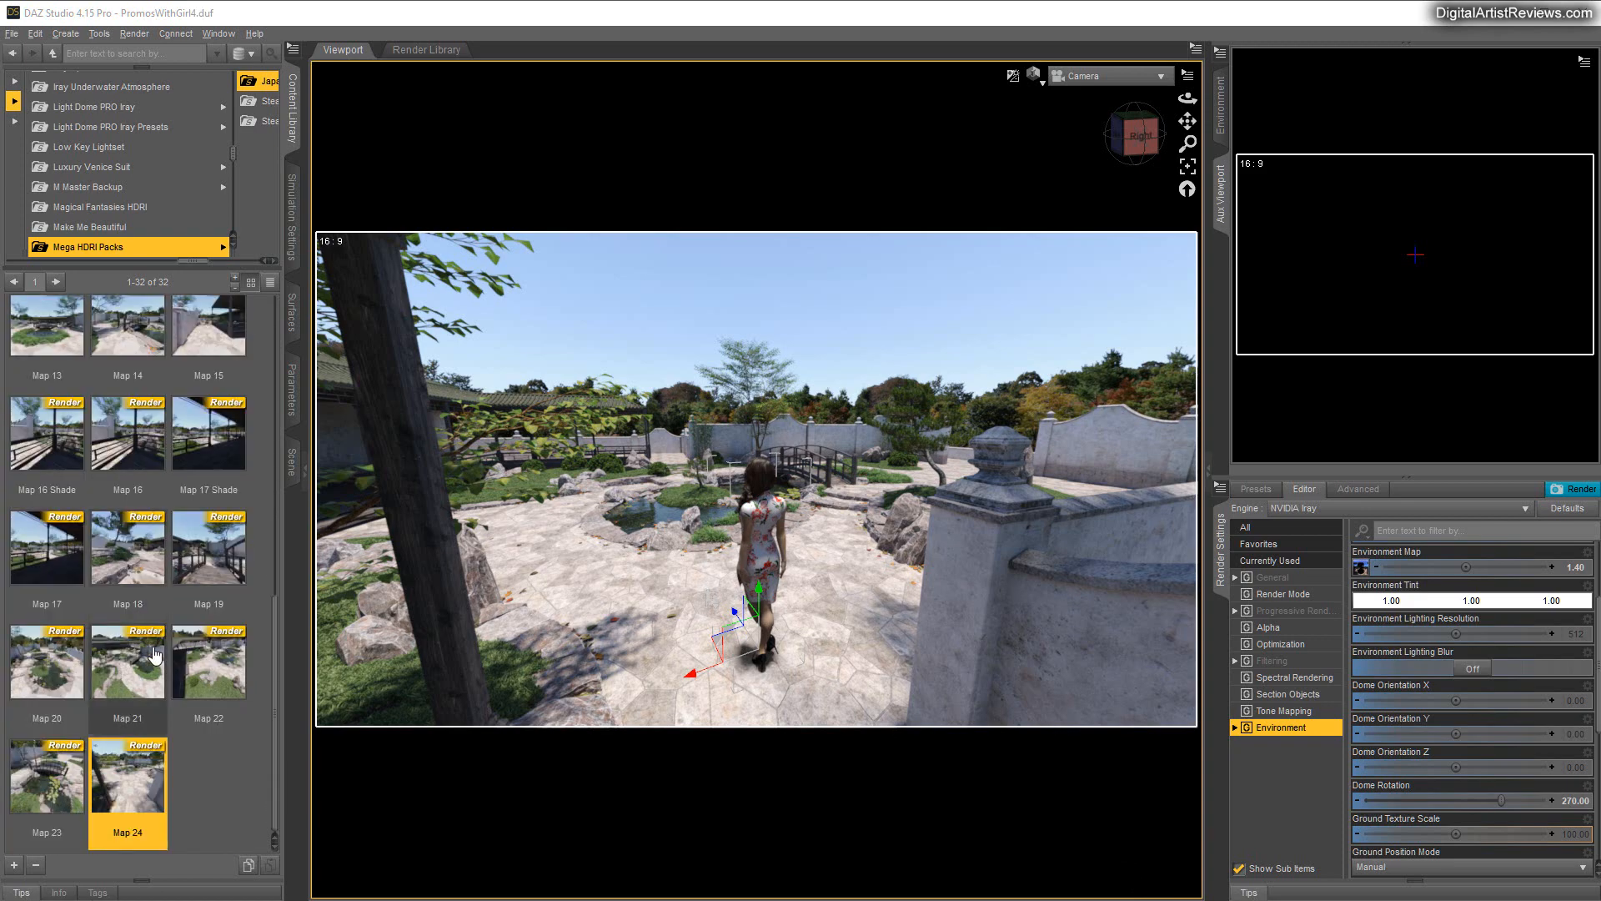
scroll("up", 3)
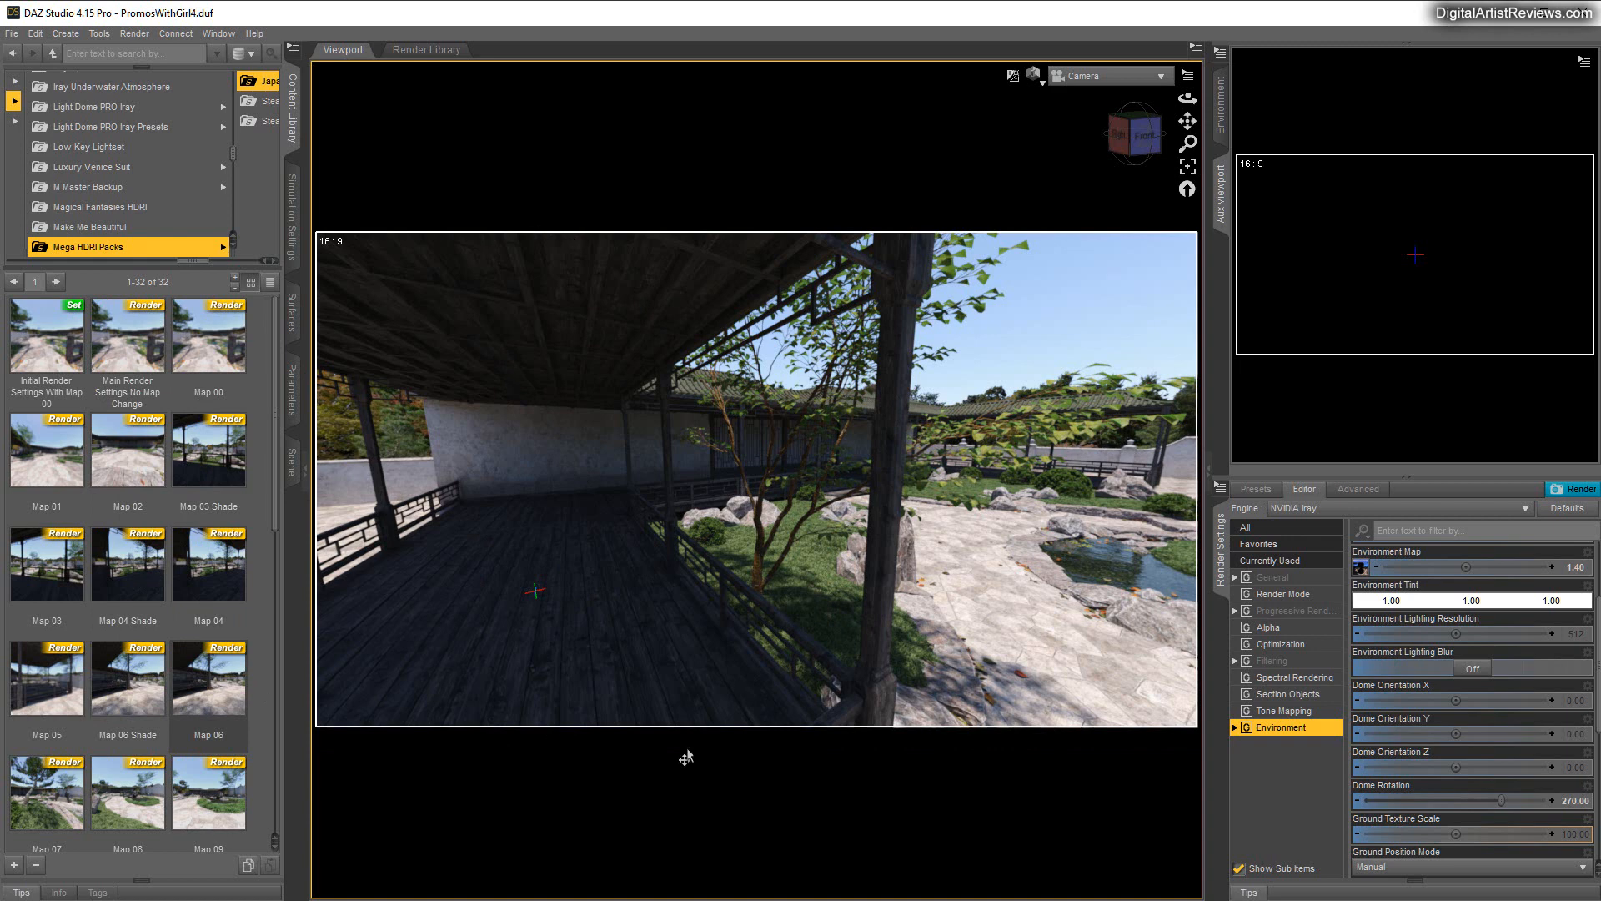
mouse_move(254, 546)
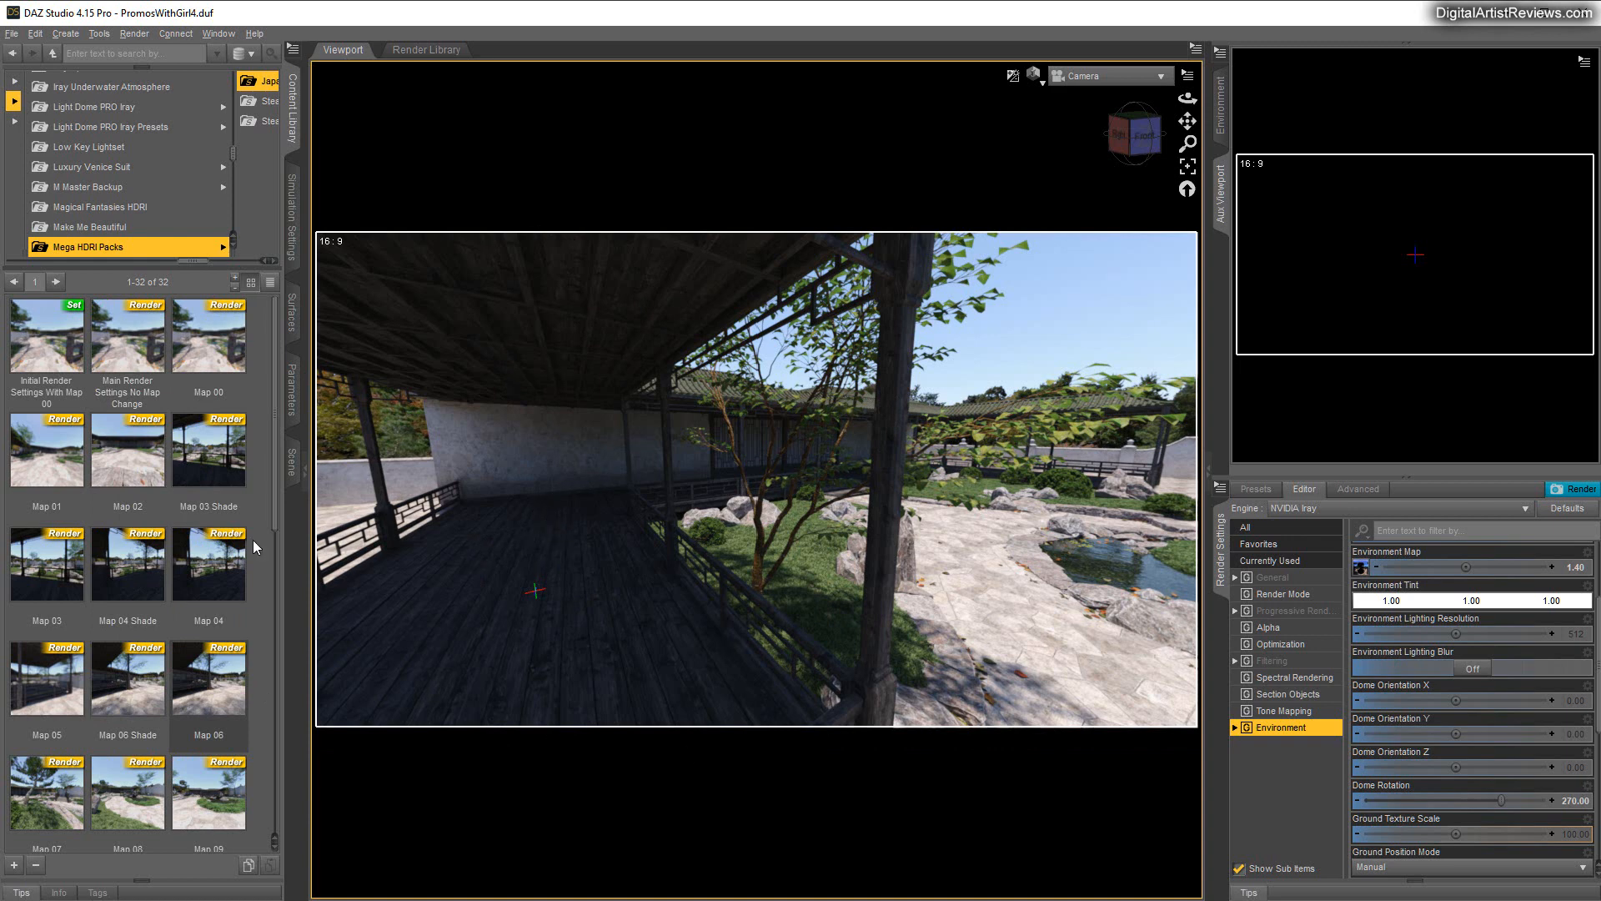
mouse_move(127, 339)
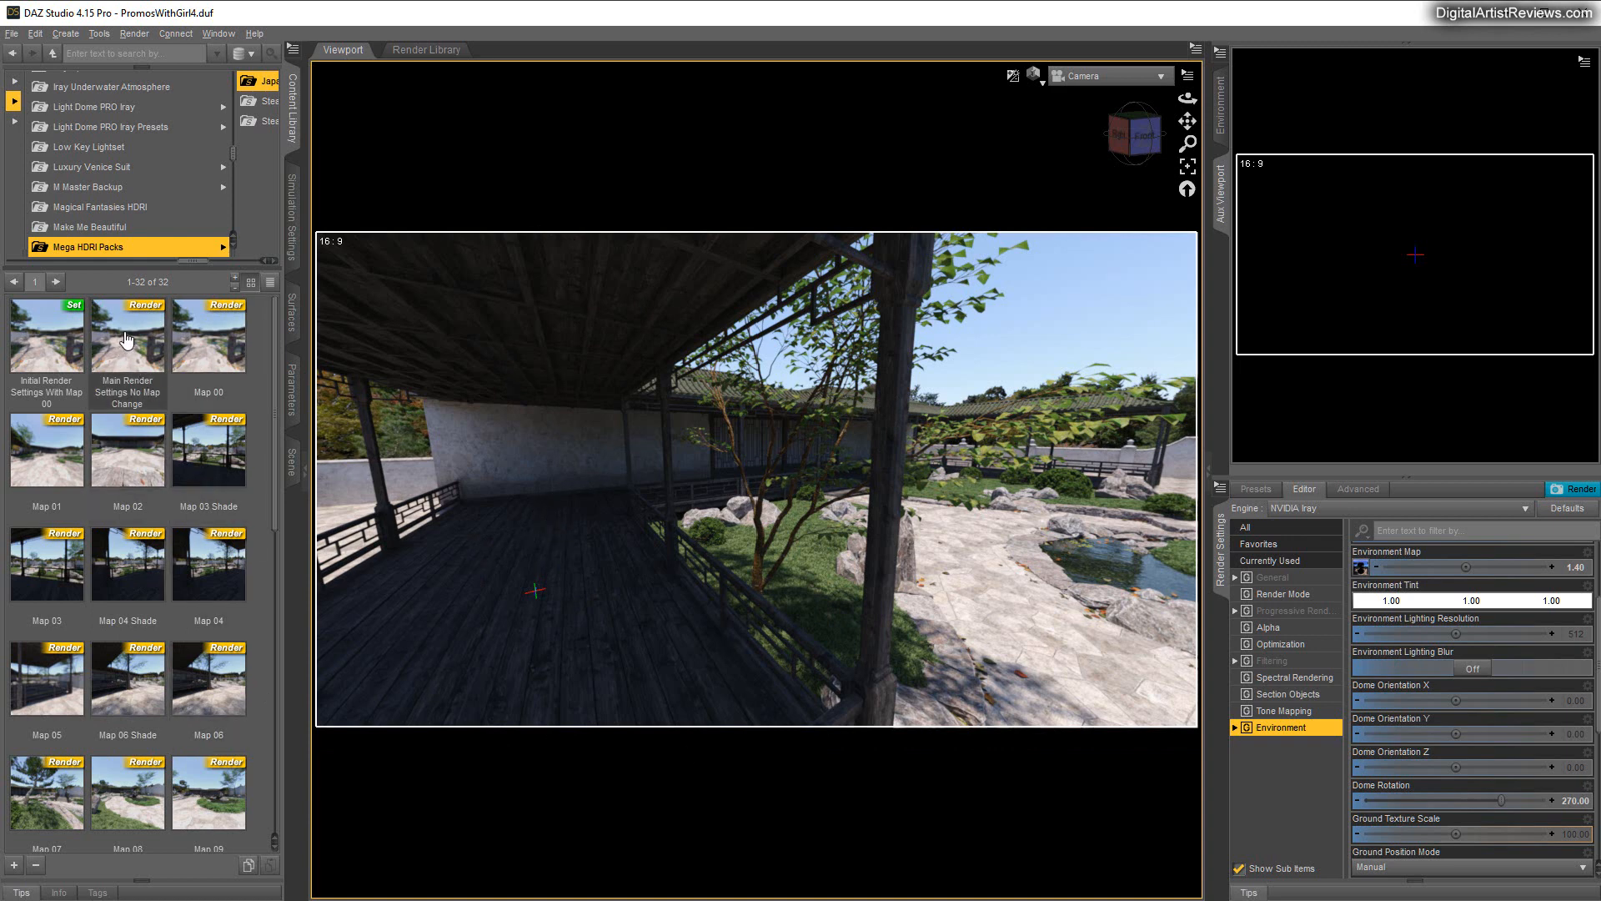
double_click(127, 334)
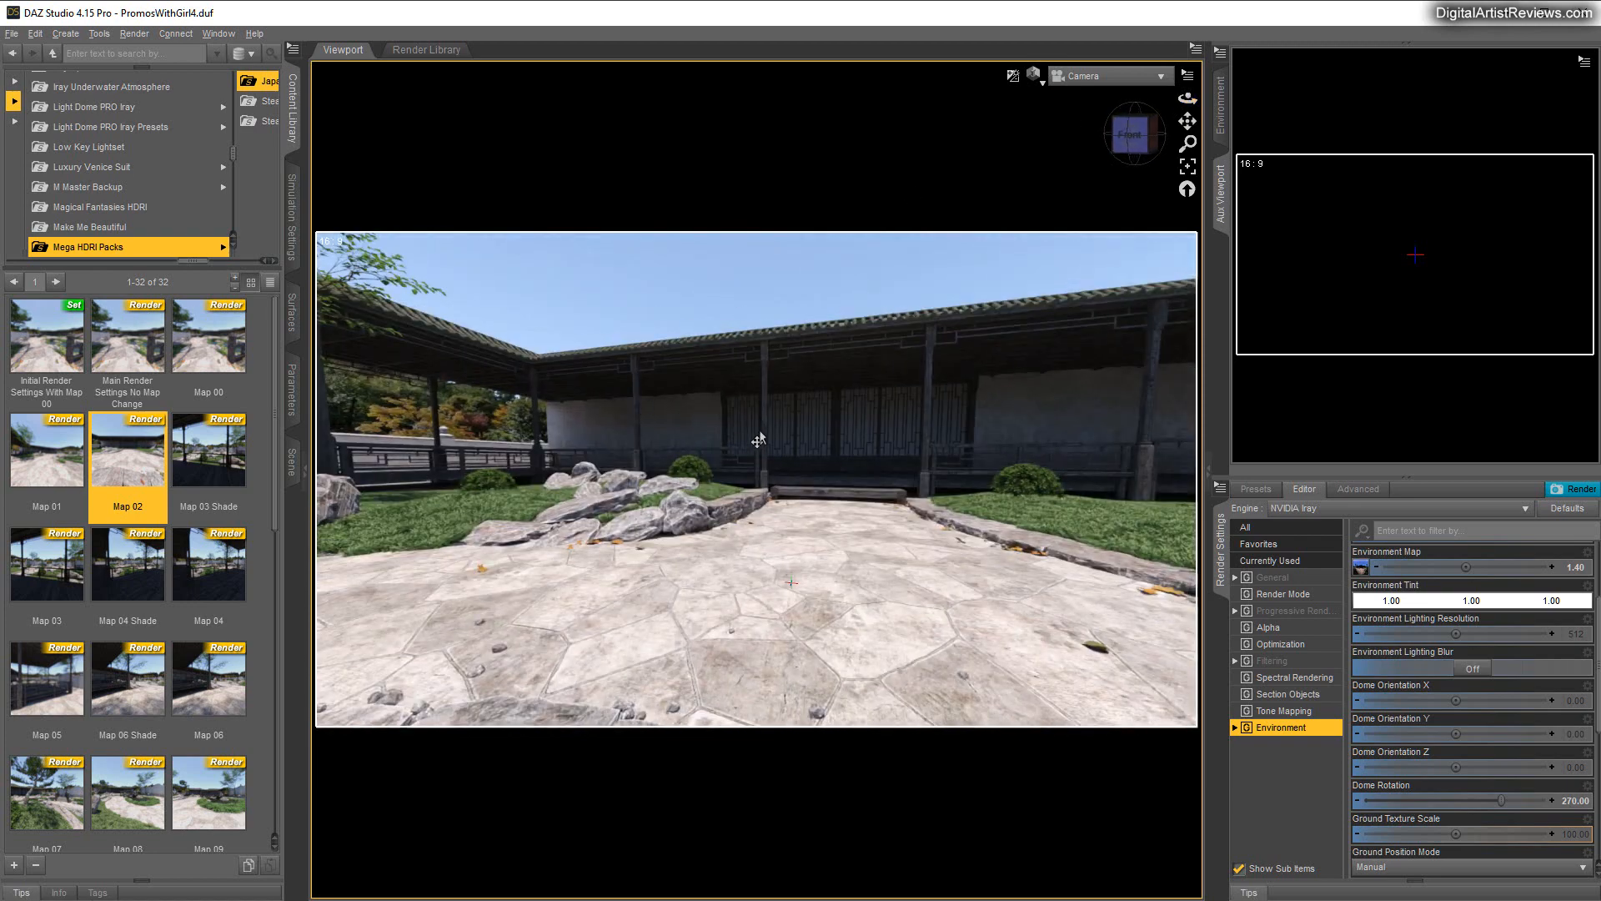
mouse_move(764, 435)
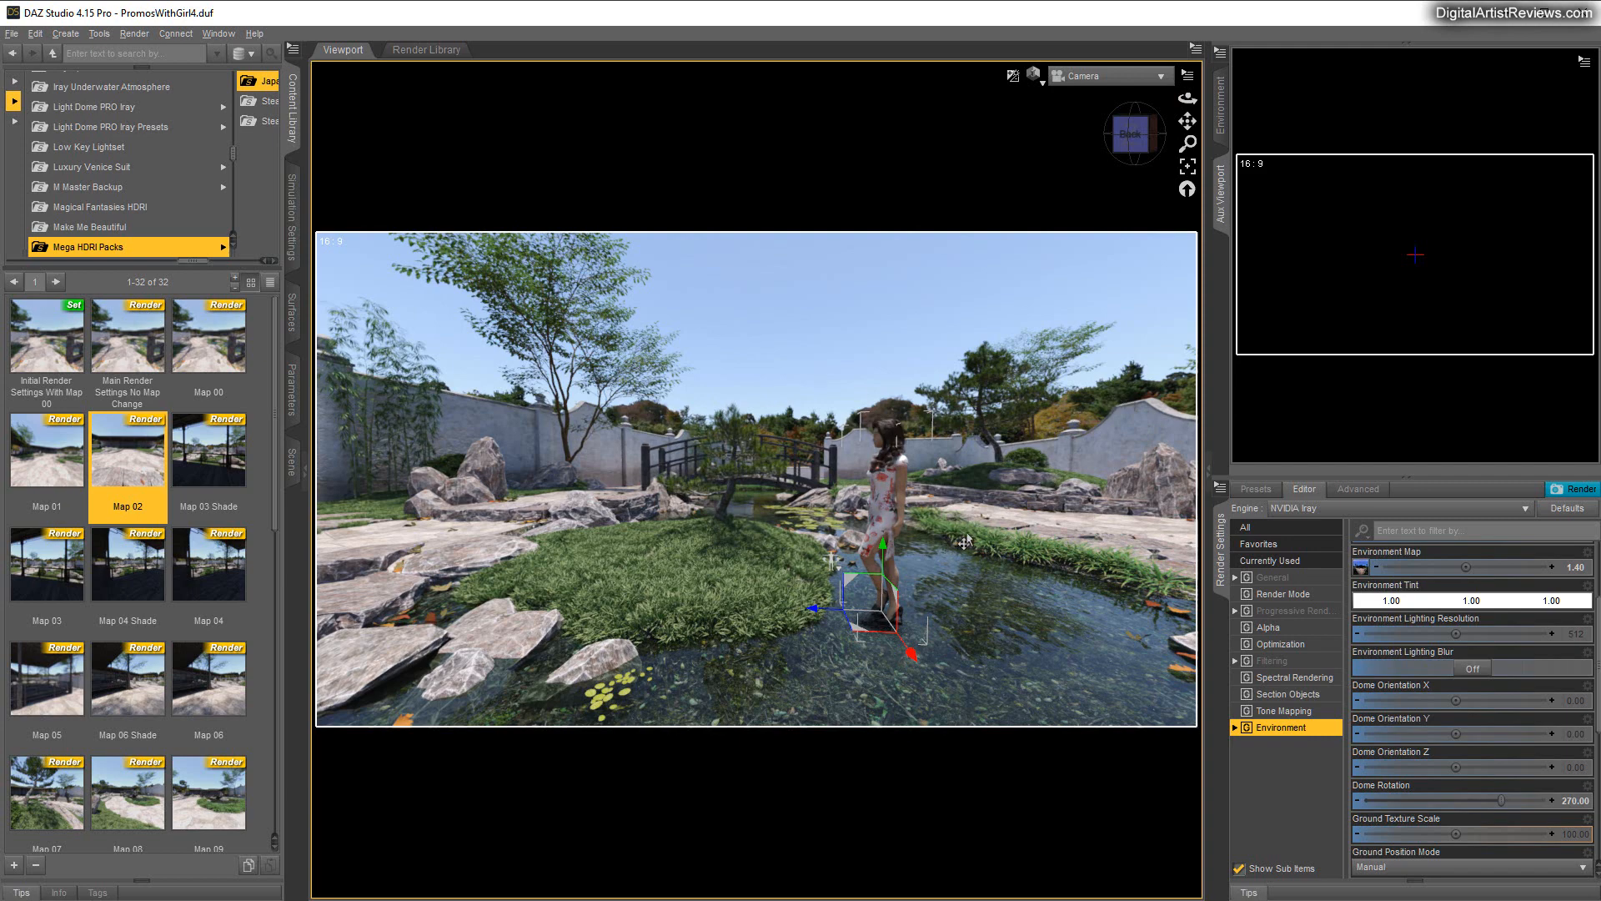
mouse_move(1428, 808)
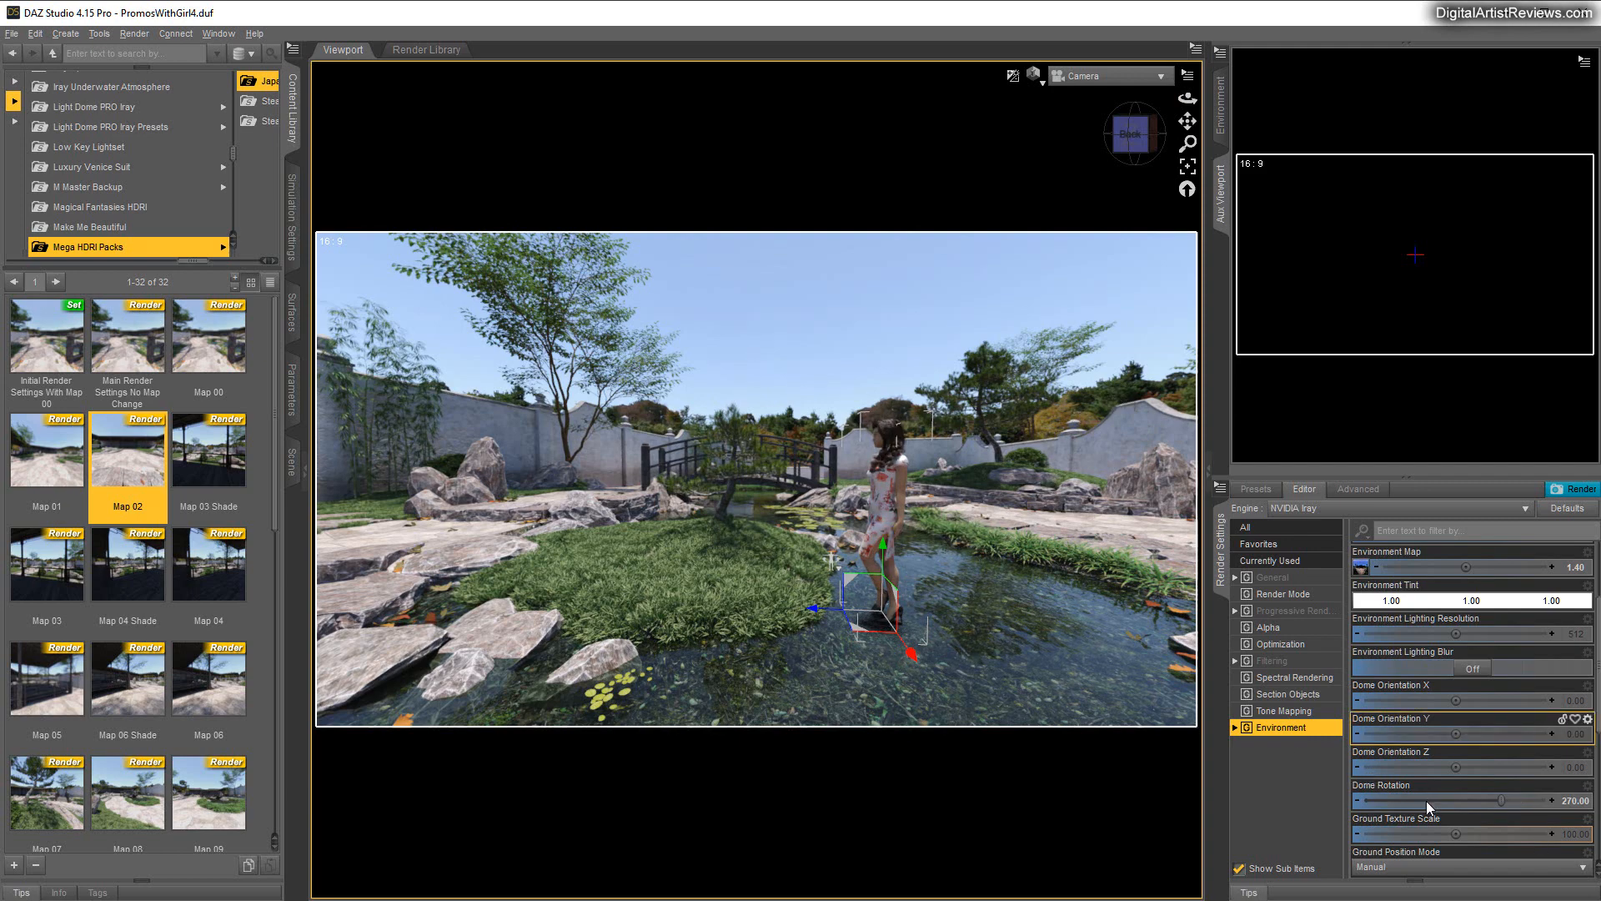
Set the Environment Ground Position Mode to Manual, sinking the woman deeper into the pond
scroll("down", 3)
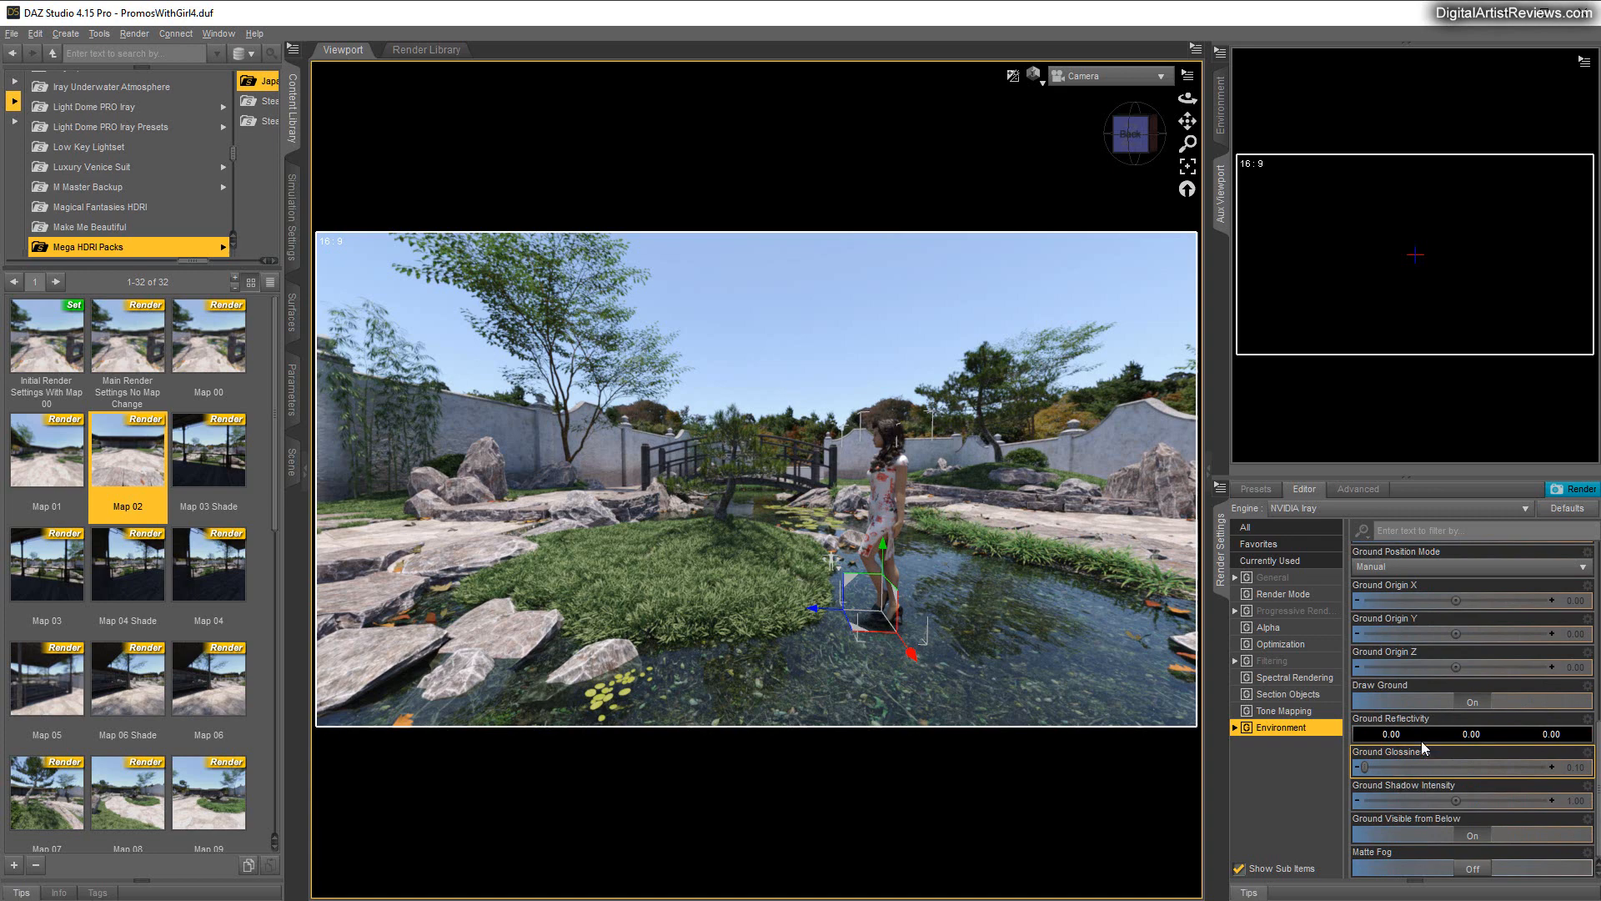
mouse_move(1463, 707)
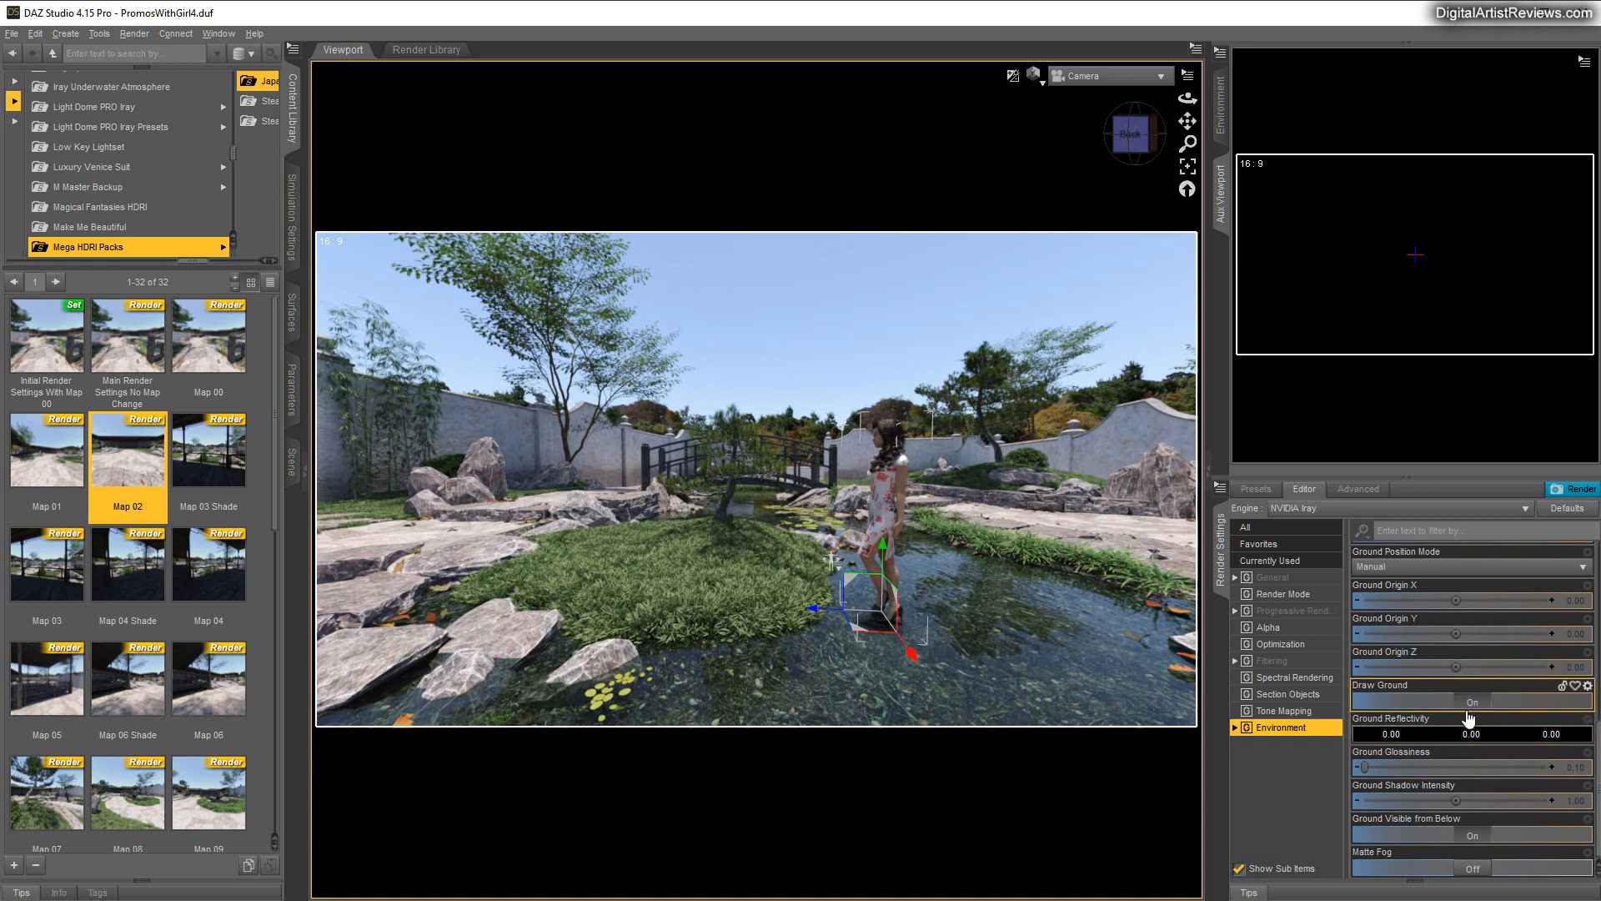
scroll("up", 3)
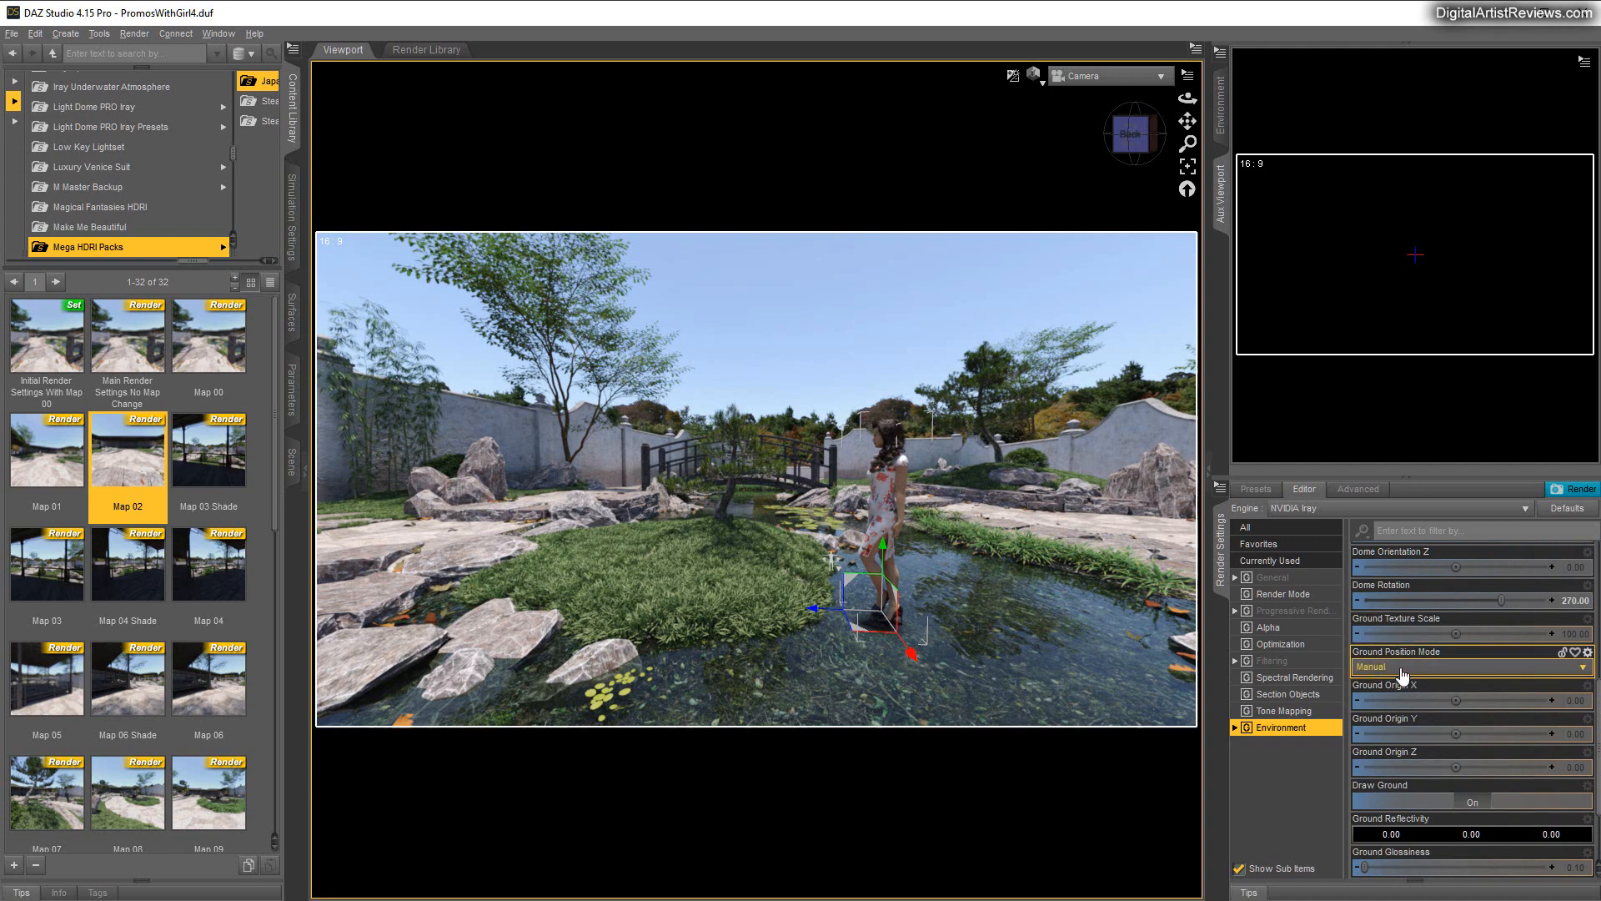
left_click(1471, 666)
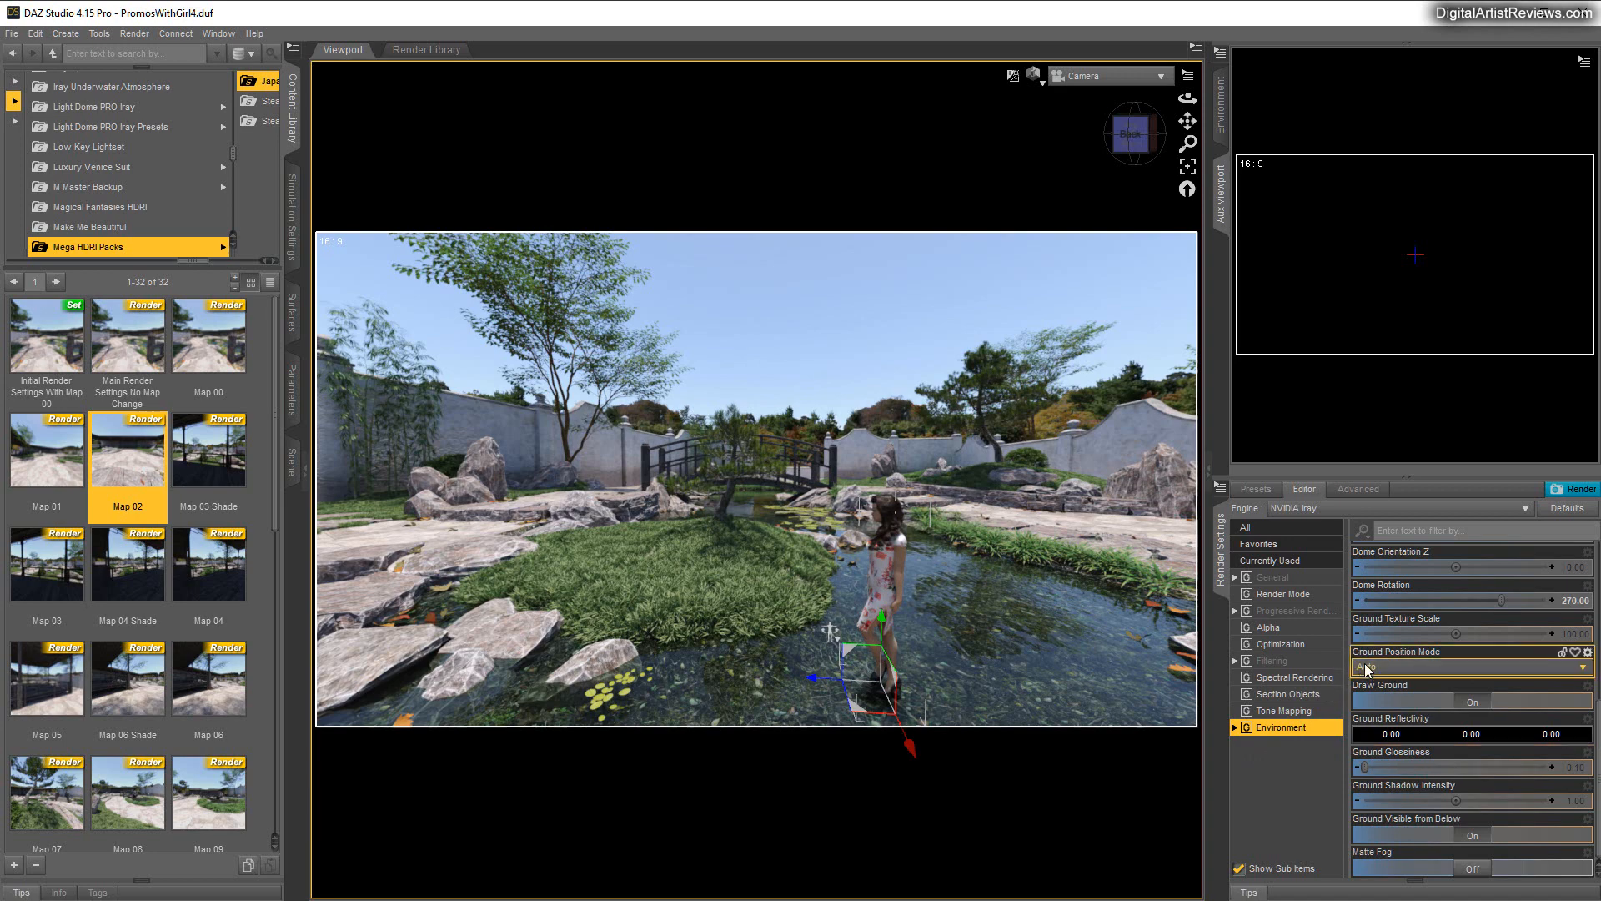
left_click(1471, 666)
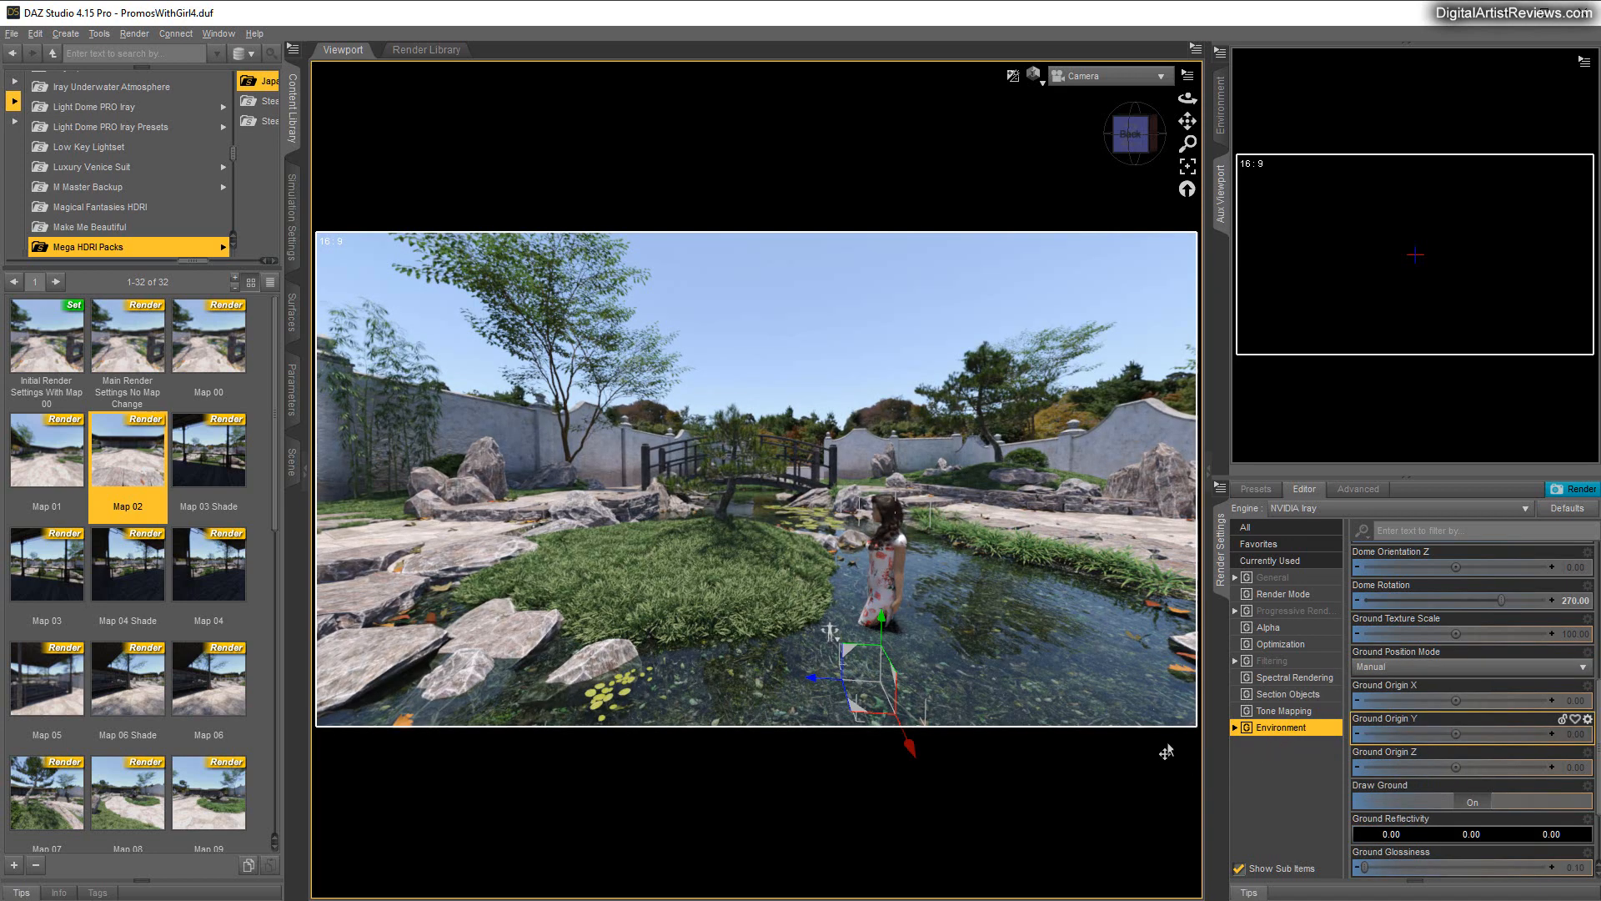
mouse_move(1094, 566)
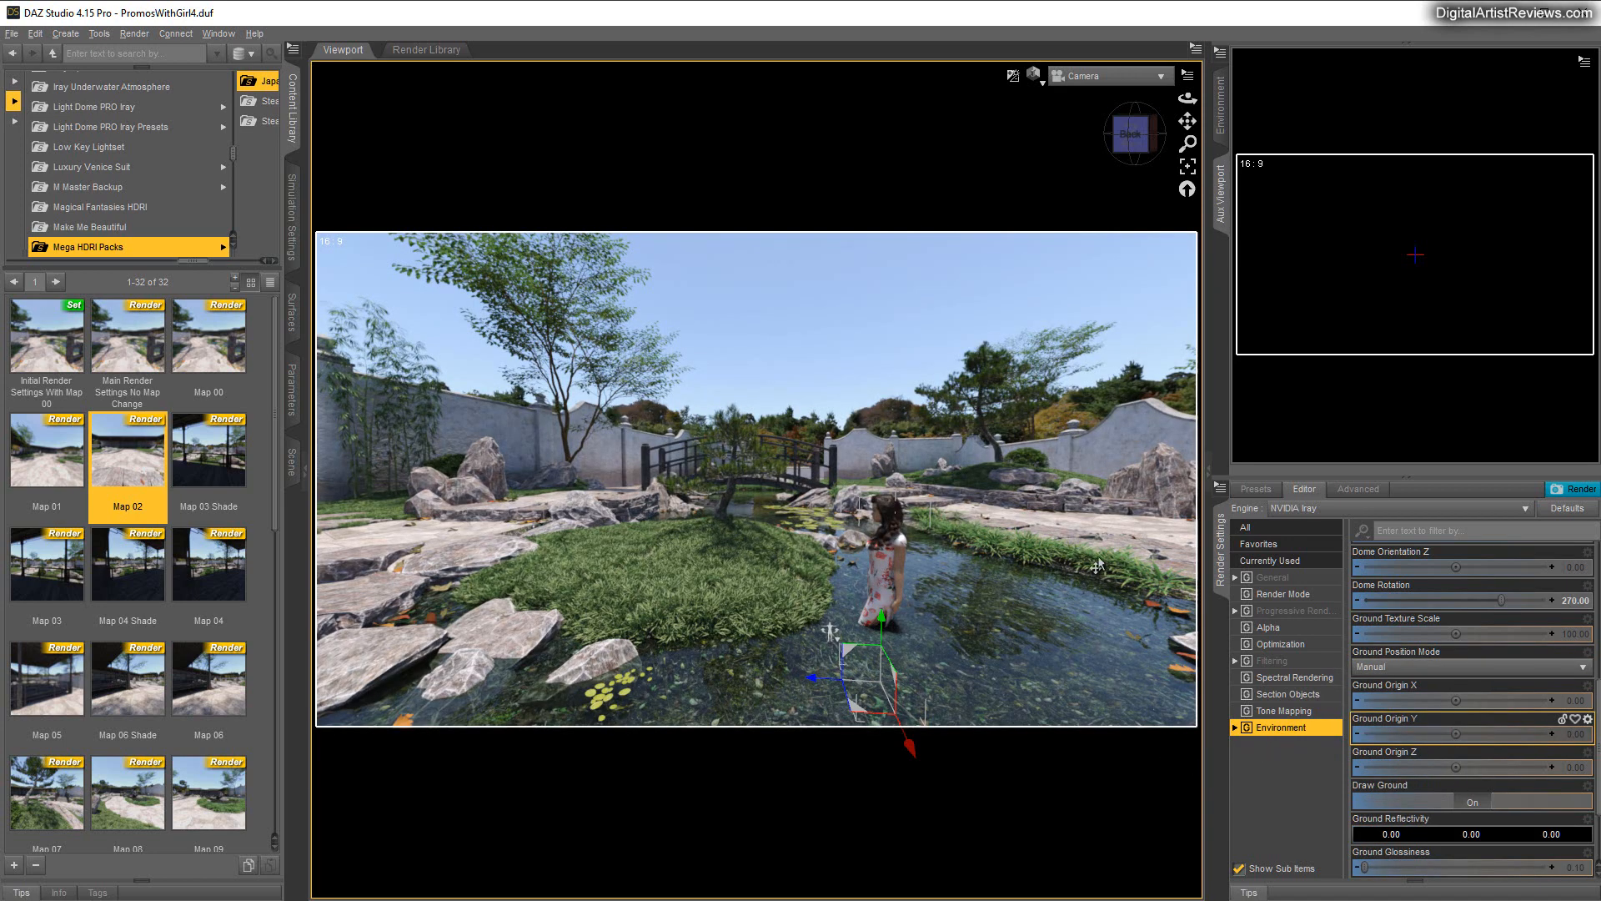